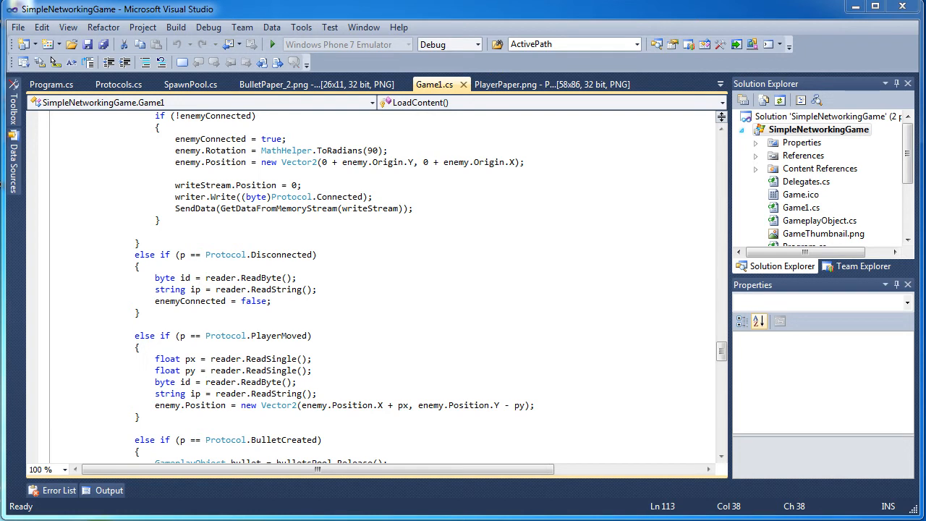
pyautogui.moveTo(452, 415)
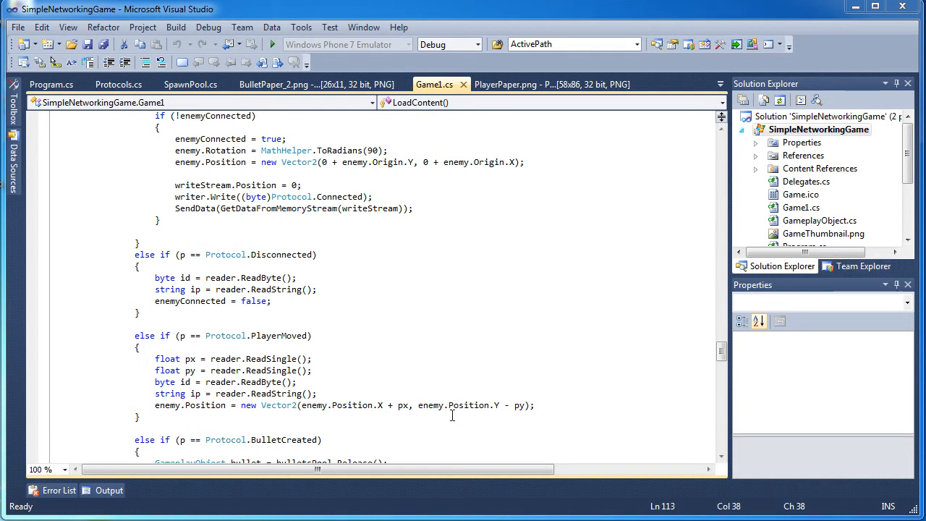
pyautogui.moveTo(528, 302)
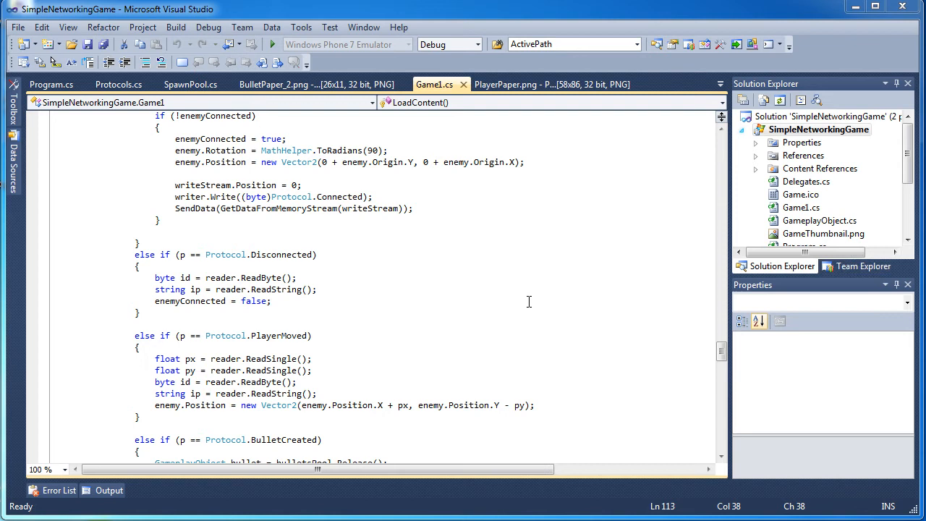
pyautogui.moveTo(379, 350)
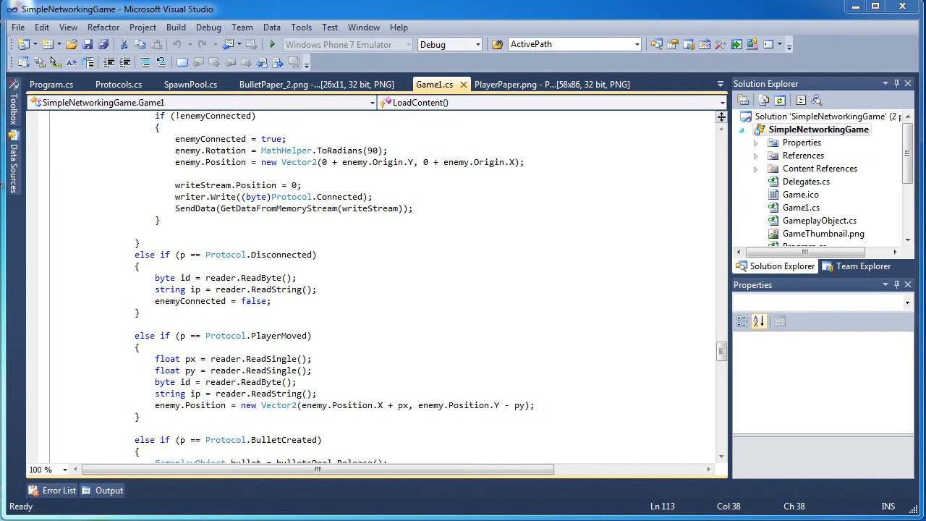
# Scroll through Game1.cs to review the existing networking code
pyautogui.click(155, 231)
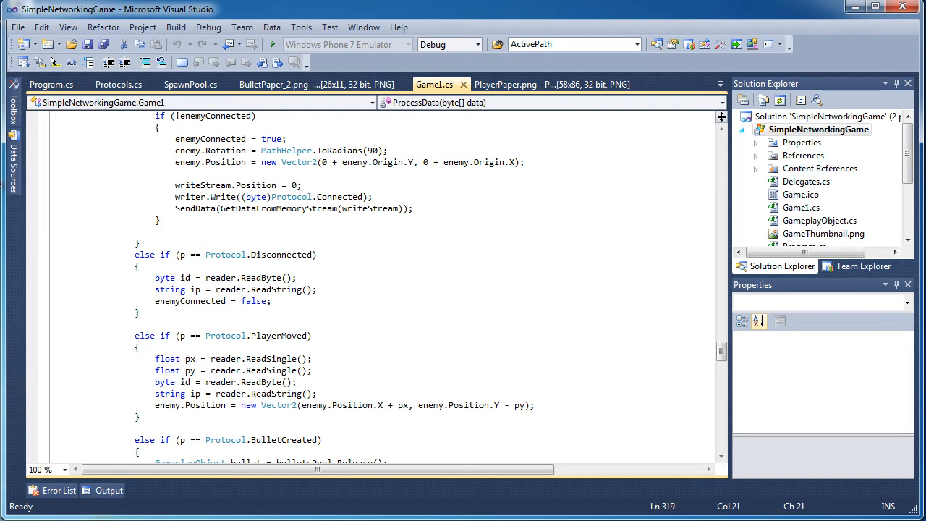
pyautogui.scroll(3)
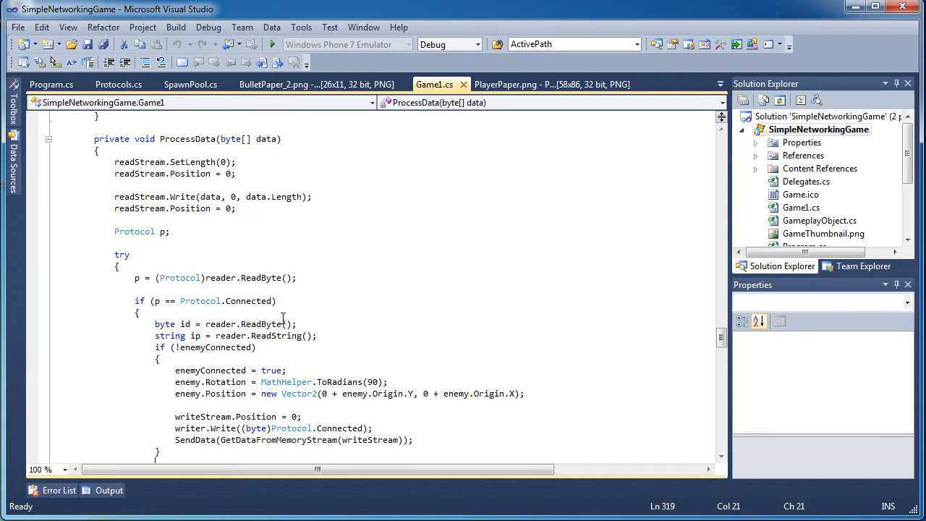
pyautogui.scroll(-3)
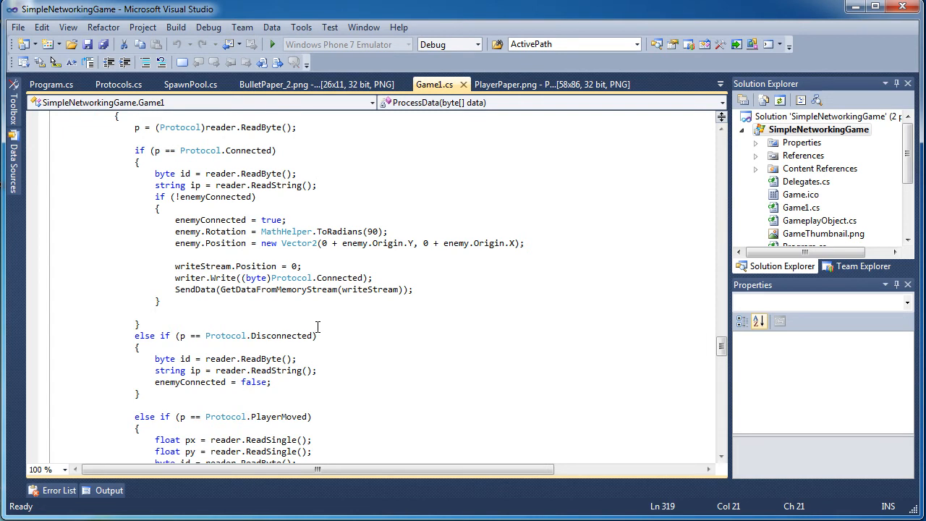
pyautogui.scroll(3)
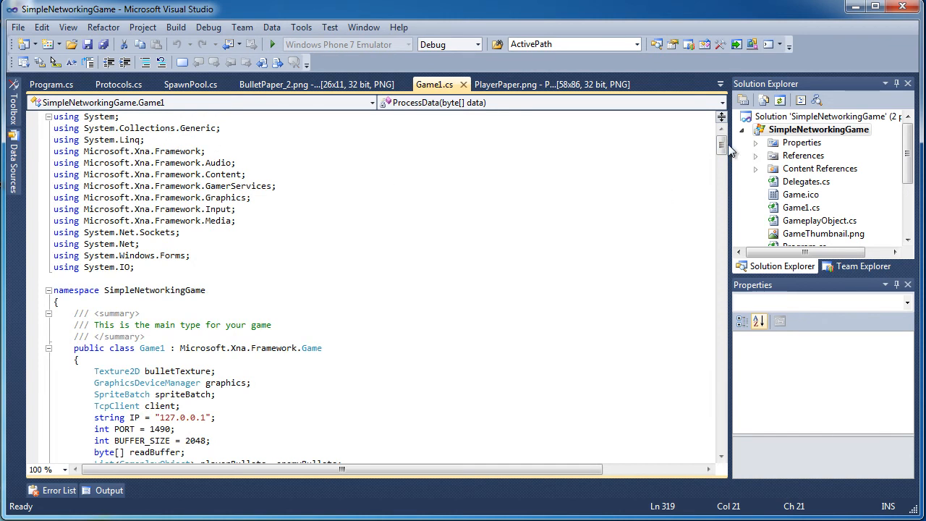
pyautogui.scroll(-3)
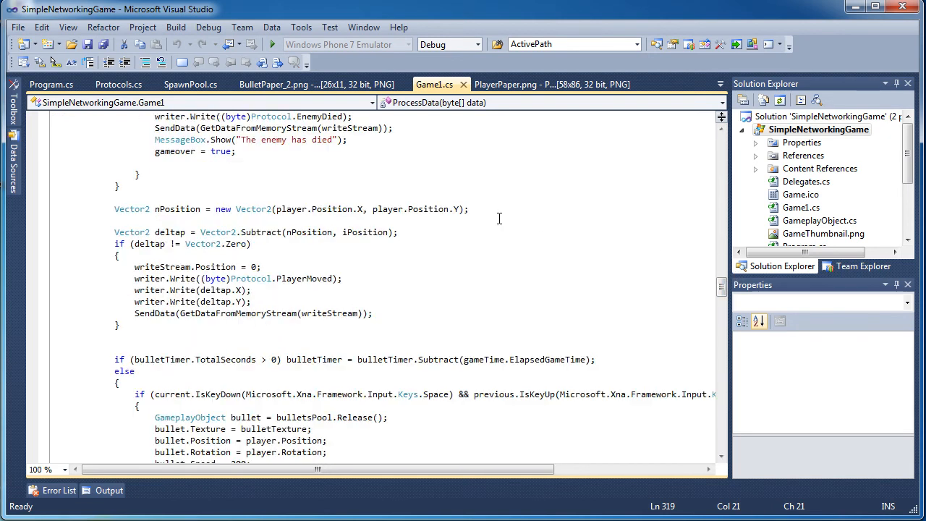
pyautogui.scroll(3)
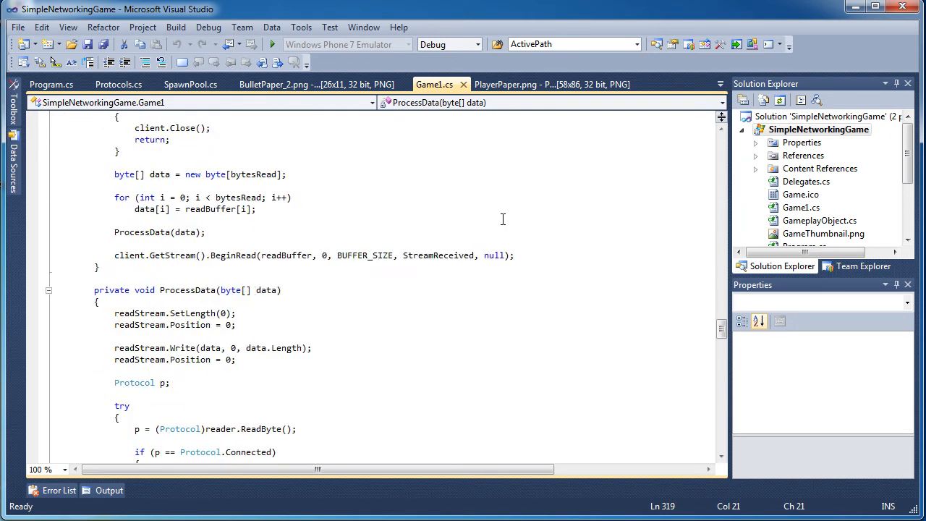
pyautogui.scroll(-3)
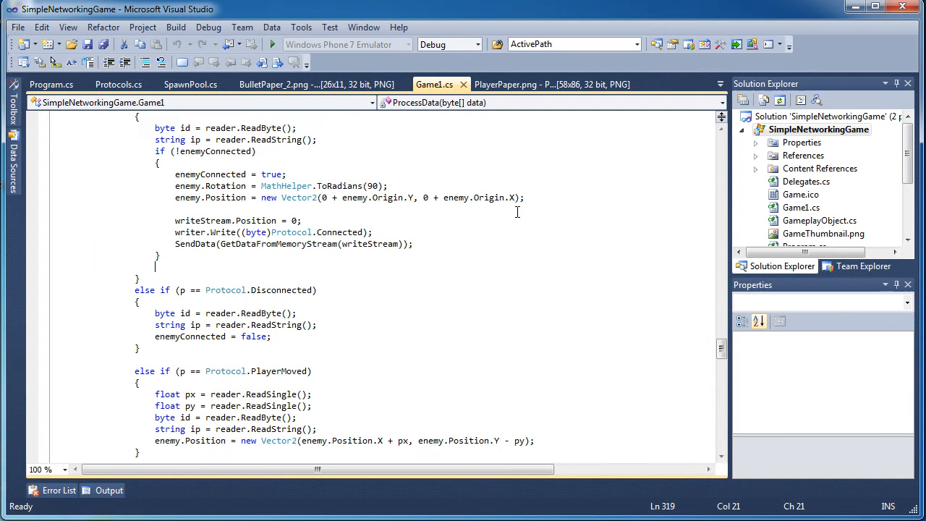
pyautogui.moveTo(518, 203)
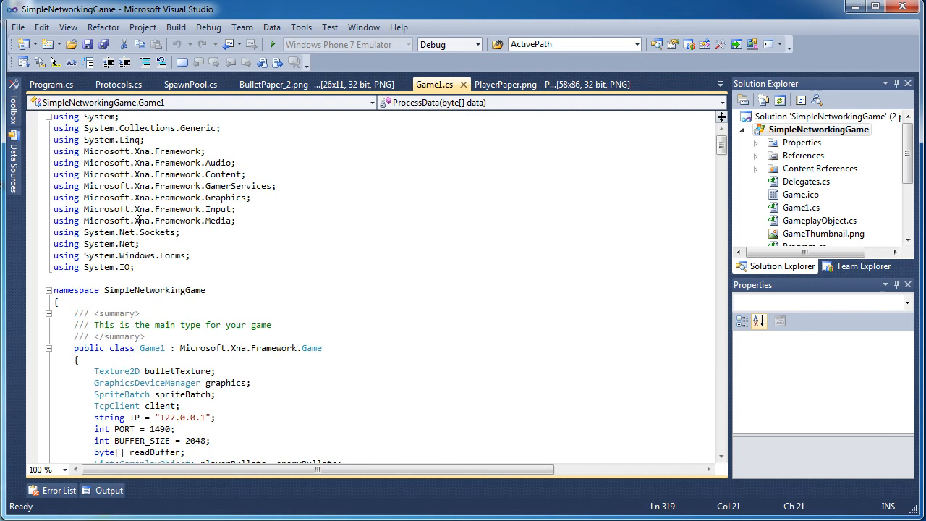
pyautogui.scroll(-3)
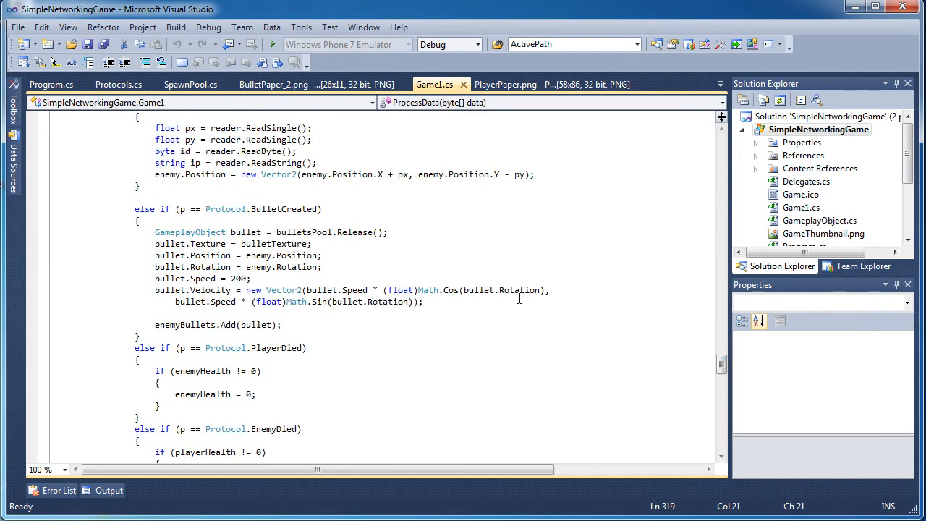
pyautogui.scroll(3)
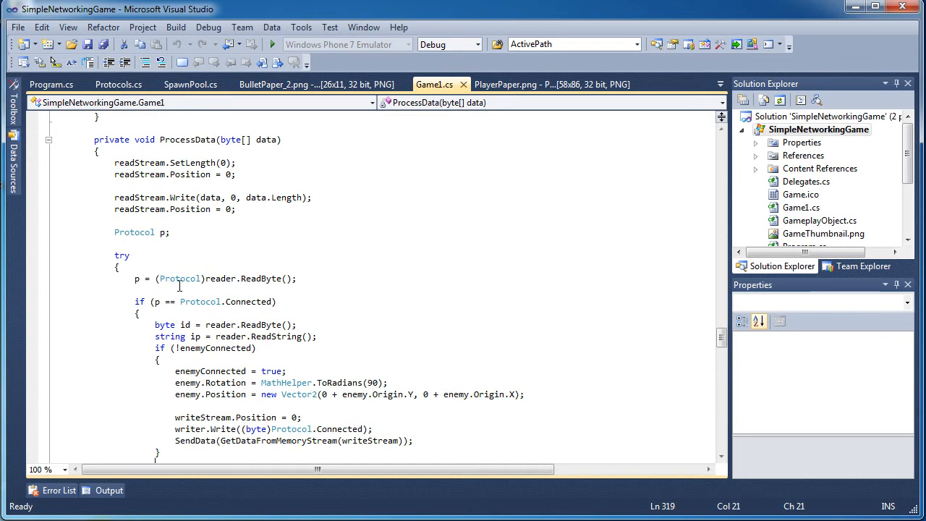
pyautogui.moveTo(179, 278)
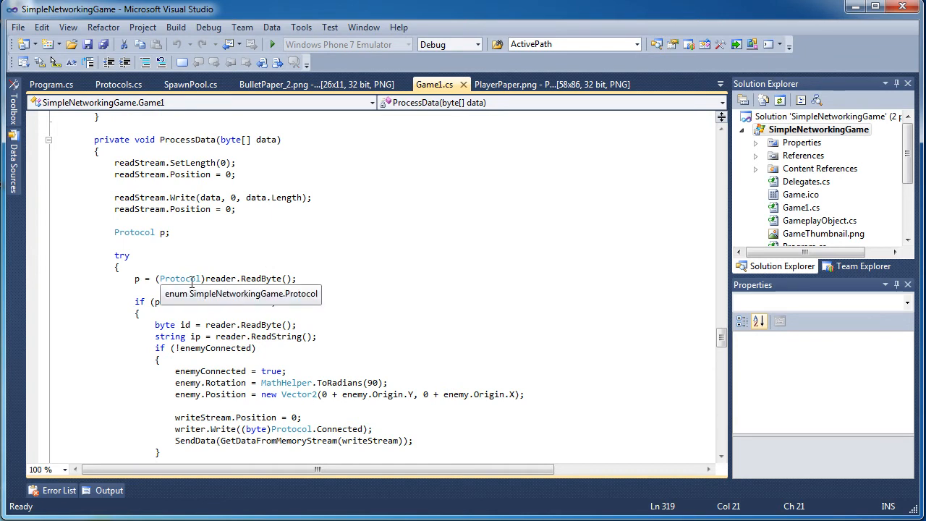
pyautogui.scroll(-3)
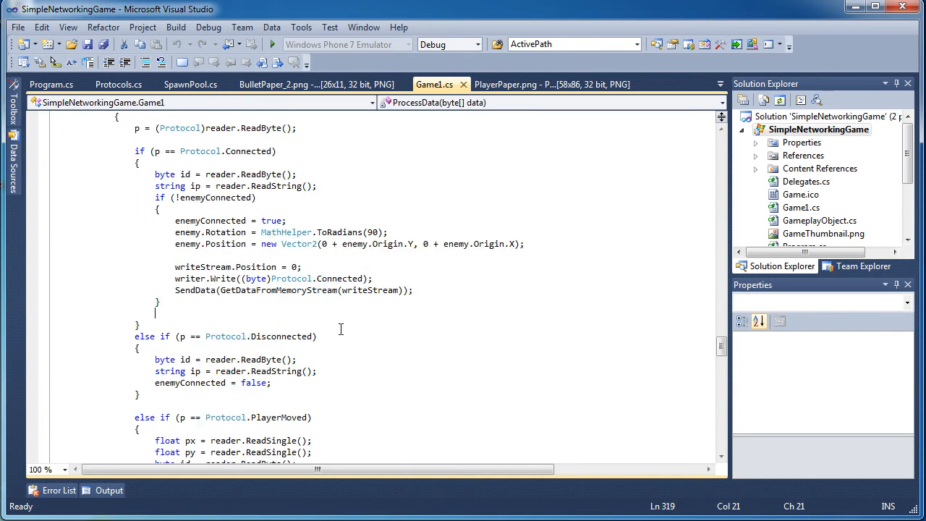
pyautogui.scroll(-3)
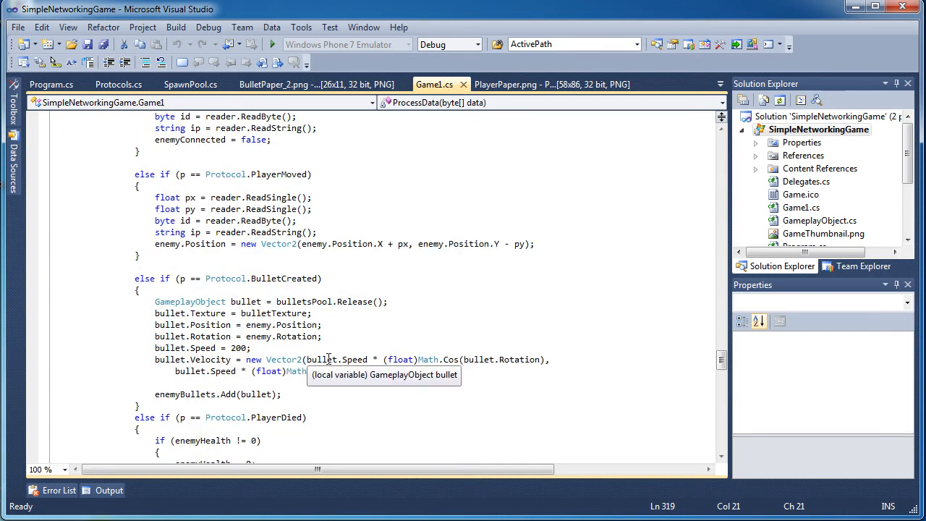
pyautogui.scroll(-3)
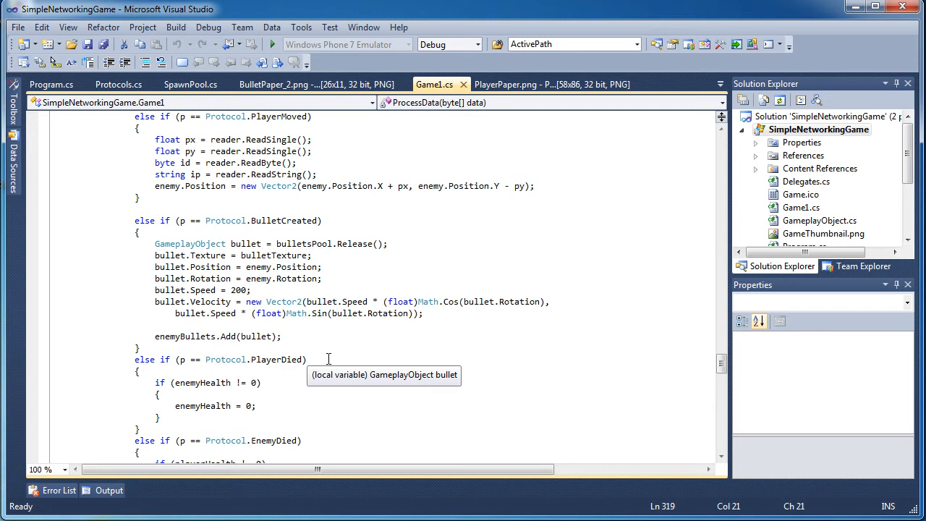
pyautogui.moveTo(271, 365)
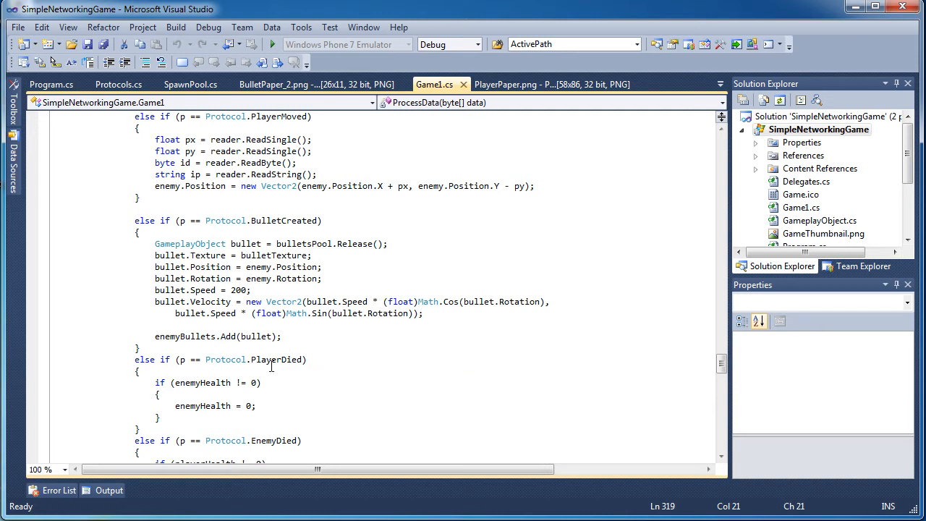
pyautogui.moveTo(211, 301)
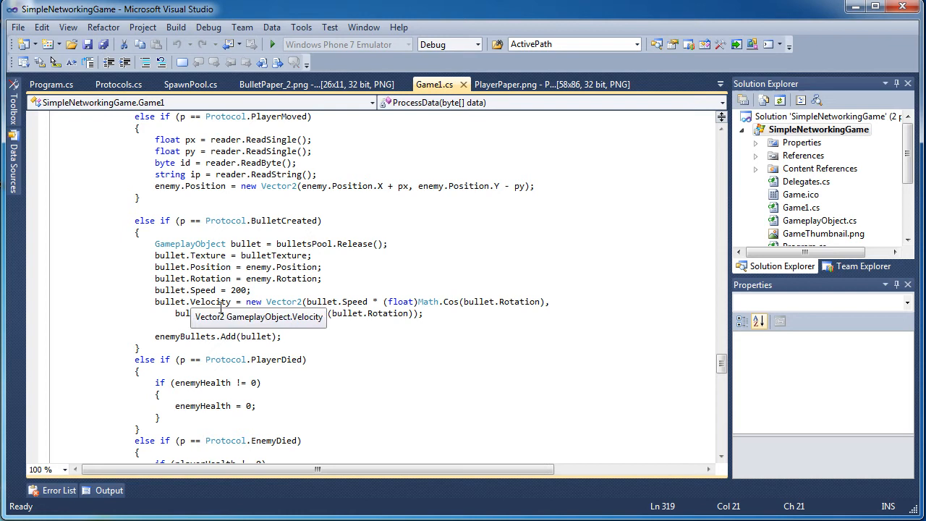
pyautogui.scroll(-3)
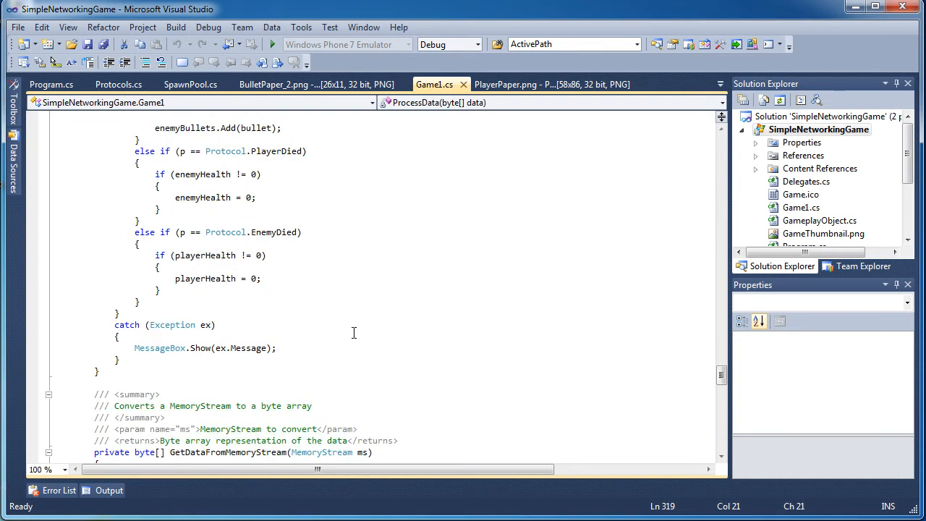
pyautogui.scroll(3)
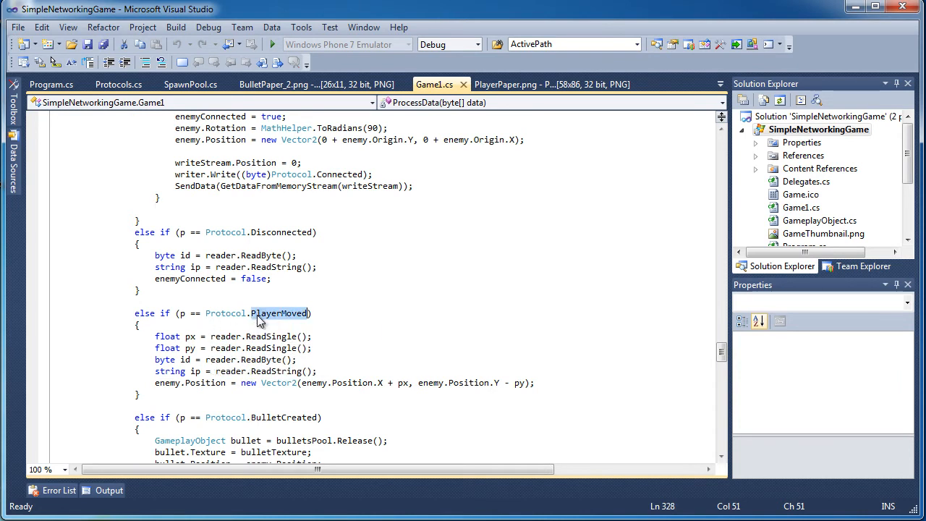
pyautogui.moveTo(279, 324)
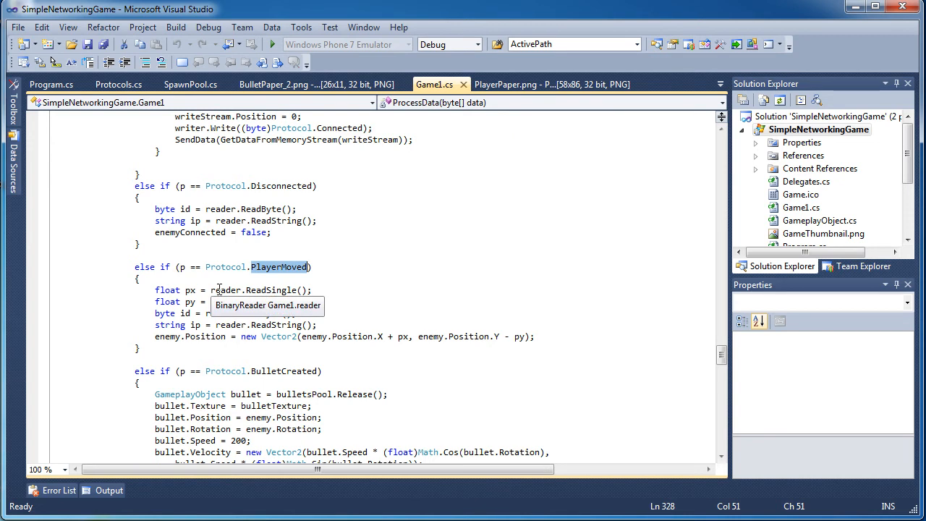
# Revisit the client connection code in LoadContent and close the running game
pyautogui.click(273, 44)
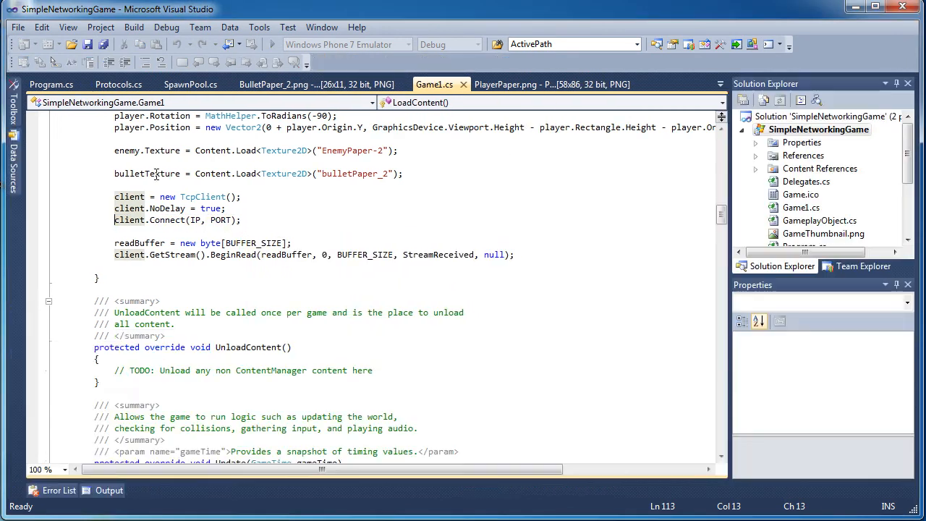
pyautogui.click(233, 278)
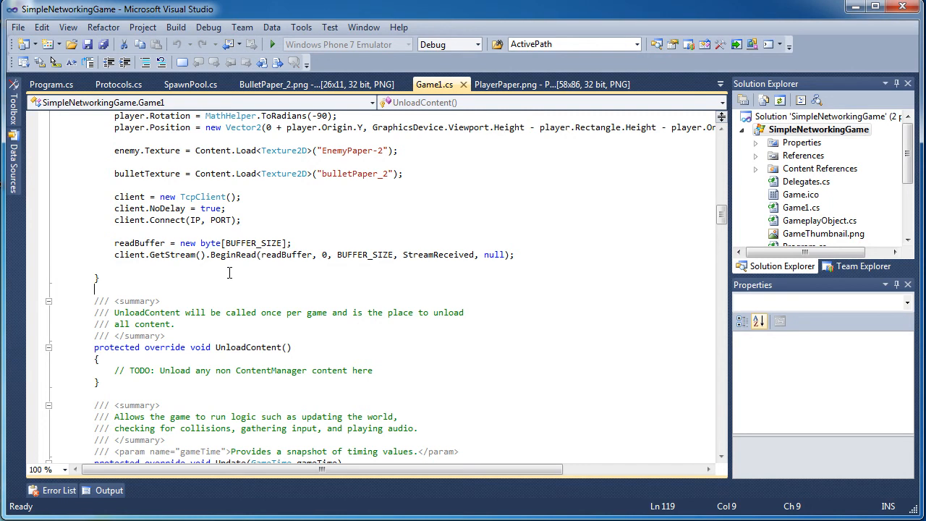
pyautogui.scroll(-3)
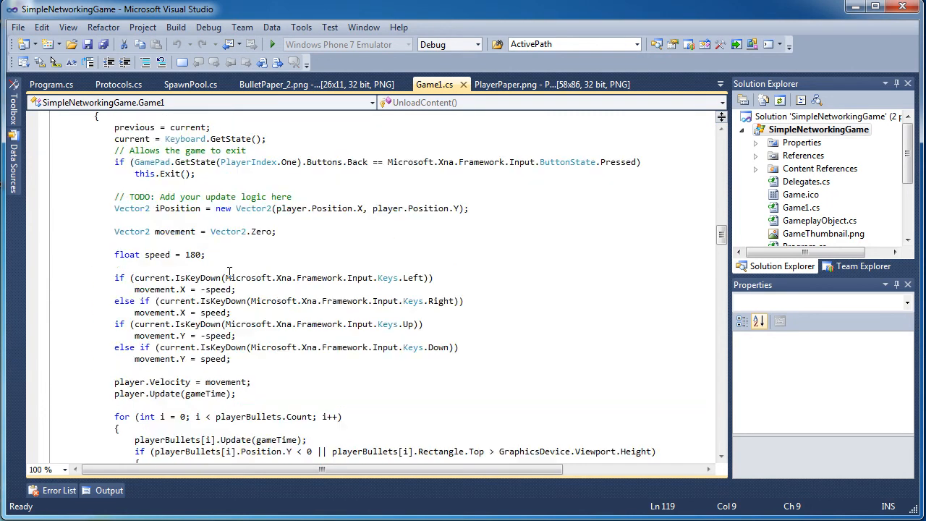
pyautogui.scroll(-3)
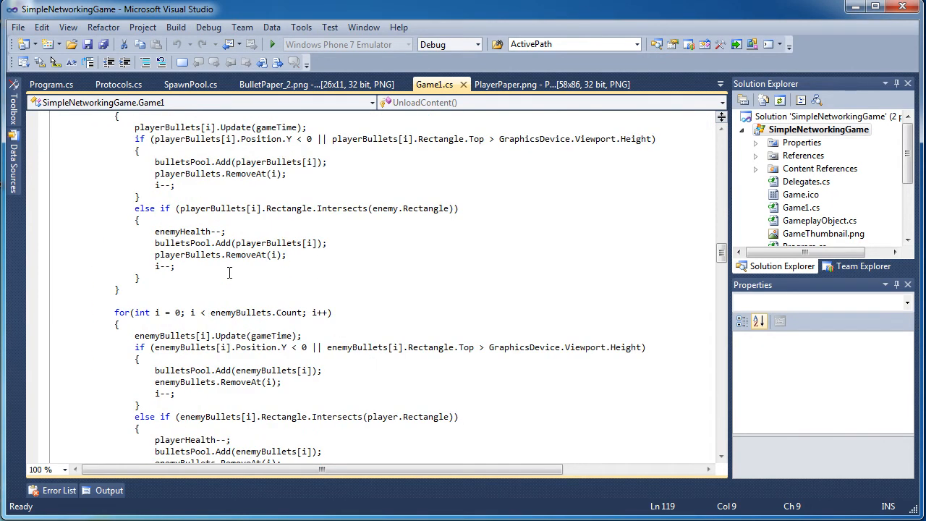
pyautogui.scroll(-3)
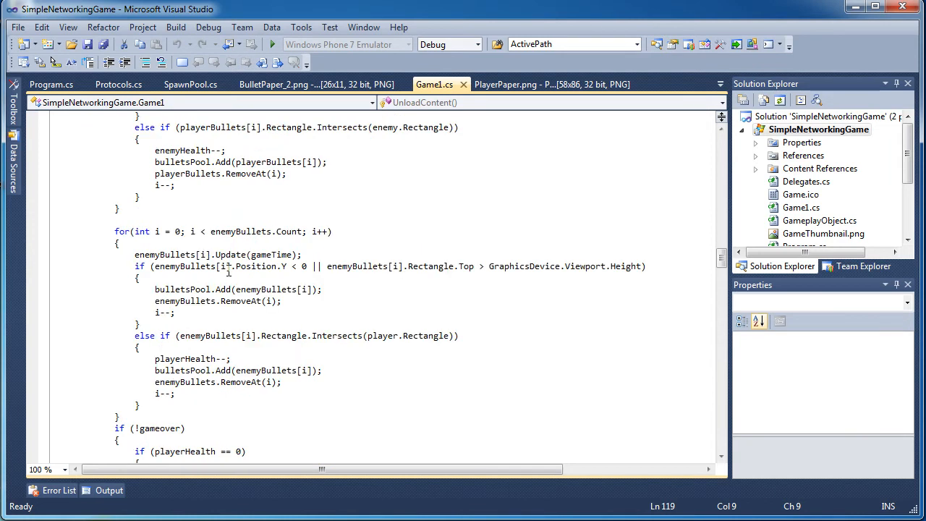
pyautogui.scroll(3)
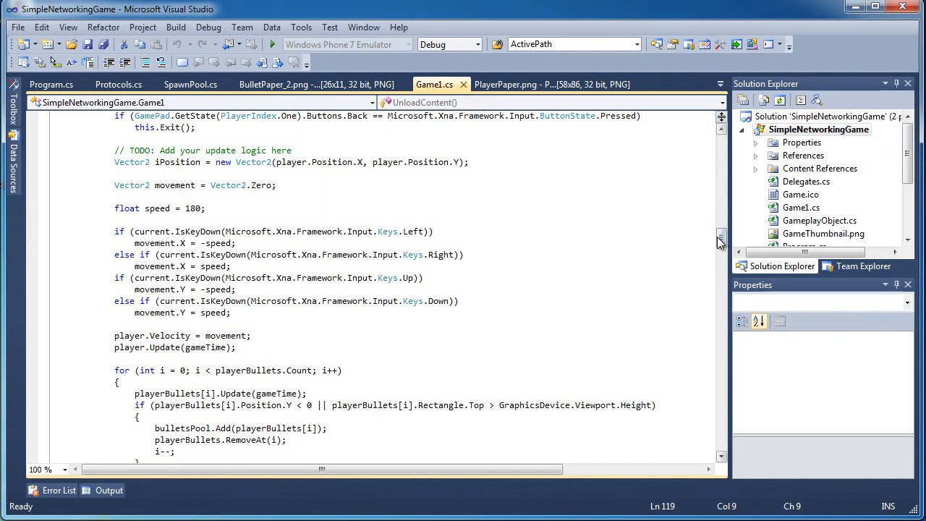
pyautogui.click(273, 44)
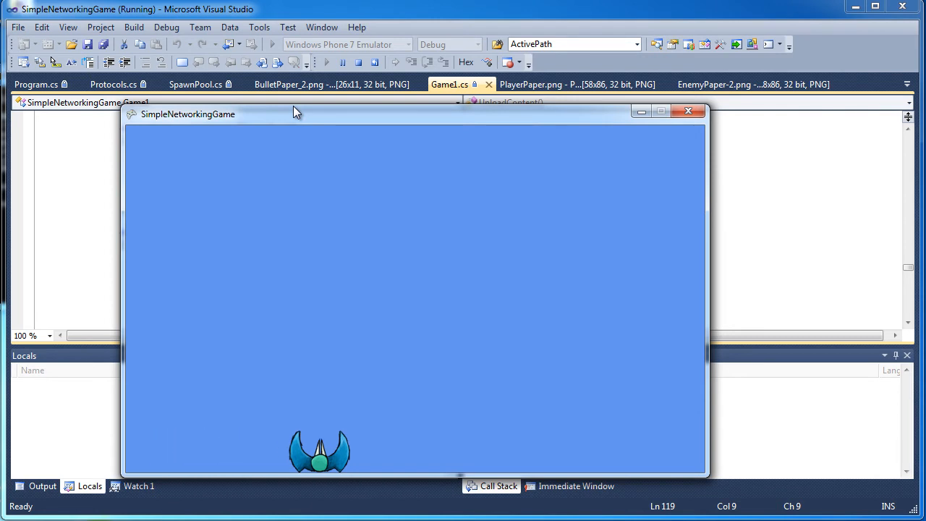
pyautogui.moveTo(702, 120)
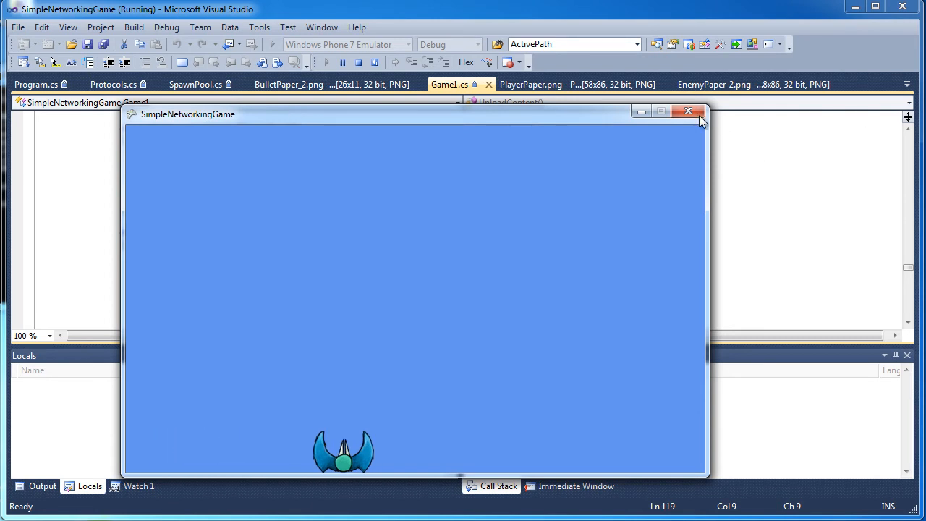
pyautogui.click(688, 111)
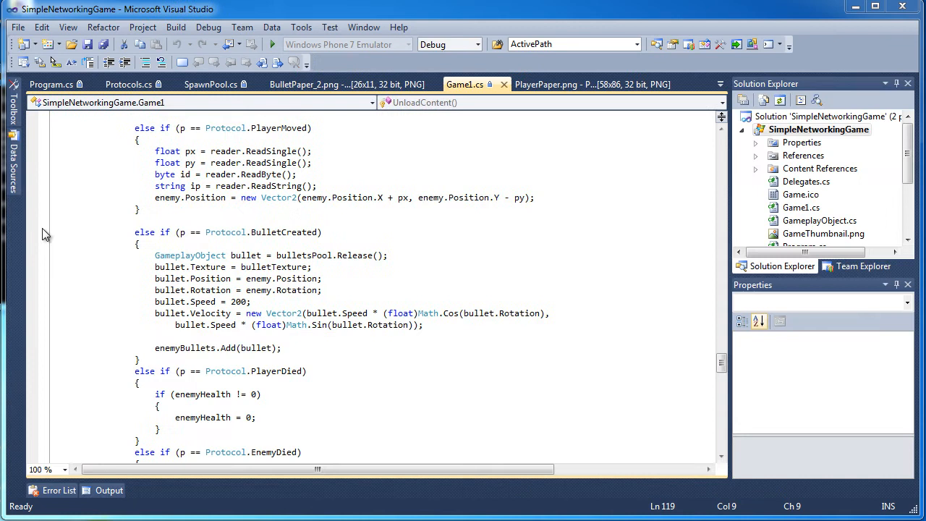
# Add 'Vector2 oldPosition = enemy.Position;' after the ip line and declare newPosition as a new Vector2
pyautogui.scroll(-3)
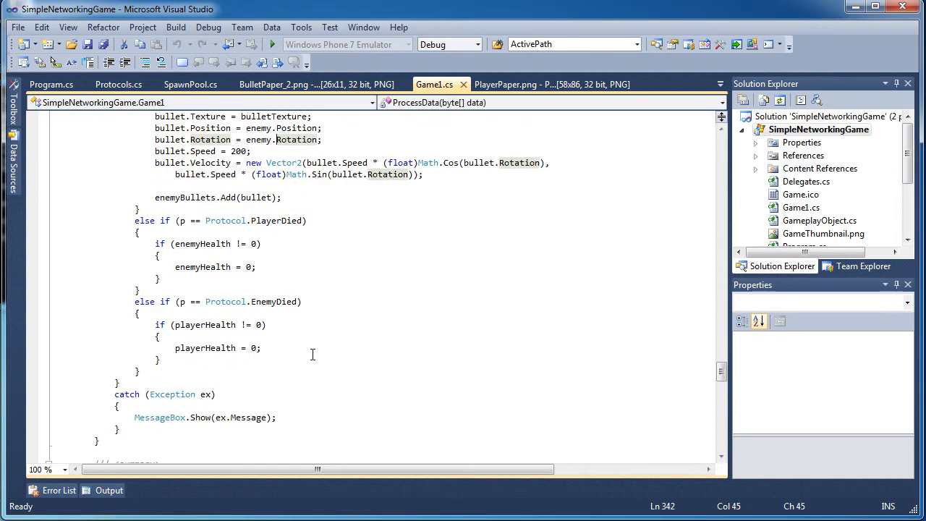
pyautogui.scroll(3)
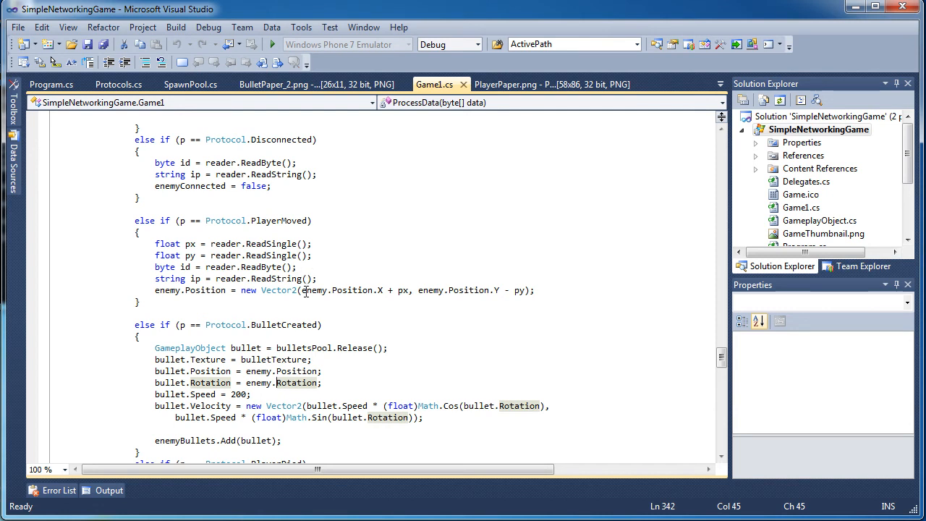
pyautogui.click(340, 278)
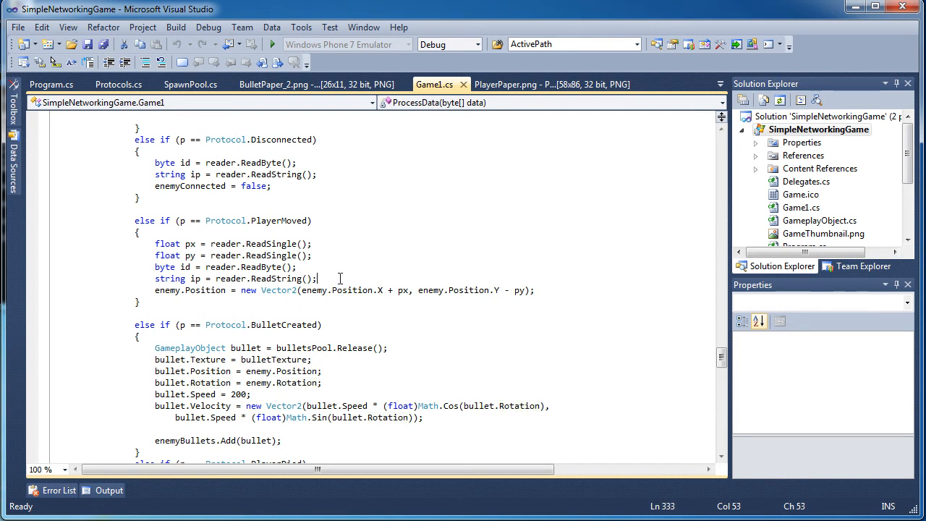
pyautogui.press('Return')
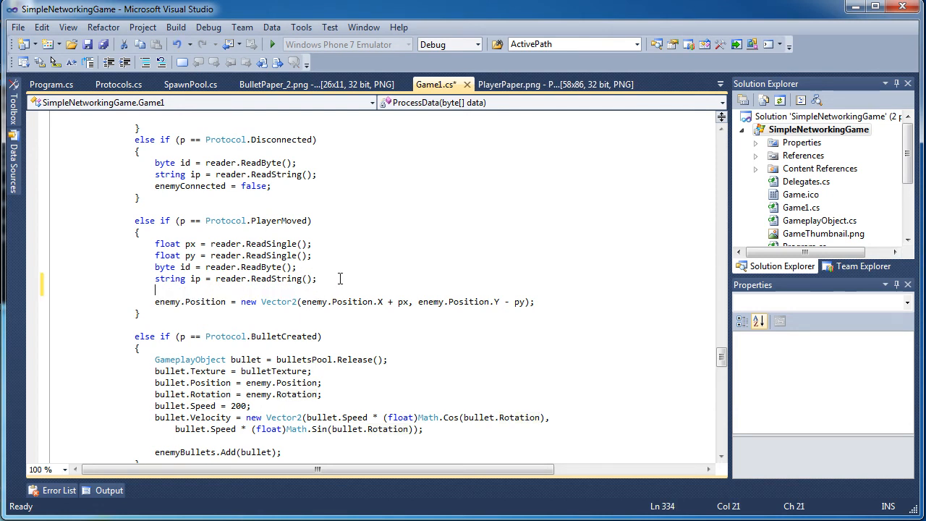
pyautogui.moveTo(308, 281)
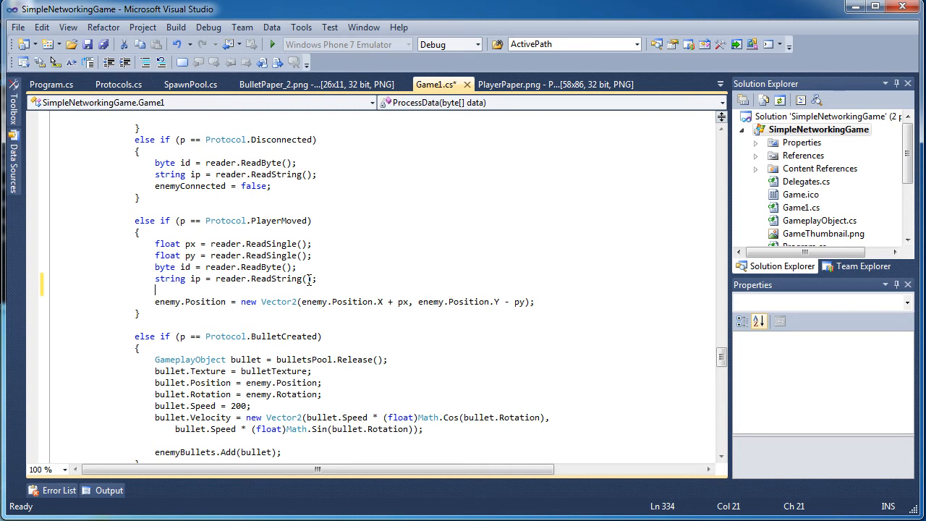
pyautogui.write('Vector2')
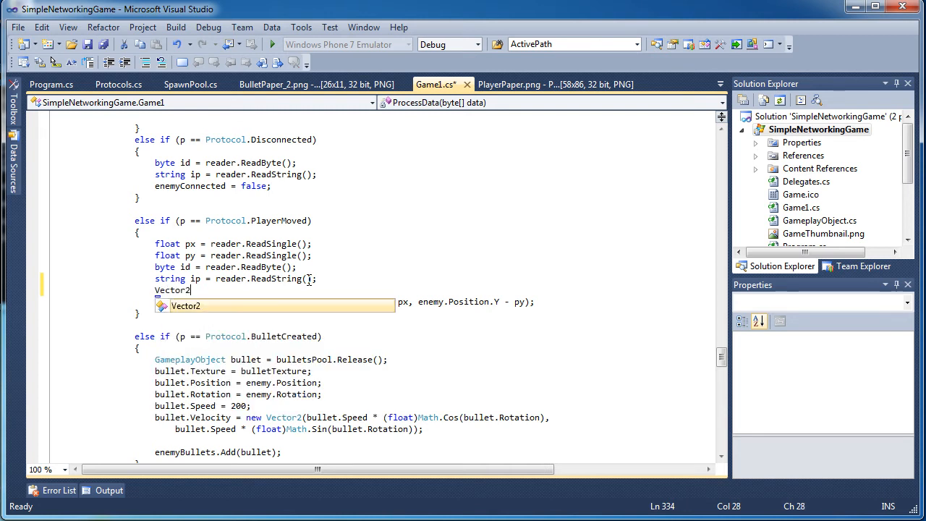
pyautogui.write('oldPosition =')
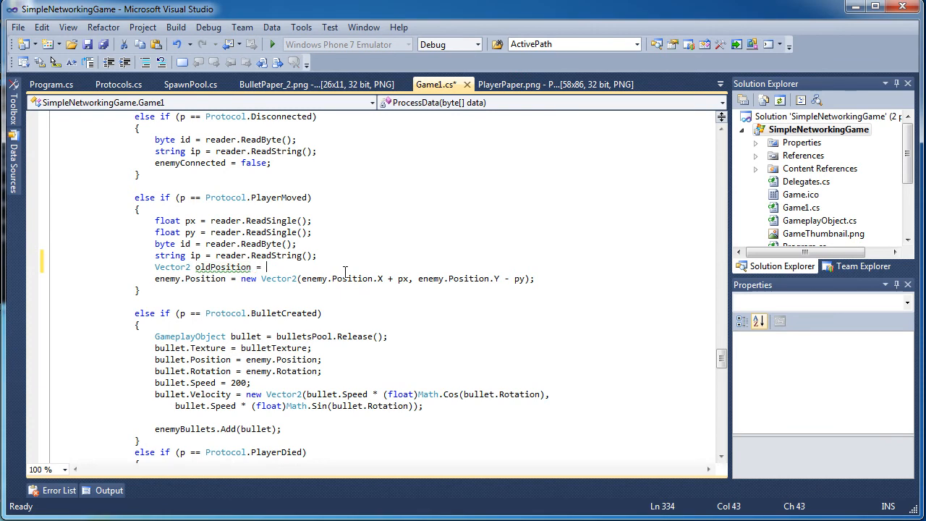
pyautogui.write('enemy.Position;')
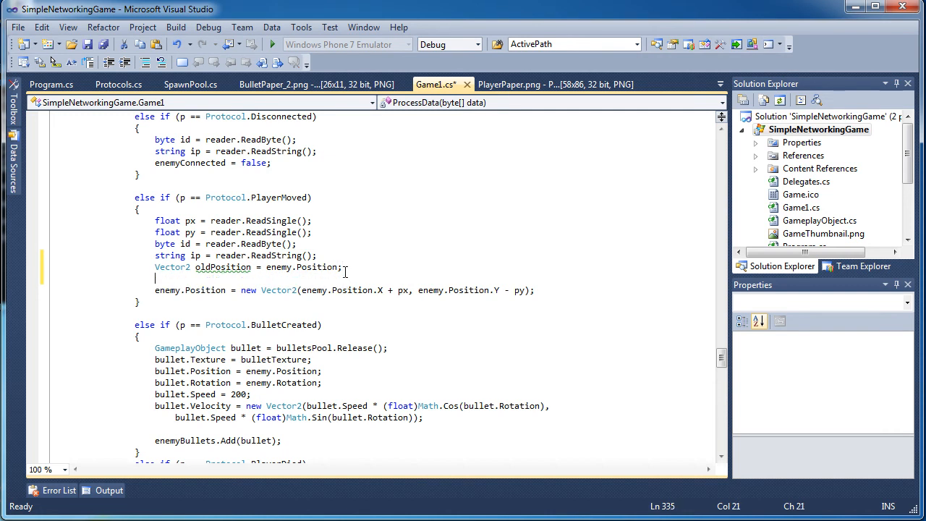
pyautogui.write('Vector2')
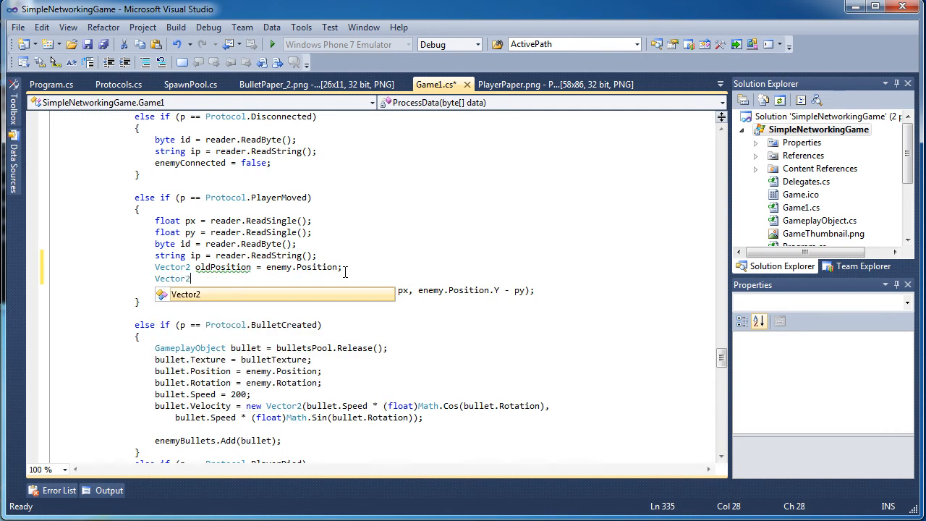
pyautogui.write('new')
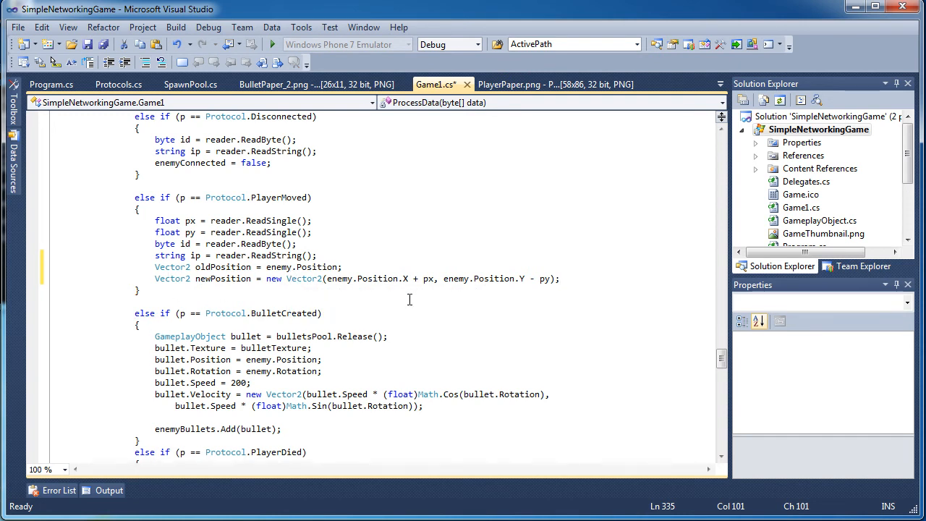
# Add 'Vector2 distance' as newPosition minus oldPosition on X and Y
pyautogui.write('V')
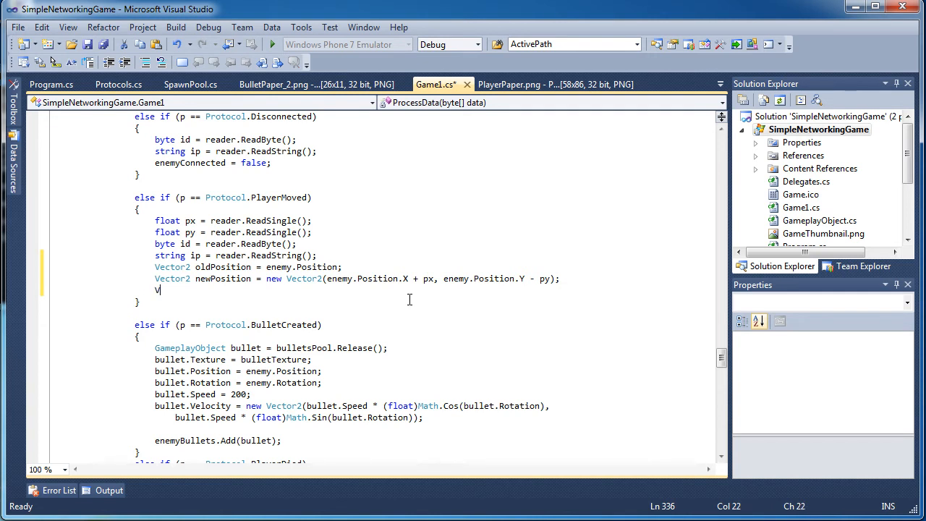
pyautogui.write('ector2')
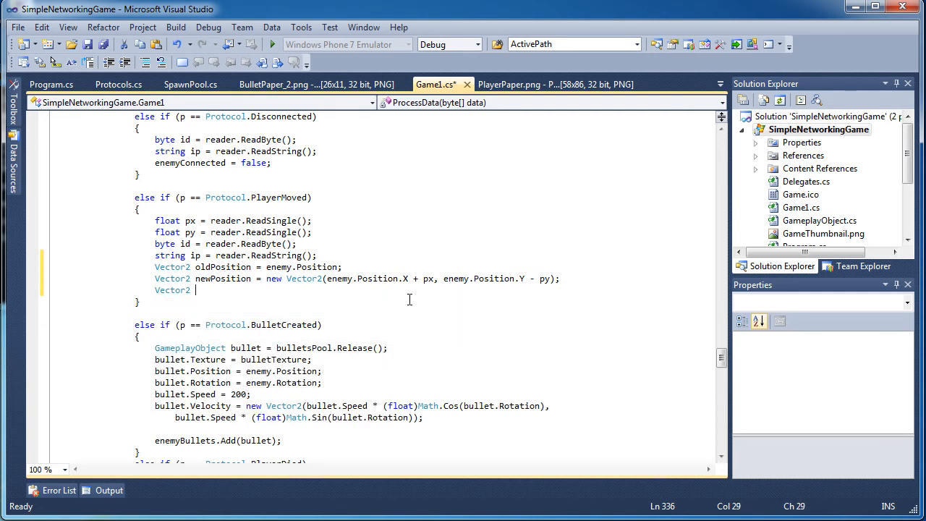
pyautogui.write('distance =')
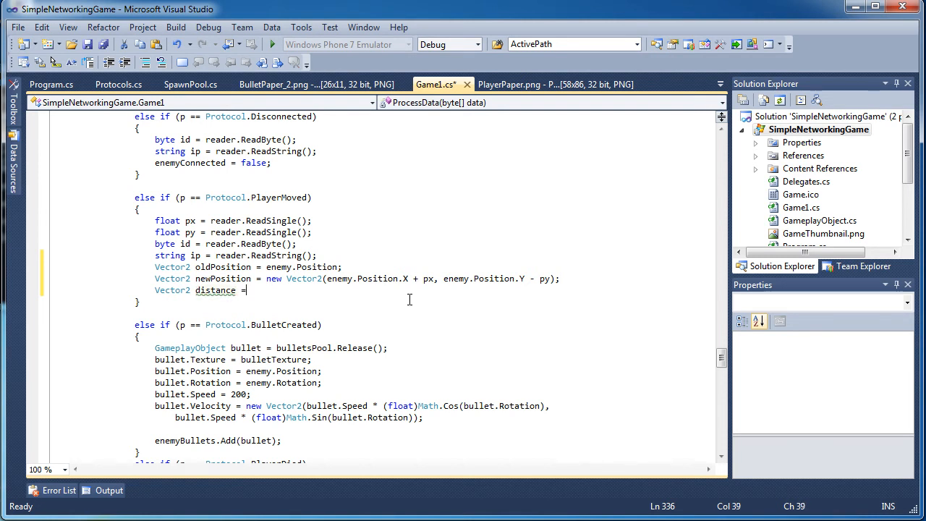
pyautogui.write('" "')
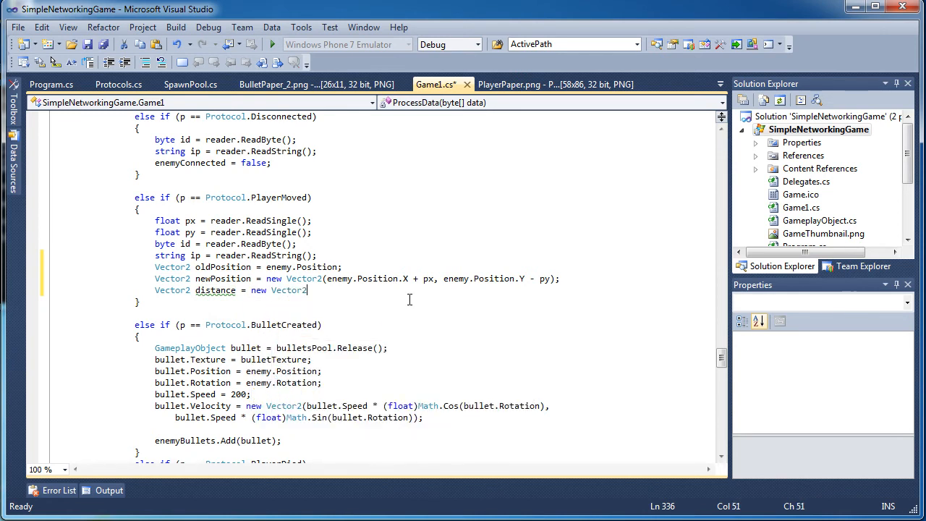
pyautogui.write('(newPosition.X')
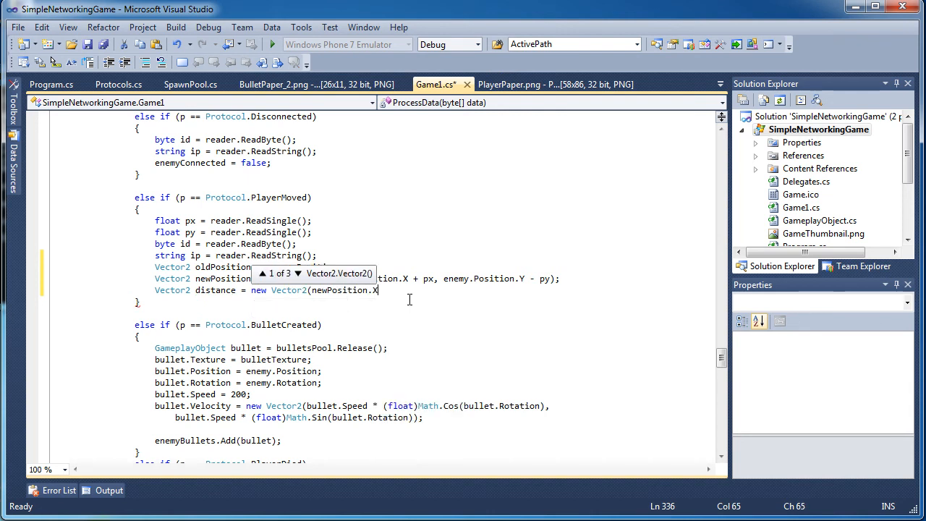
pyautogui.write('- oldPosition')
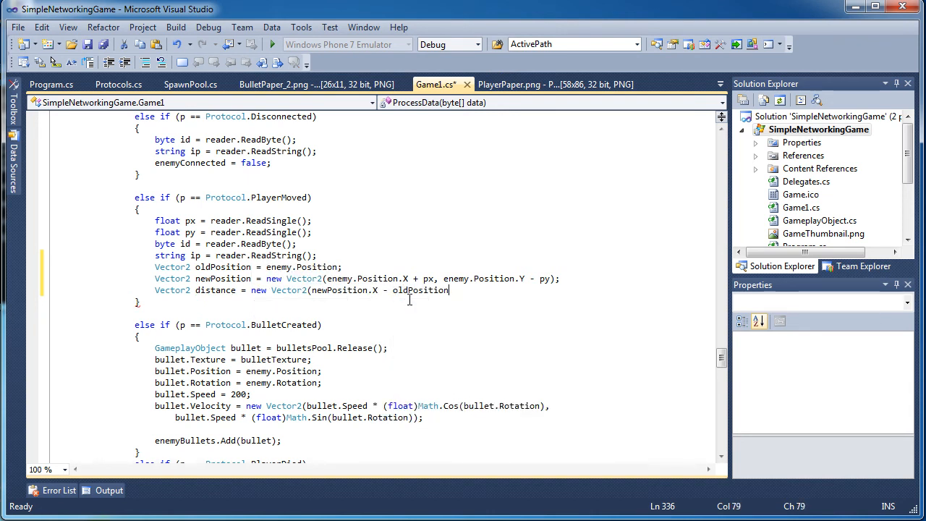
pyautogui.write('.Y, newposition.Y -')
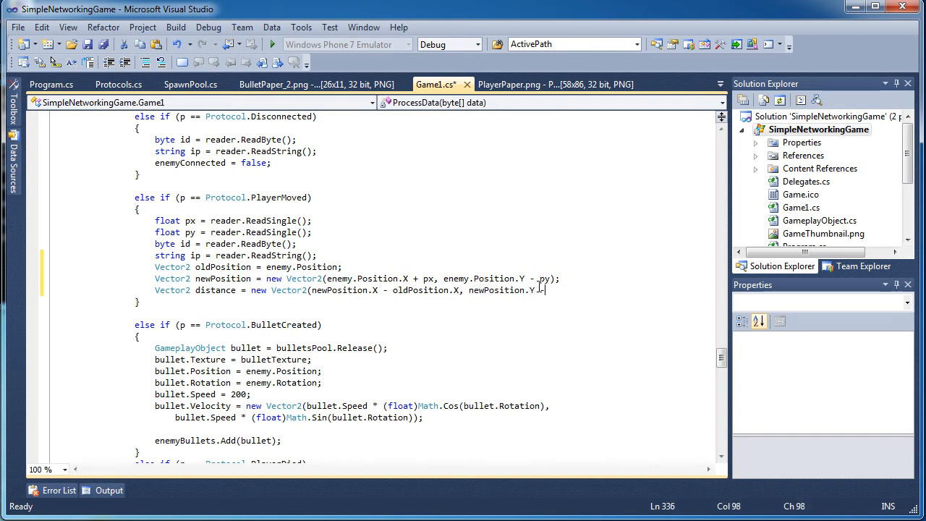
pyautogui.write('oldPosition.Y);')
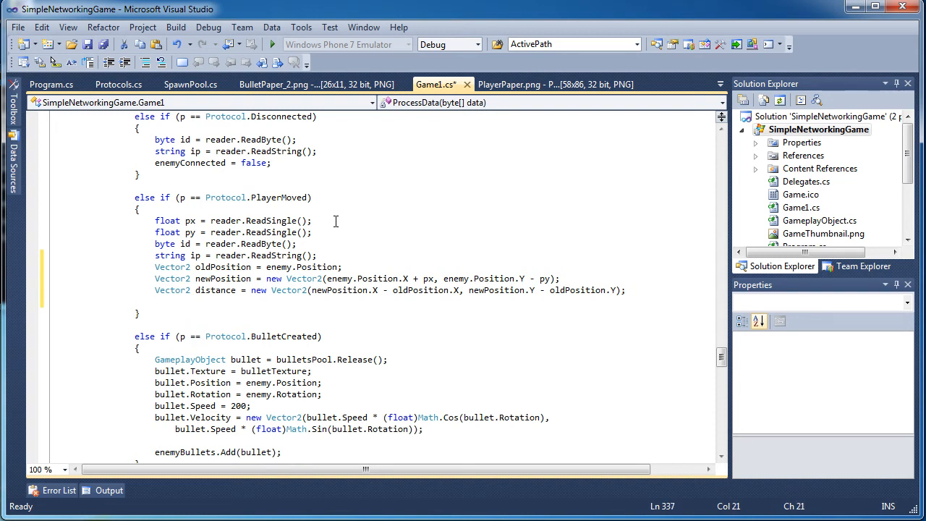
# Add 'if (distance.Length() > 200)' that normalizes distance and multiplies it by 200.0f
pyautogui.write('if(')
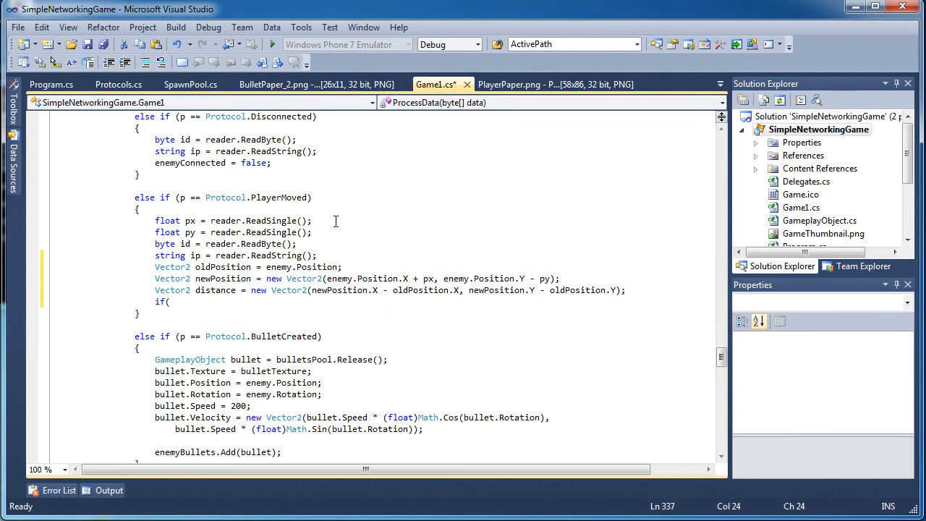
pyautogui.write('distance')
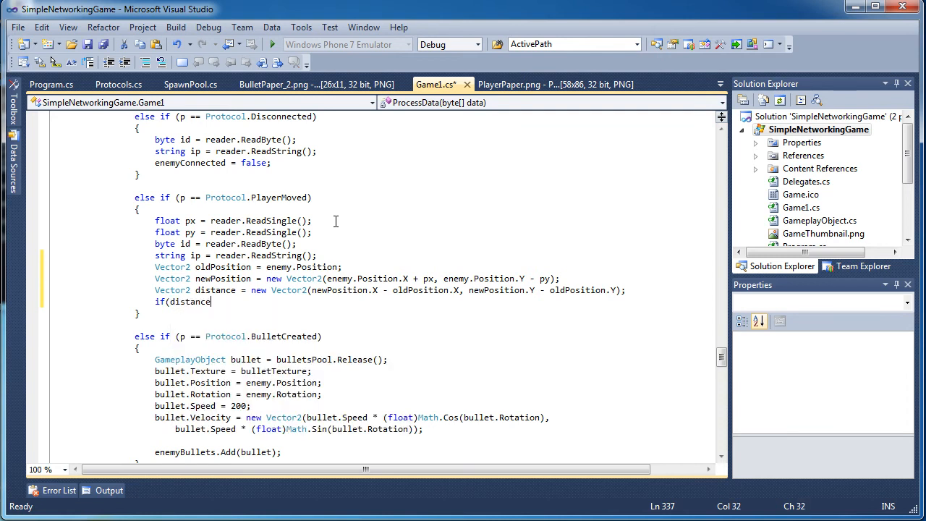
pyautogui.write('.Length()')
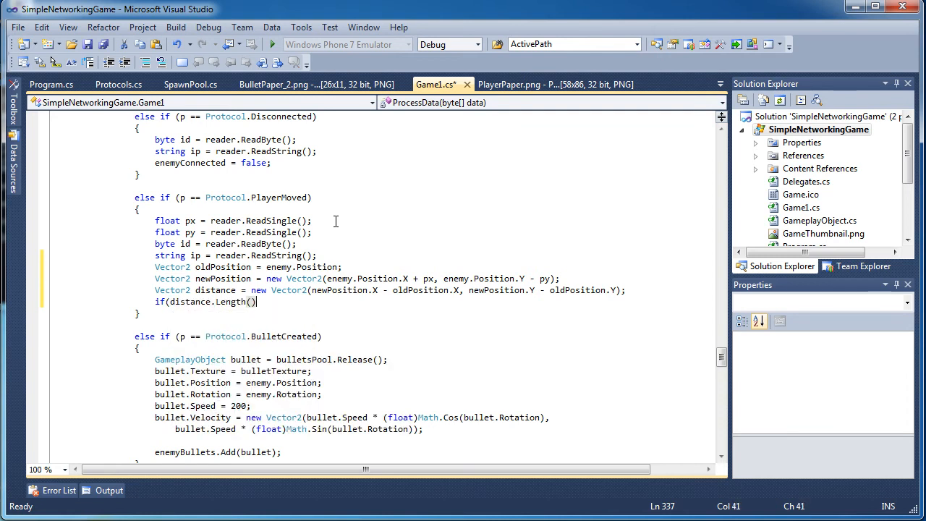
pyautogui.write('>')
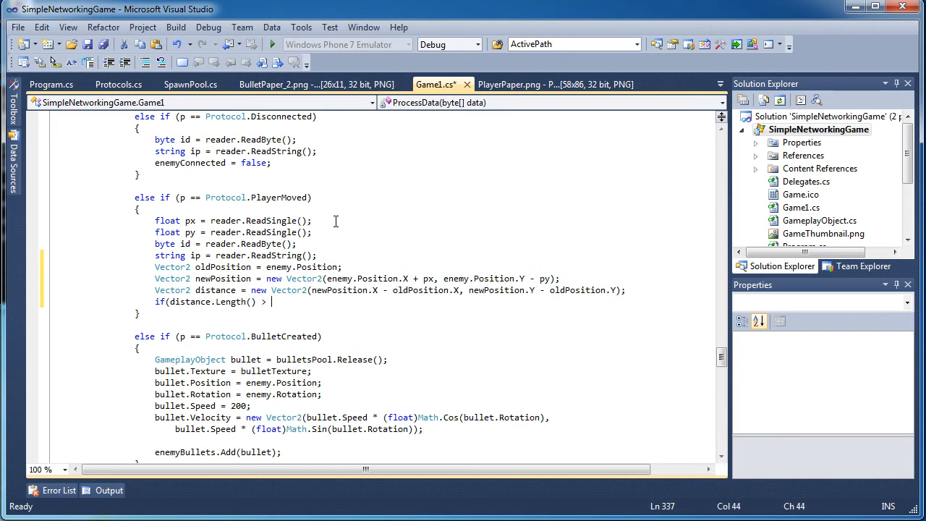
pyautogui.write('200)')
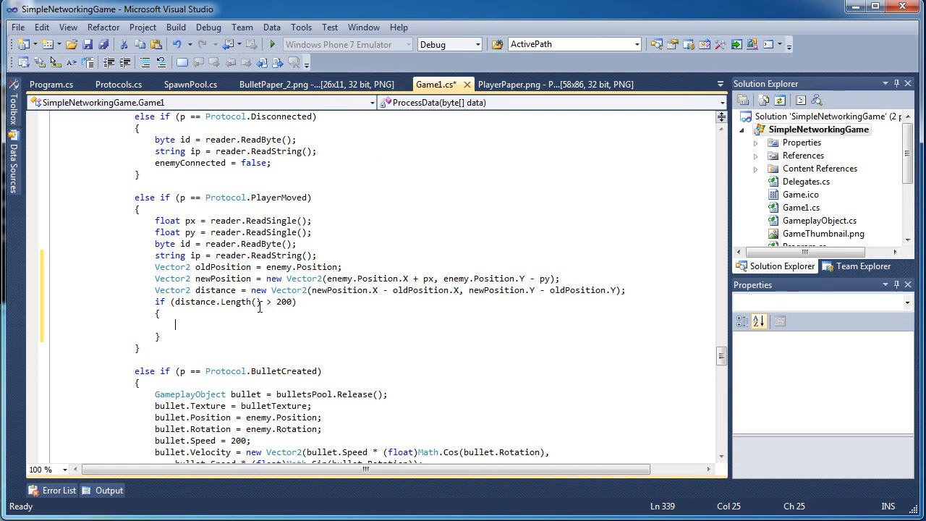
pyautogui.moveTo(228, 316)
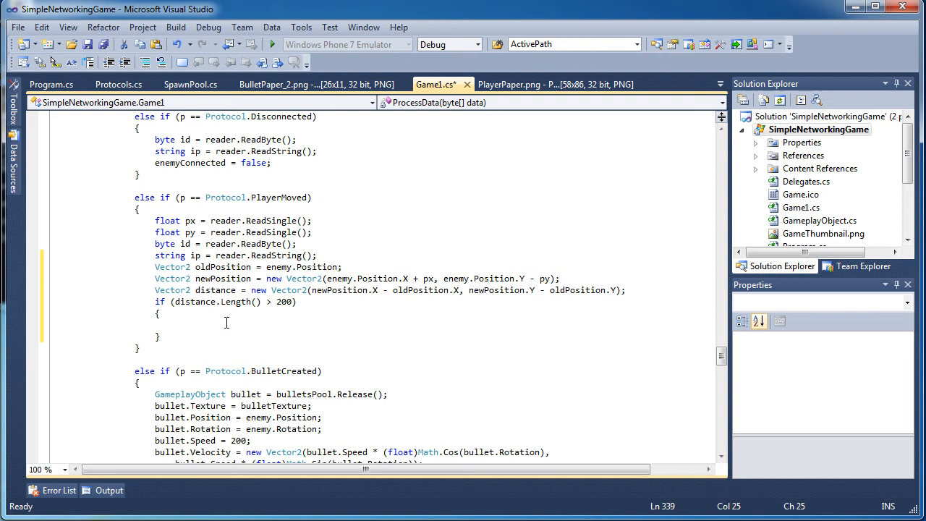
pyautogui.write('distance.Normalize();')
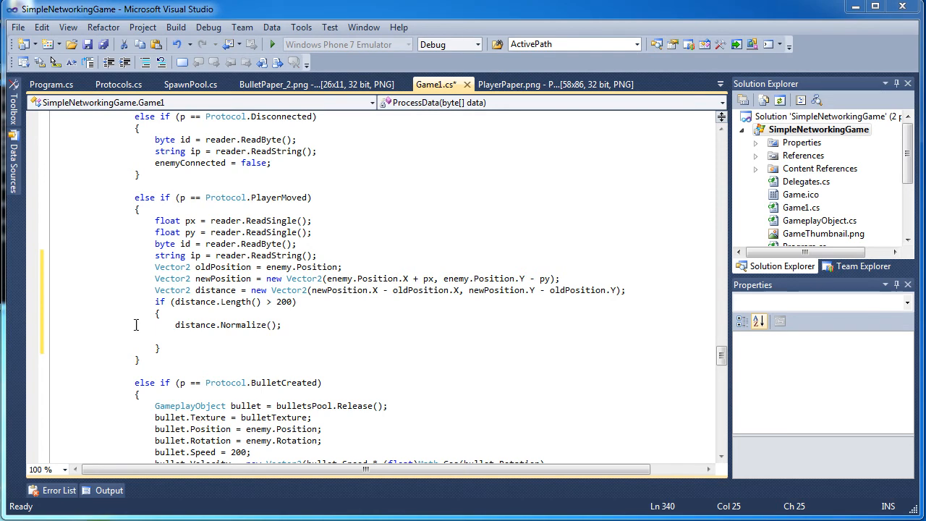
pyautogui.write('distance *=')
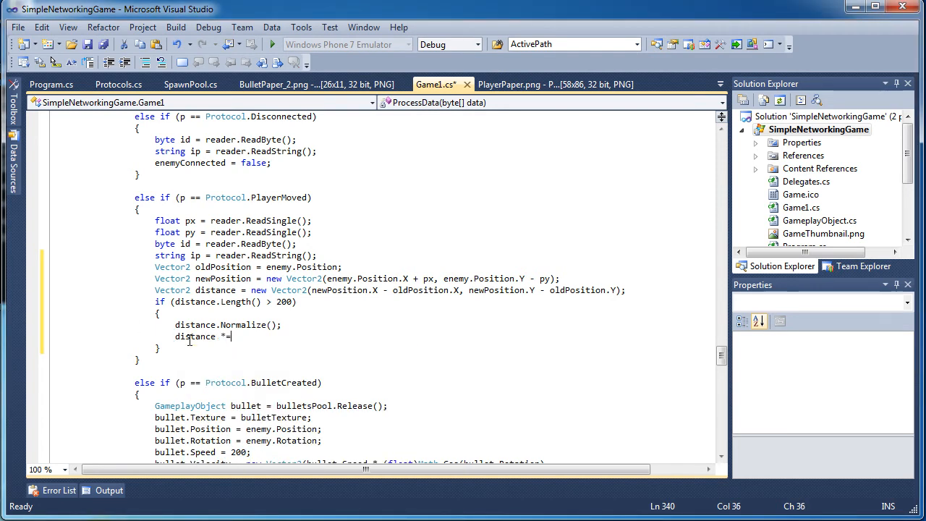
pyautogui.write('200;')
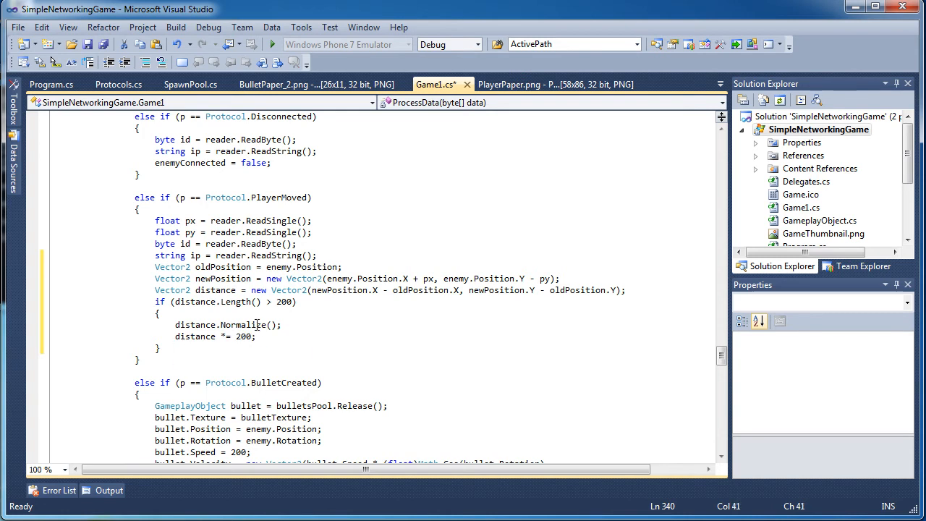
pyautogui.write('.0f')
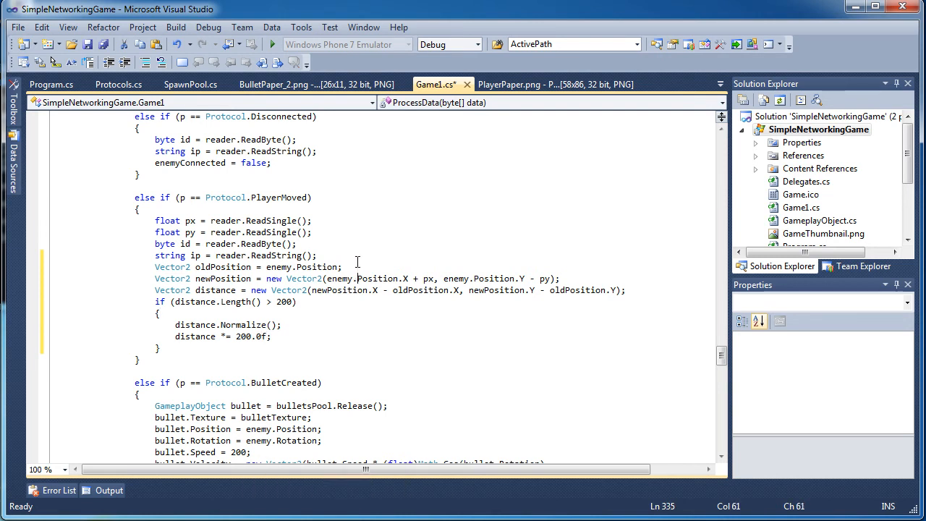
pyautogui.scroll(-3)
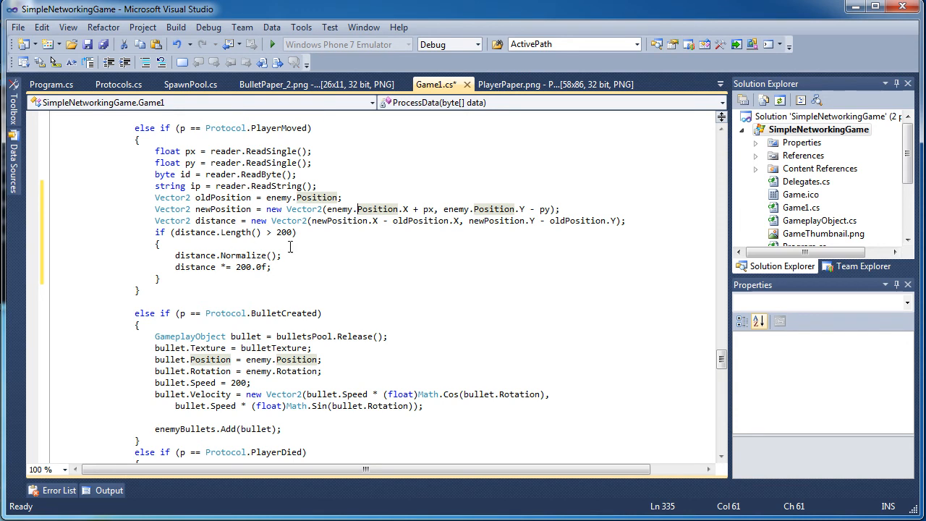
pyautogui.moveTo(376, 295)
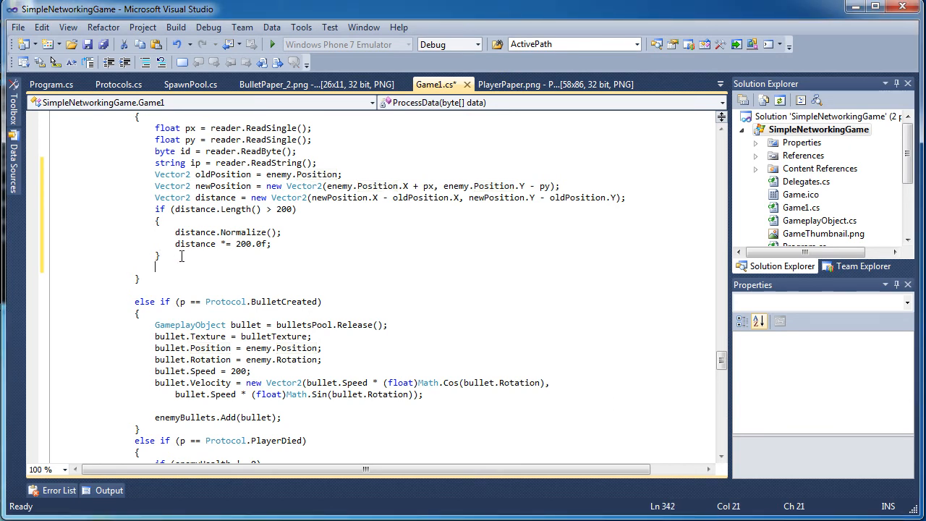
pyautogui.write('enemy.Position =')
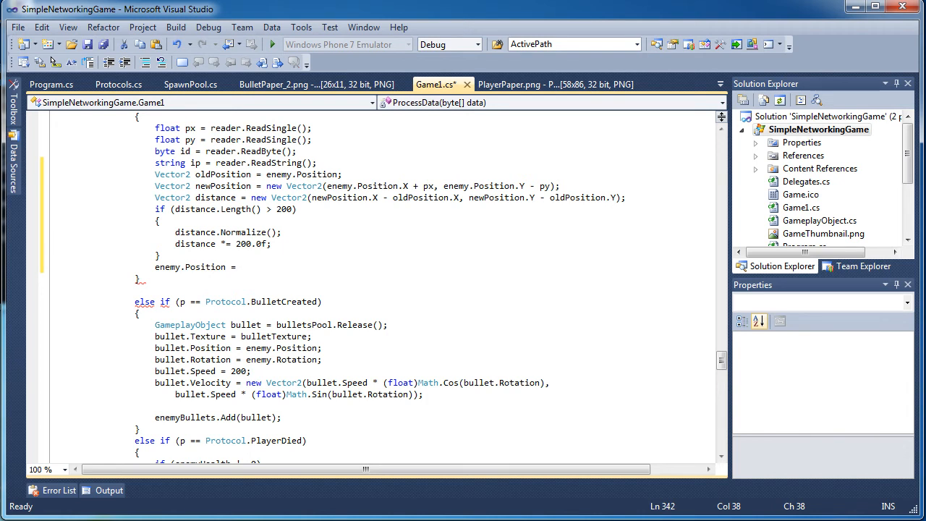
pyautogui.click(240, 267)
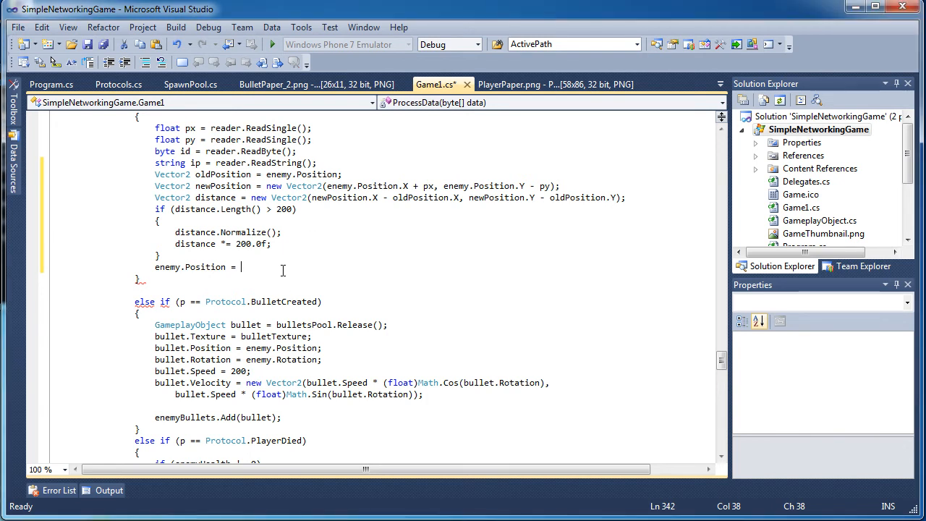
pyautogui.write('Vector2.Add(enemy.Position, distance);')
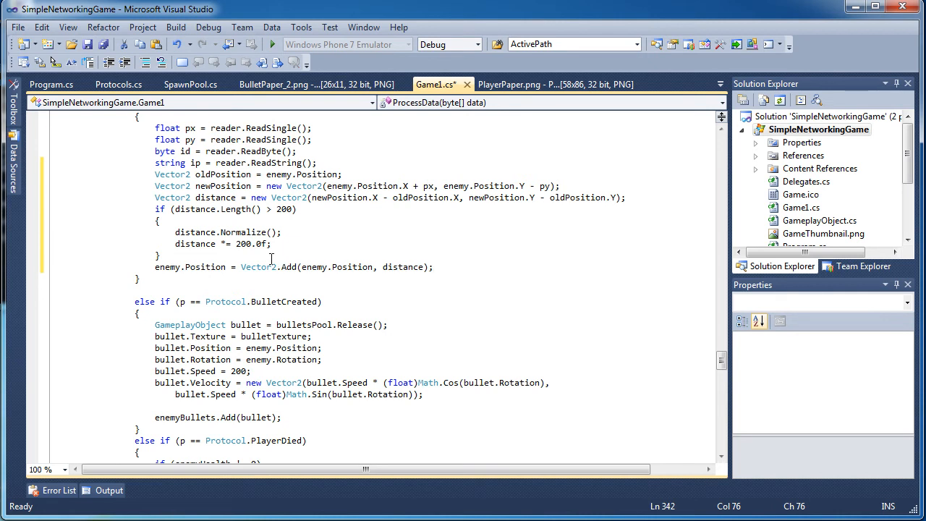
pyautogui.moveTo(288, 198)
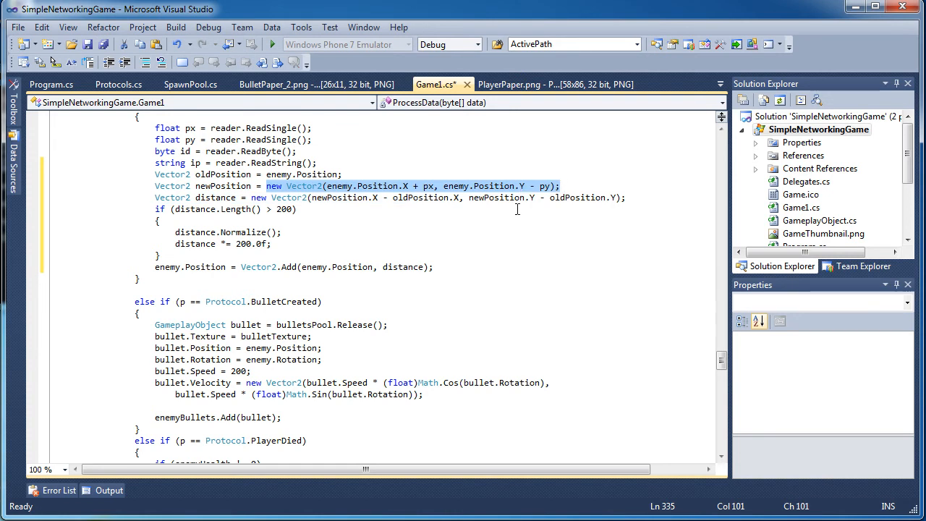
pyautogui.moveTo(522, 218)
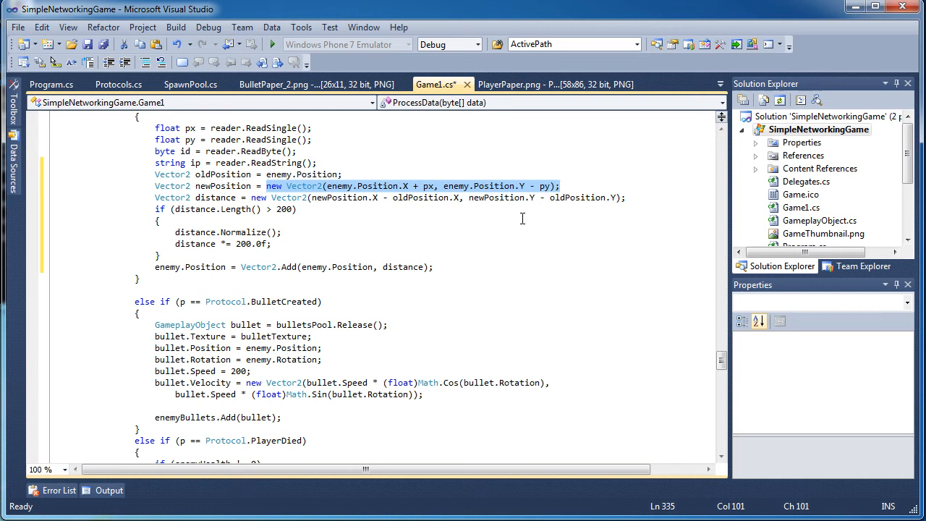
pyautogui.moveTo(436, 273)
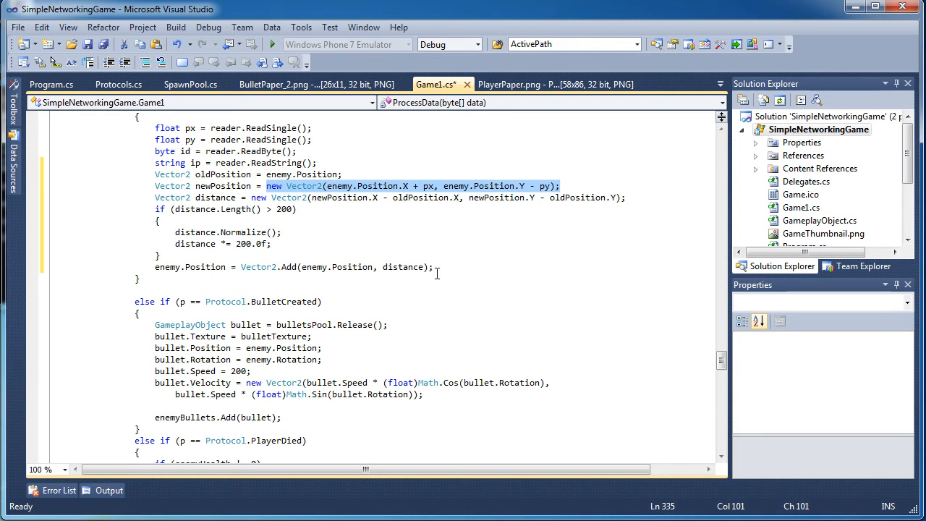
pyautogui.click(429, 266)
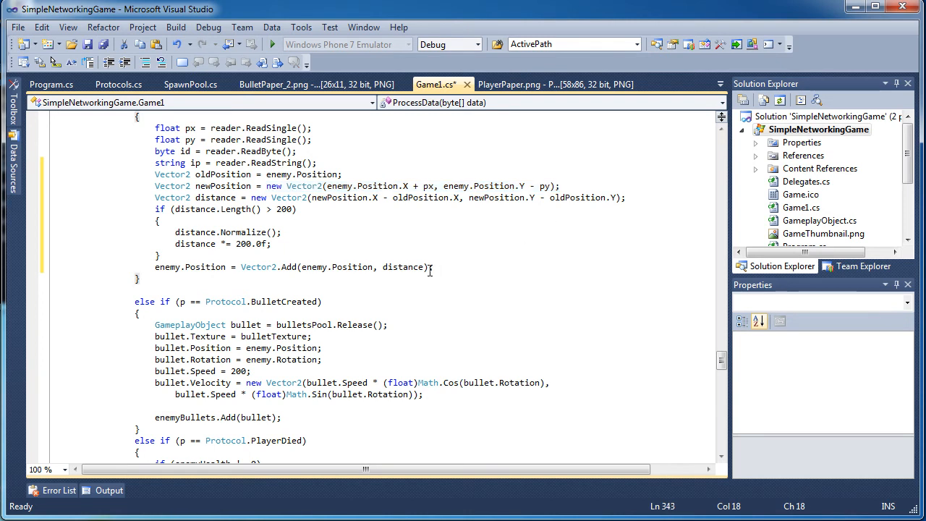
pyautogui.scroll(3)
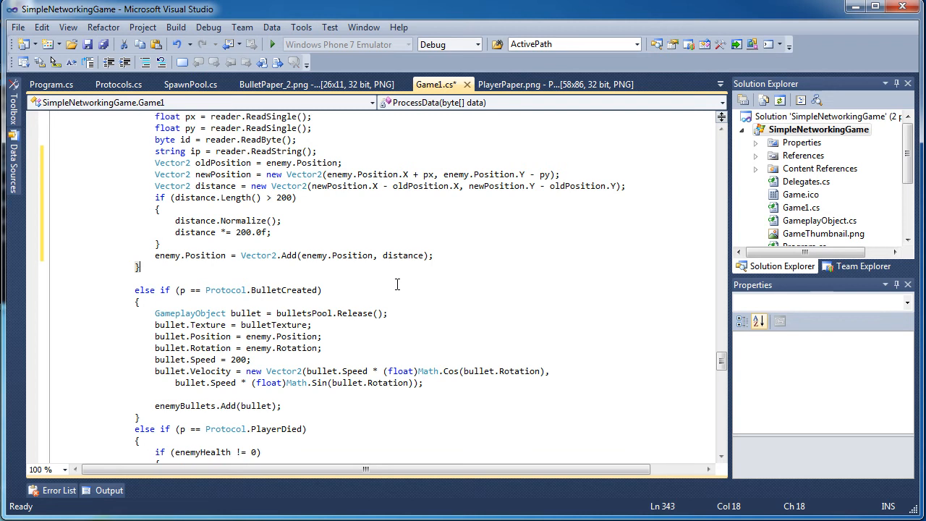
pyautogui.scroll(3)
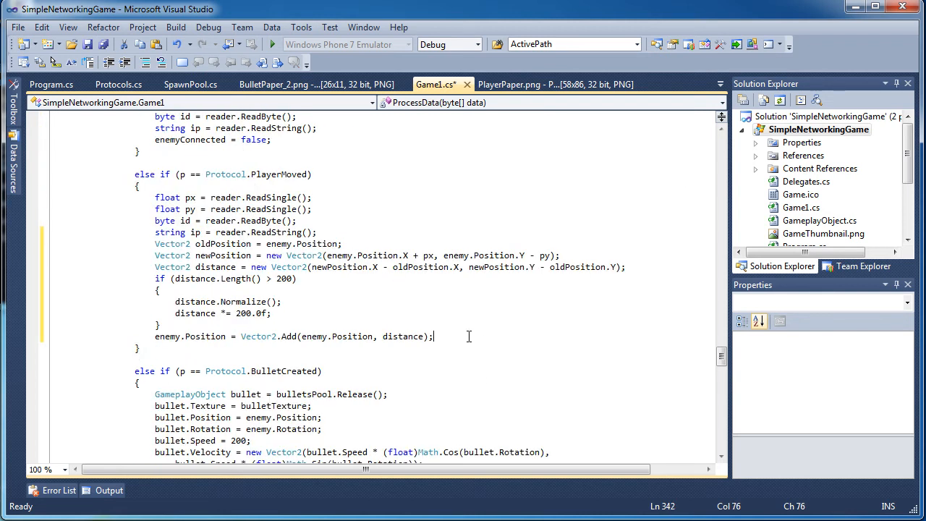
# Add ', Validation = 6' after EnemyDied in Protocols.cs, save, and return to Game1.cs
pyautogui.click(117, 84)
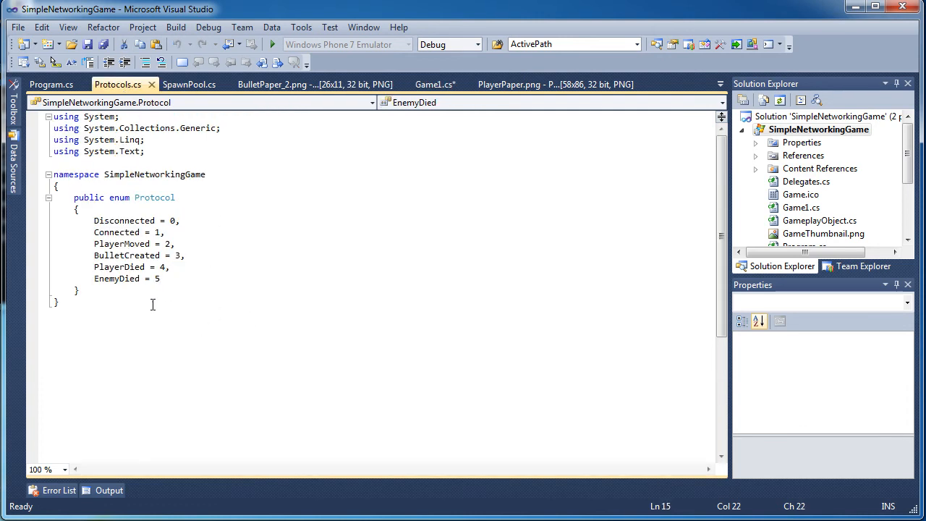
pyautogui.write(',')
pyautogui.write('Validation = 6')
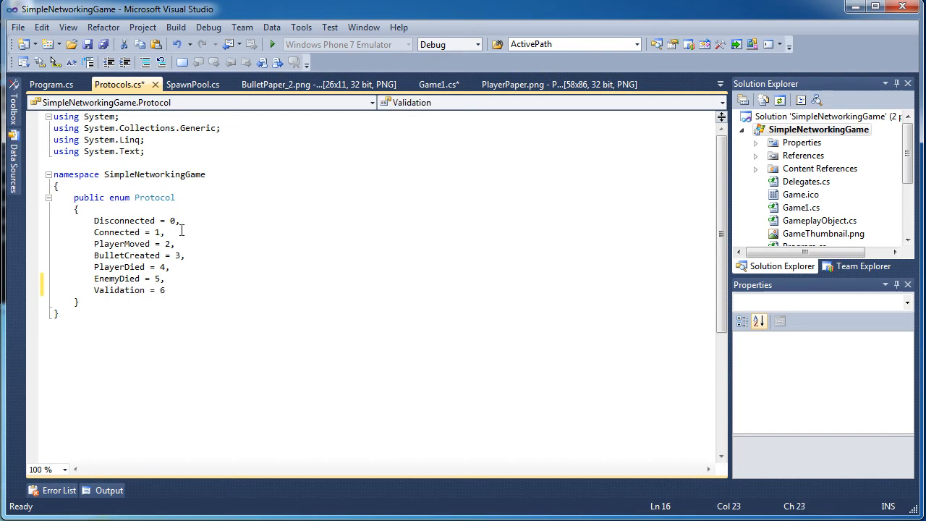
pyautogui.moveTo(192, 84)
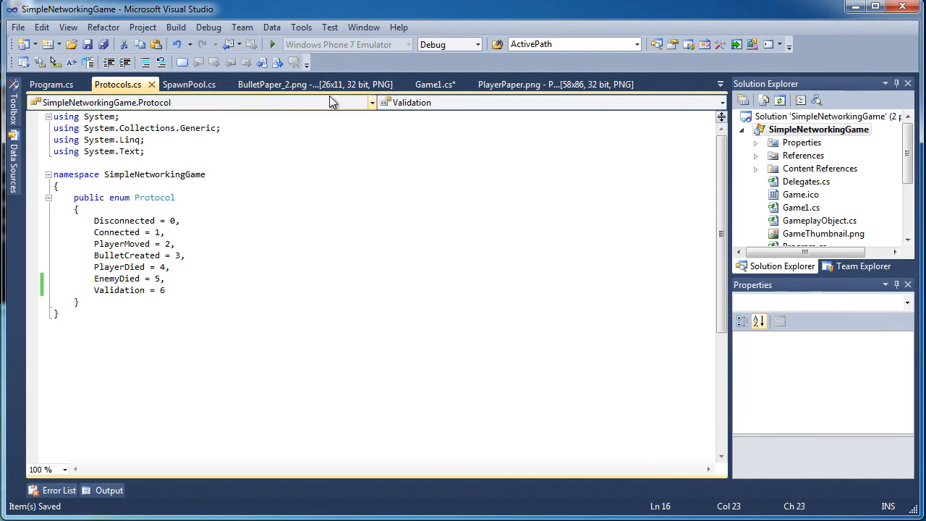
pyautogui.click(434, 84)
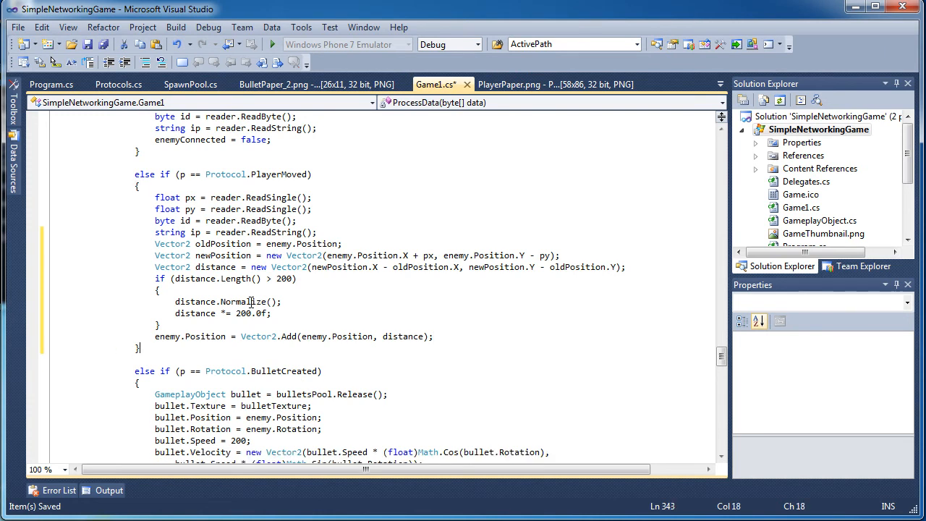
# Copy the PlayerMoved sending lines from Update
pyautogui.scroll(-3)
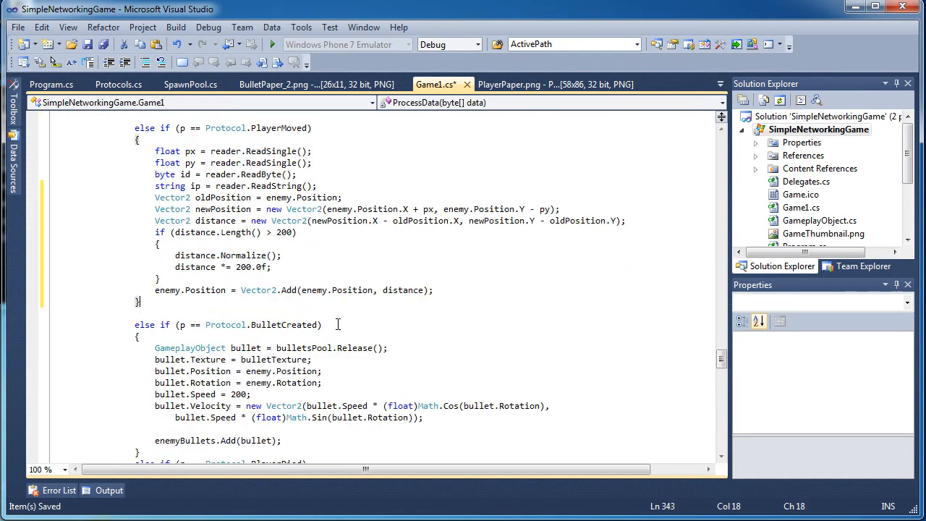
pyautogui.scroll(-3)
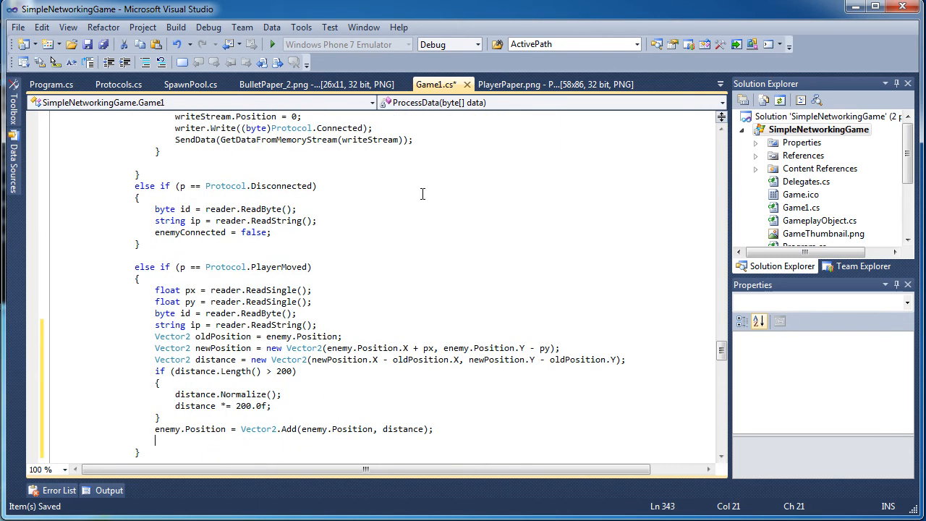
pyautogui.scroll(-3)
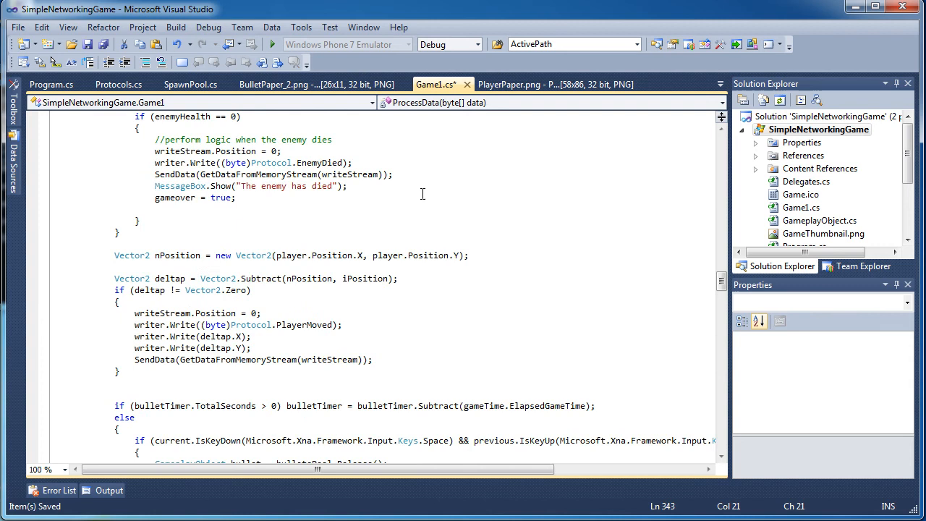
pyautogui.moveTo(117, 328)
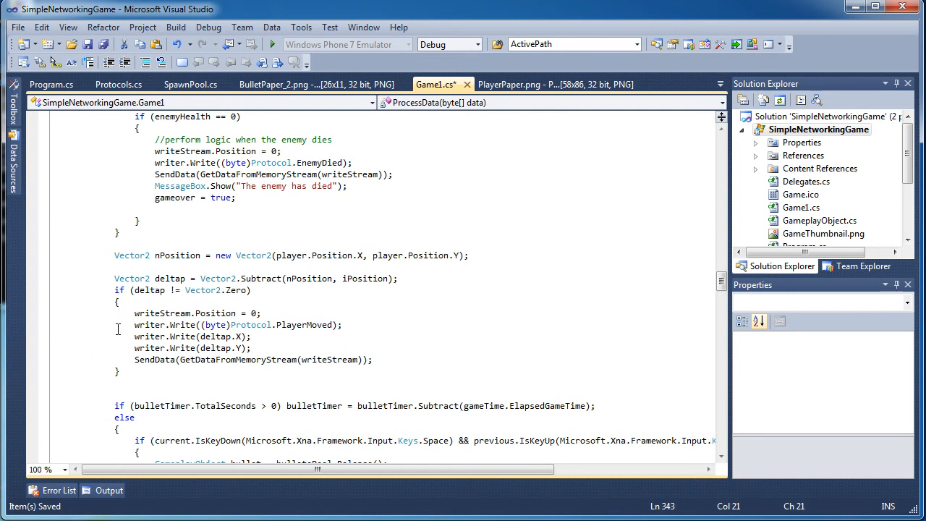
pyautogui.moveTo(134, 313); pyautogui.dragTo(372, 360)
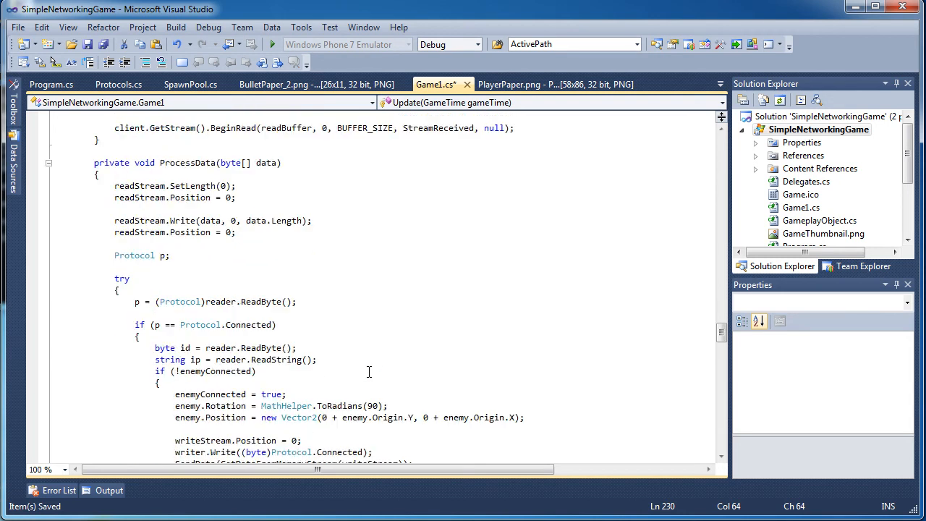
# Move the position update and send lines into the if block, adding else { enemy.Position = newPosition; }
pyautogui.scroll(-3)
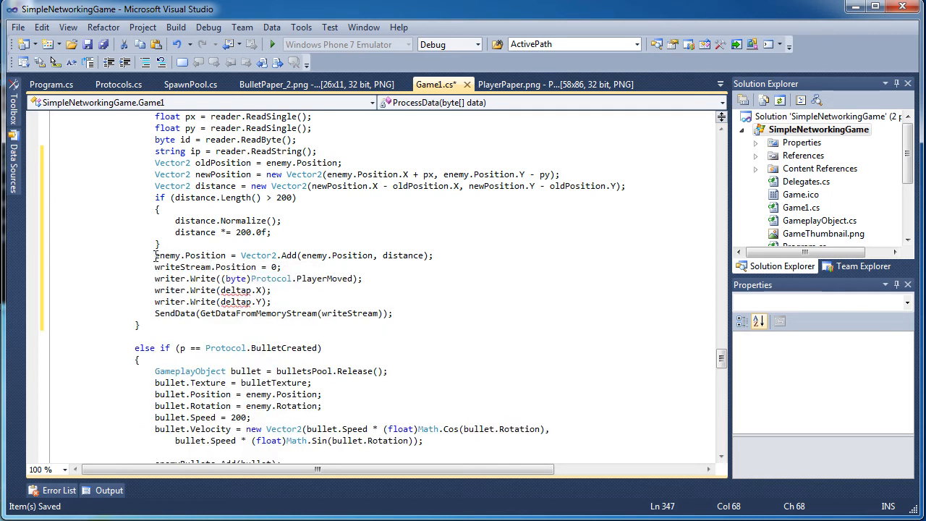
pyautogui.moveTo(154, 255); pyautogui.dragTo(392, 313)
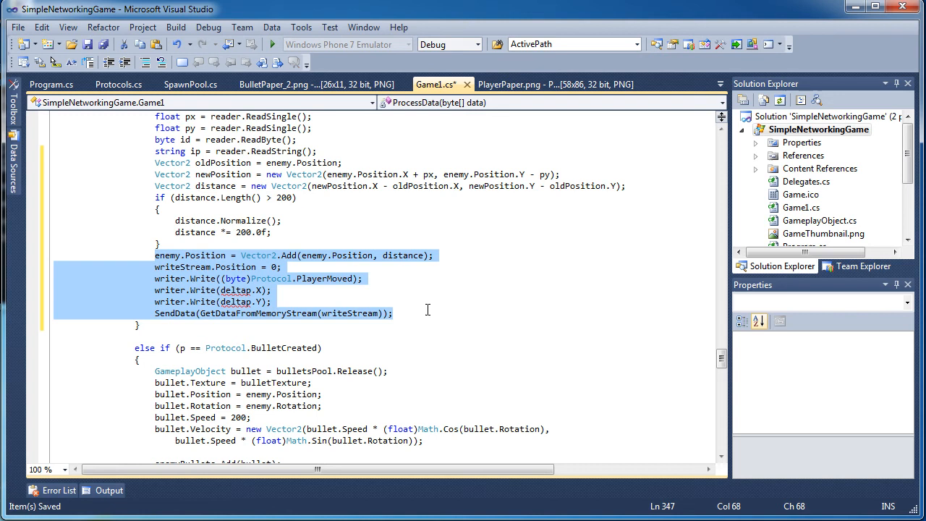
pyautogui.press('Delete')
pyautogui.write('}')
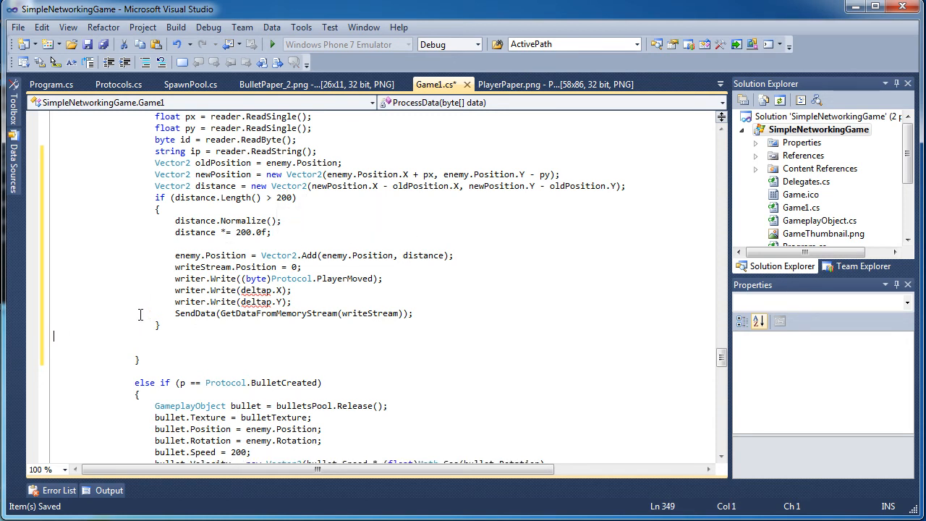
pyautogui.write('ene')
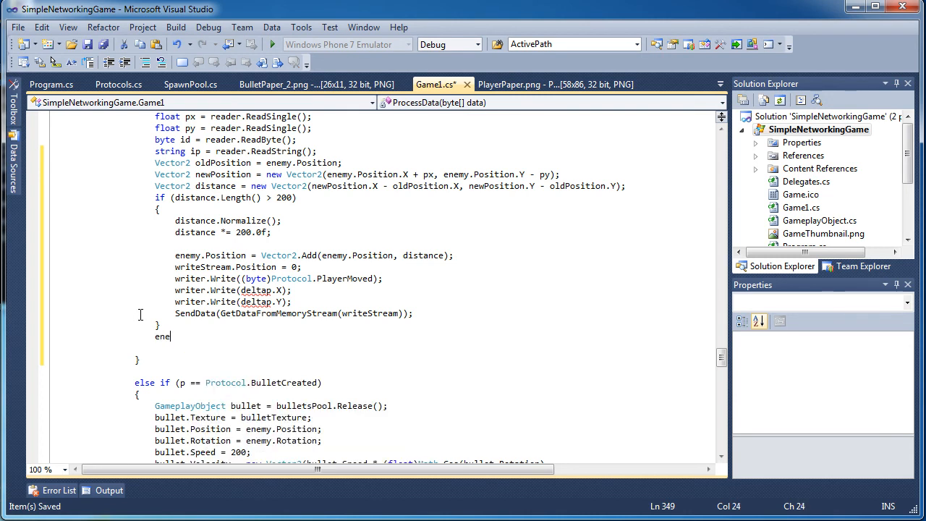
pyautogui.write('lse{')
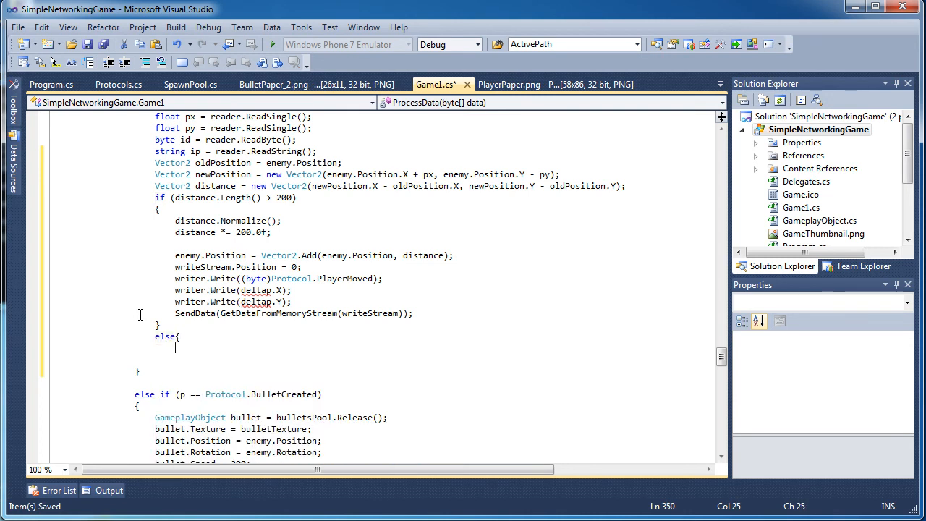
pyautogui.write('enemy.Position')
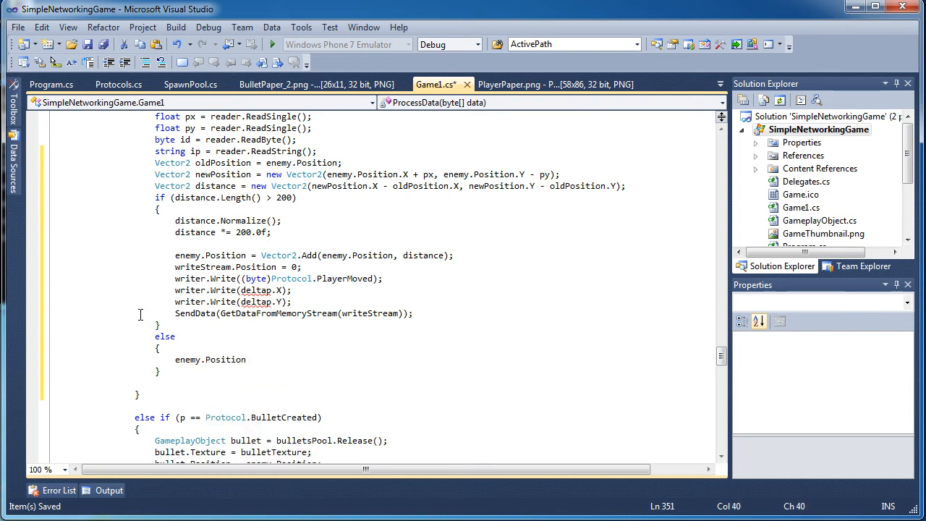
pyautogui.write('= newPosition;')
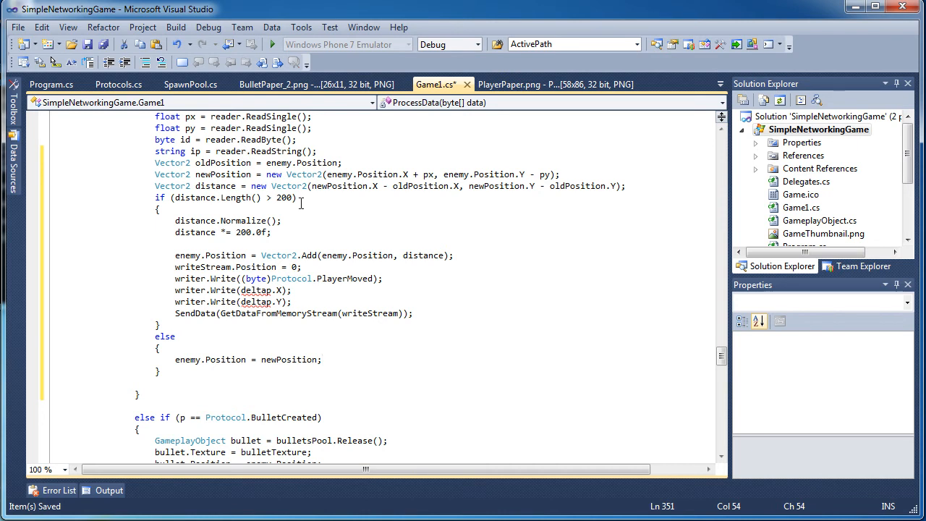
pyautogui.moveTo(295, 186)
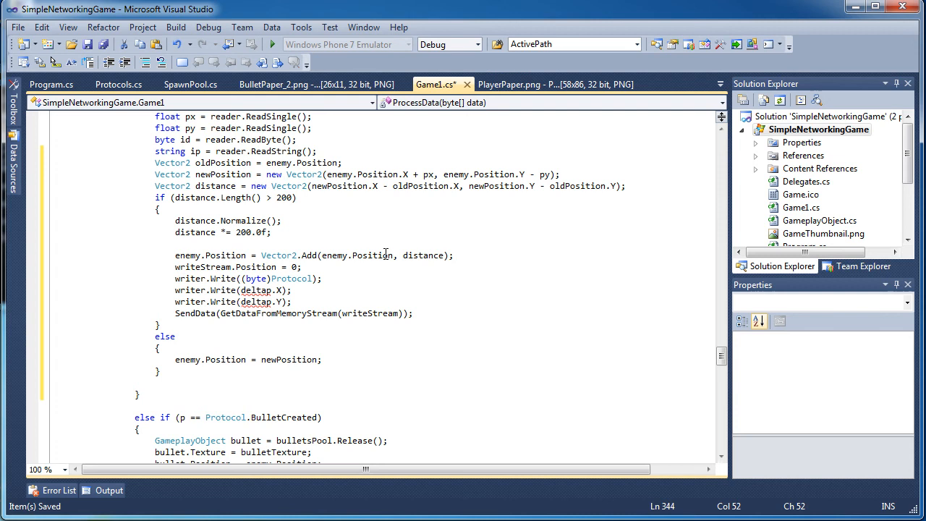
# Send Protocol.Validation with enemy.Position.X and enemy.Position.Y instead of the deltap values
pyautogui.write('.Validation')
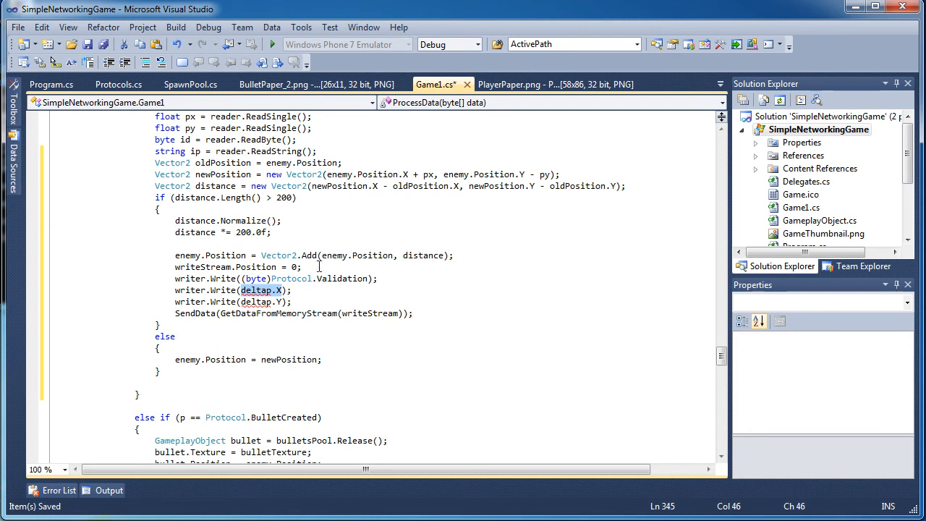
pyautogui.write('enemy.Position')
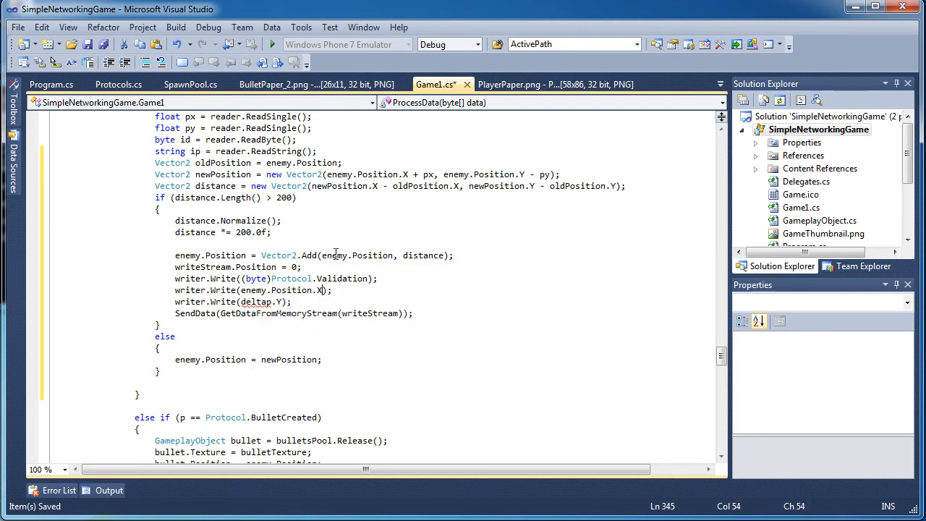
pyautogui.doubleClick(257, 302)
pyautogui.write('nemy.Position')
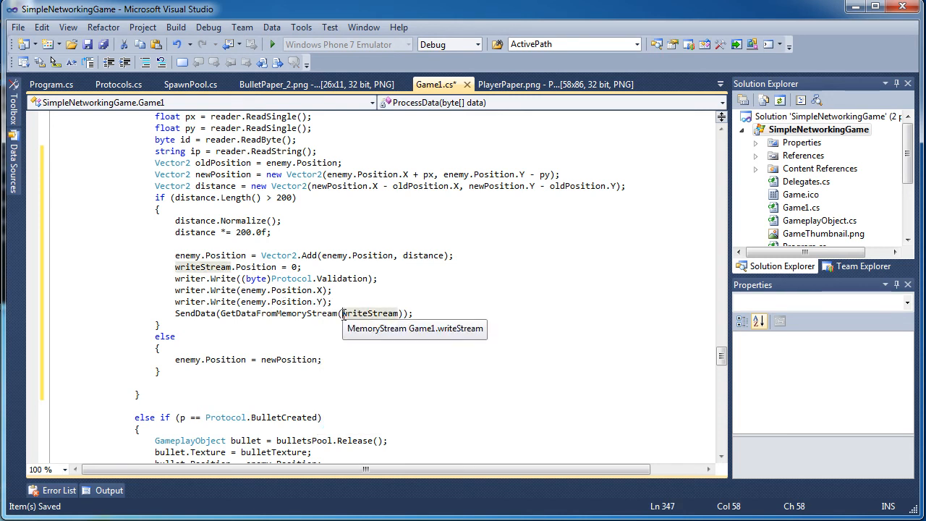
pyautogui.moveTo(446, 322)
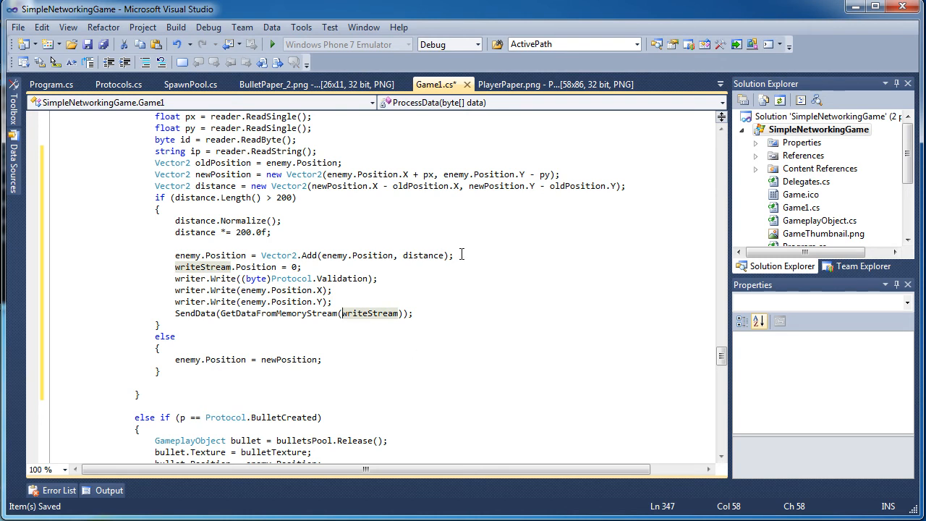
pyautogui.click(454, 254)
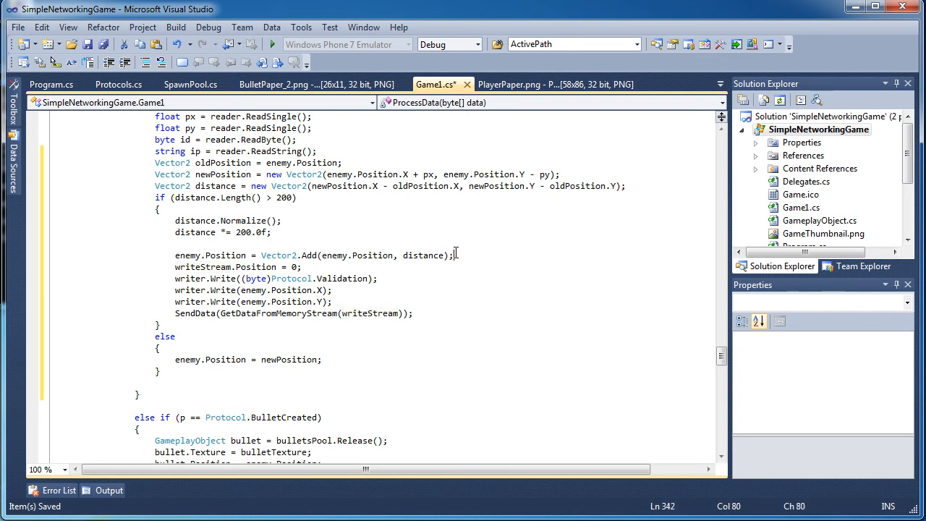
# Add an empty 'else if (p == Protocol.Validation)' block after the EnemyDied handling
pyautogui.scroll(-3)
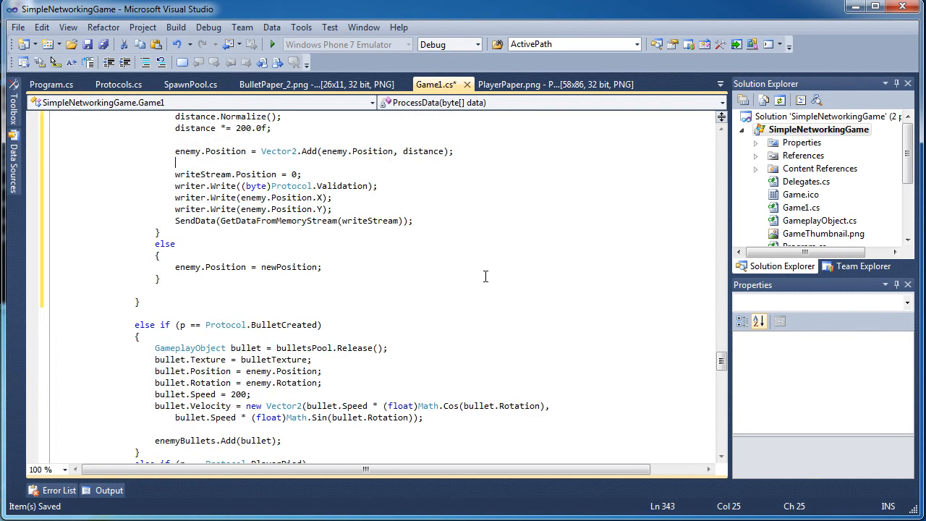
pyautogui.scroll(-3)
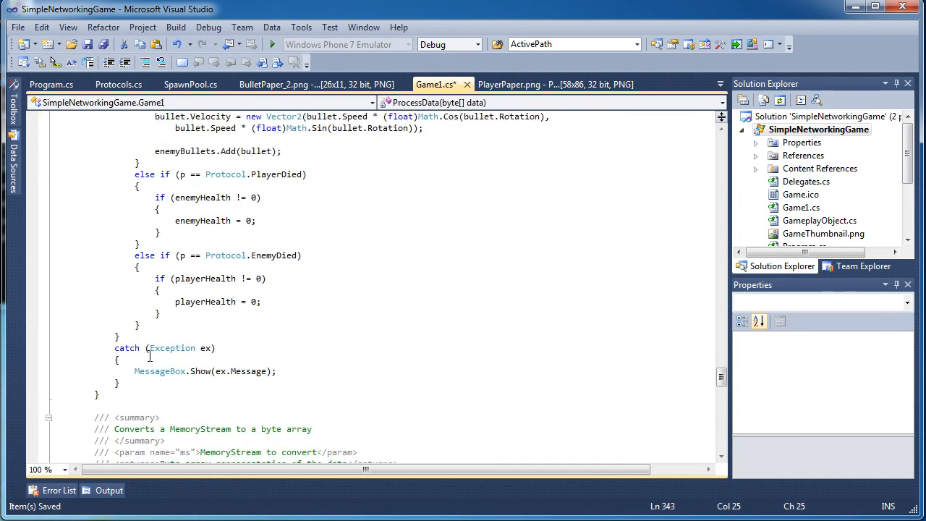
pyautogui.click(173, 326)
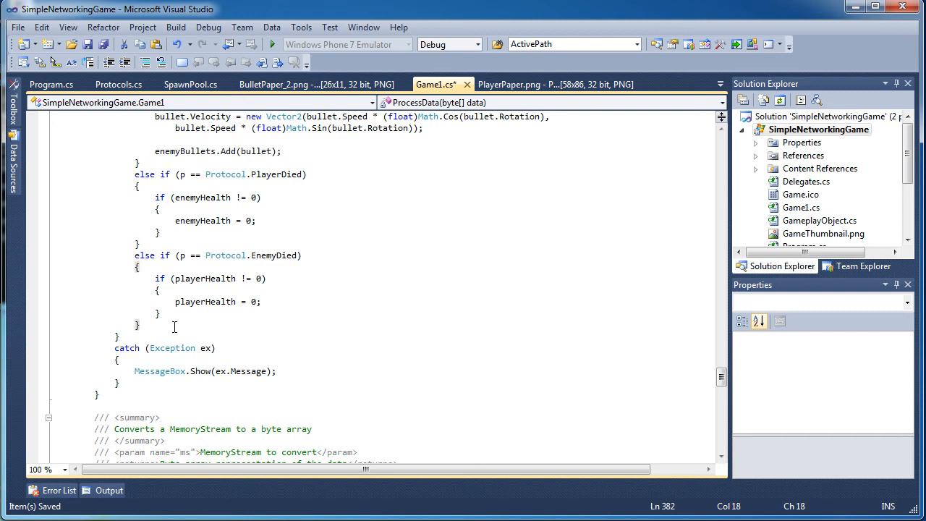
pyautogui.write('else')
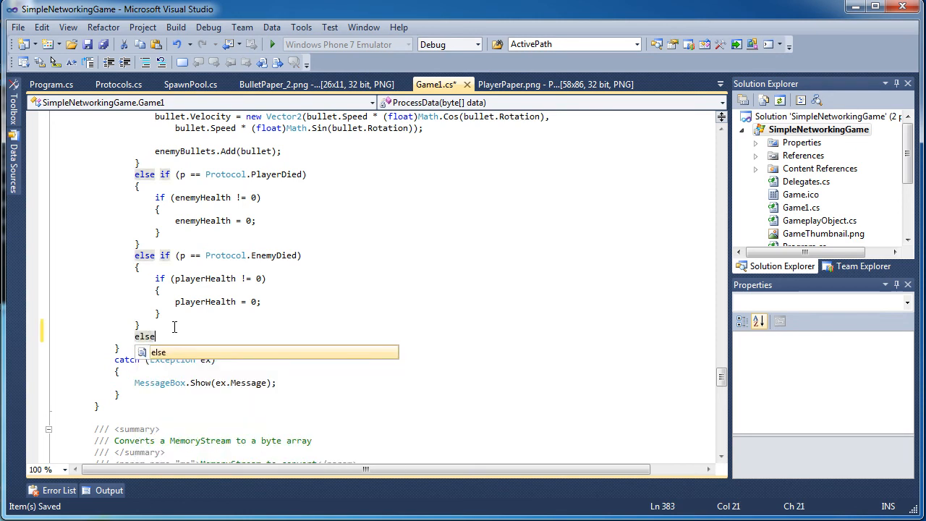
pyautogui.write('if(p ==')
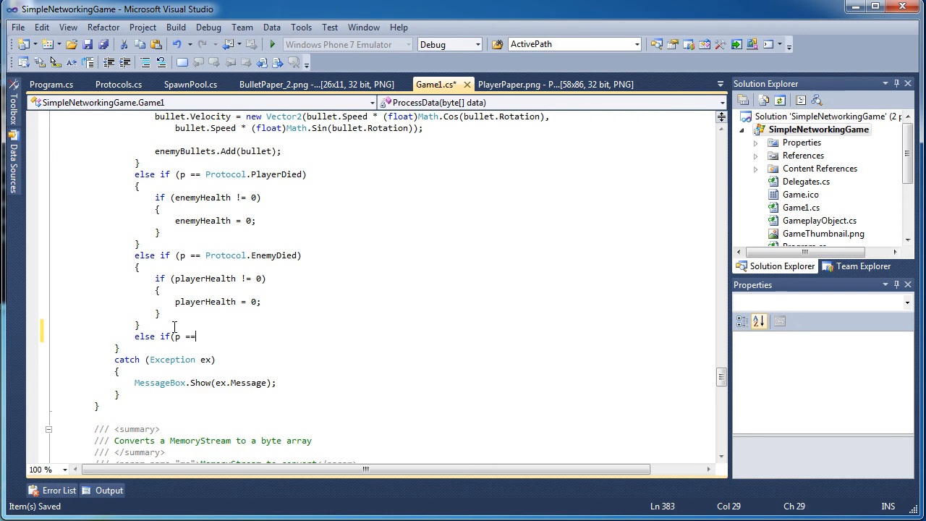
pyautogui.write('Protocol.Validation')
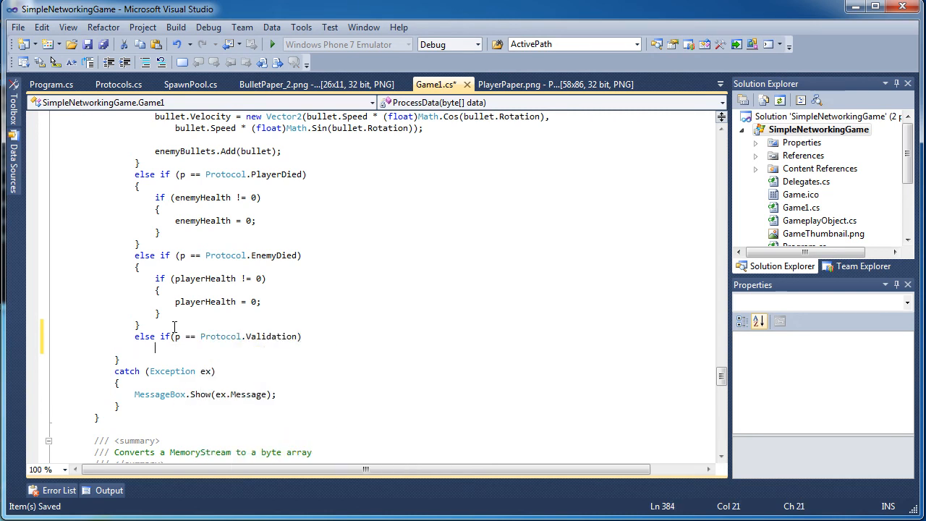
pyautogui.press('Enter')
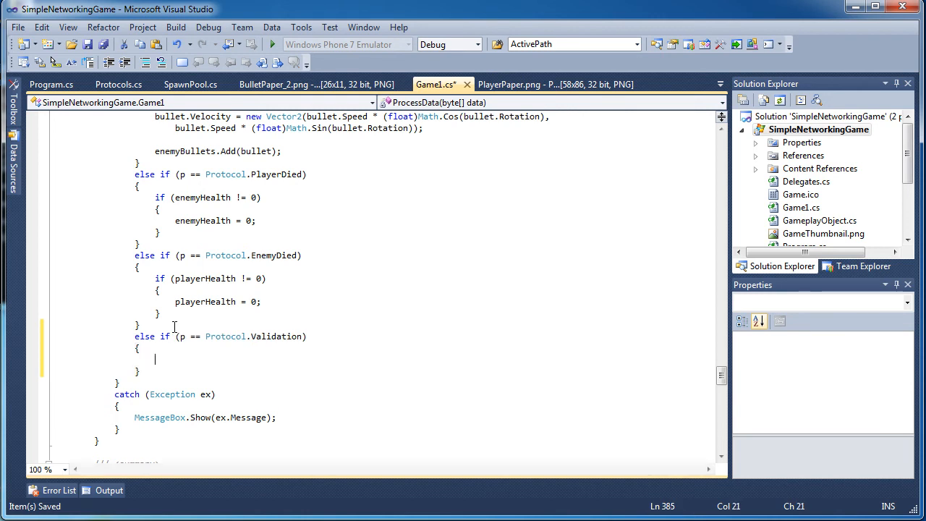
pyautogui.scroll(3)
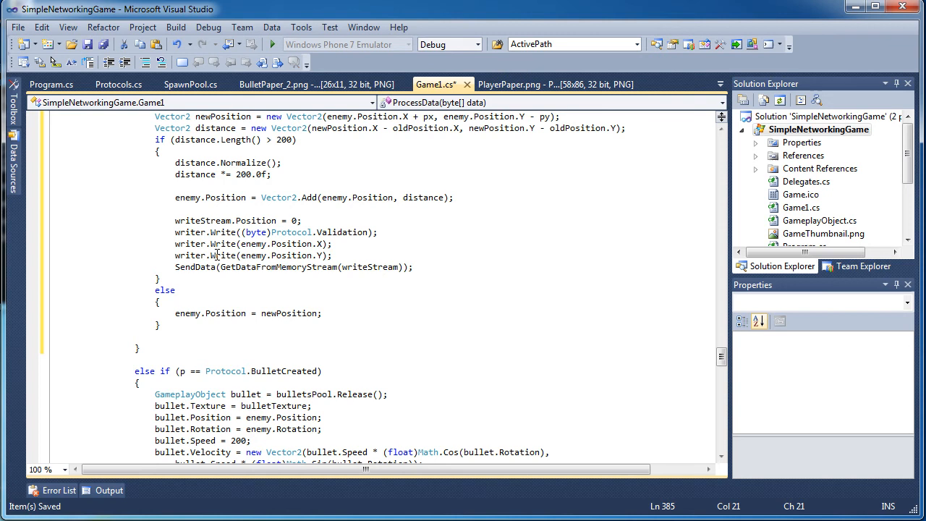
pyautogui.moveTo(296, 244)
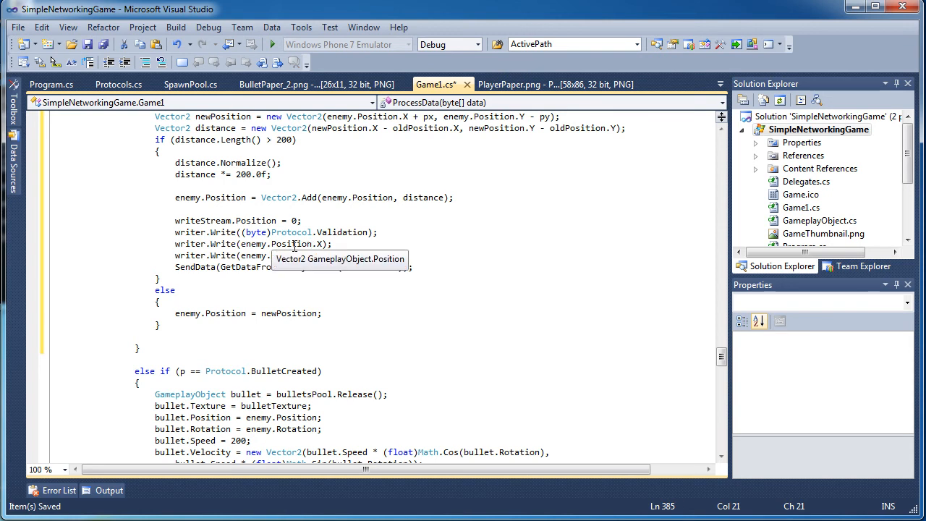
pyautogui.click(334, 244)
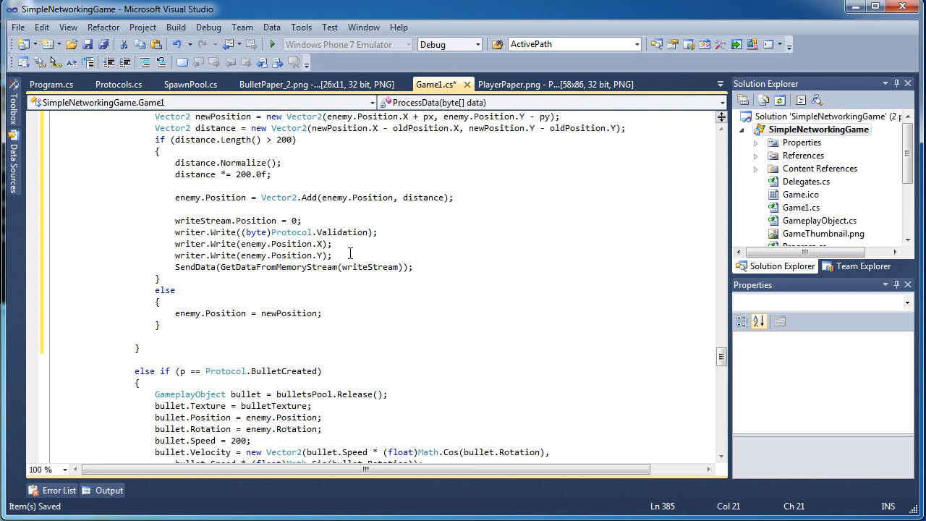
pyautogui.moveTo(300, 267)
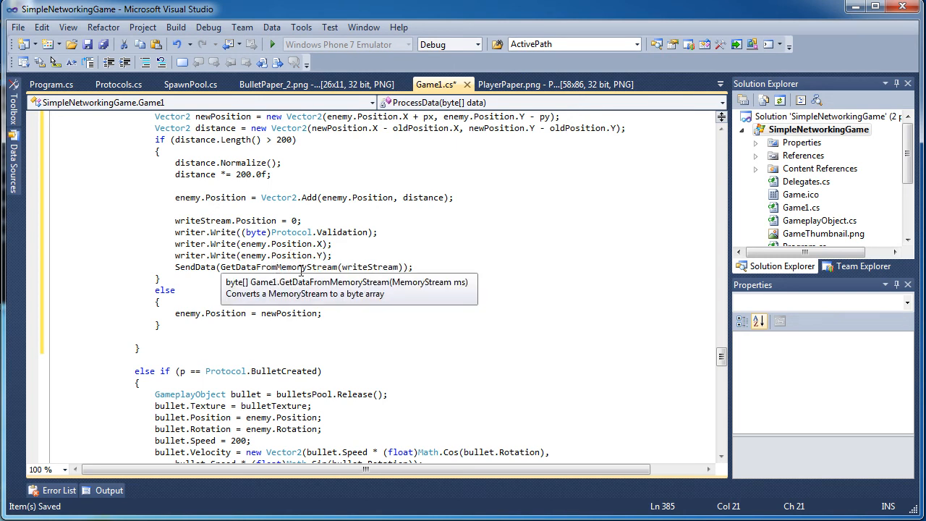
pyautogui.moveTo(321, 243)
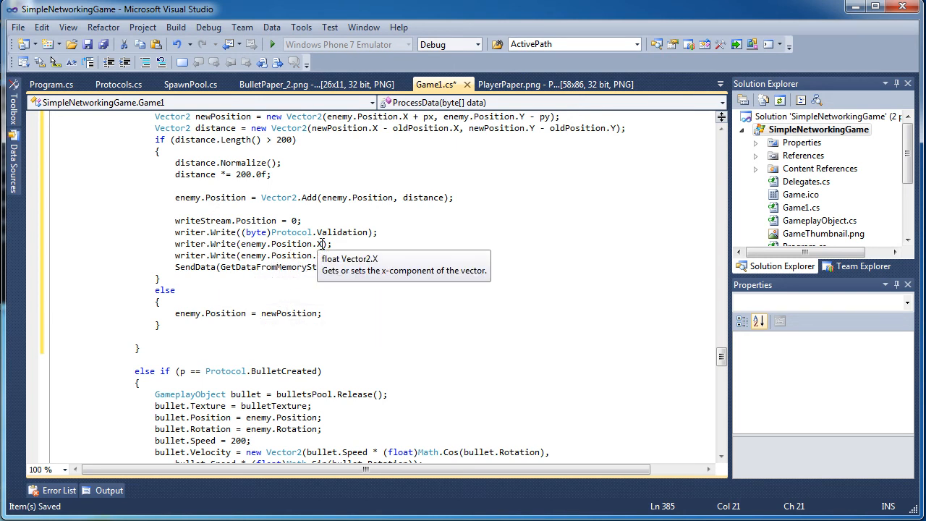
pyautogui.scroll(-3)
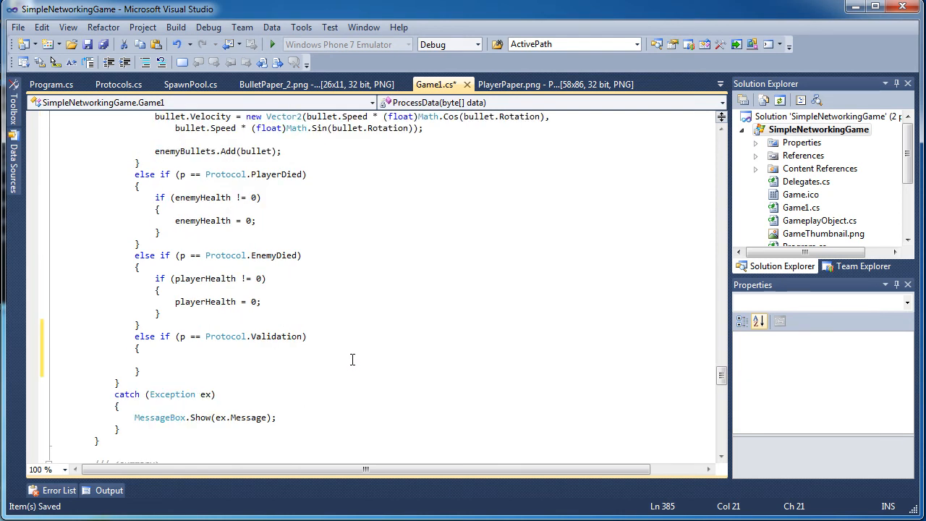
# Read floats px and py with reader.ReadSingle() in the Validation branch
pyautogui.write('float')
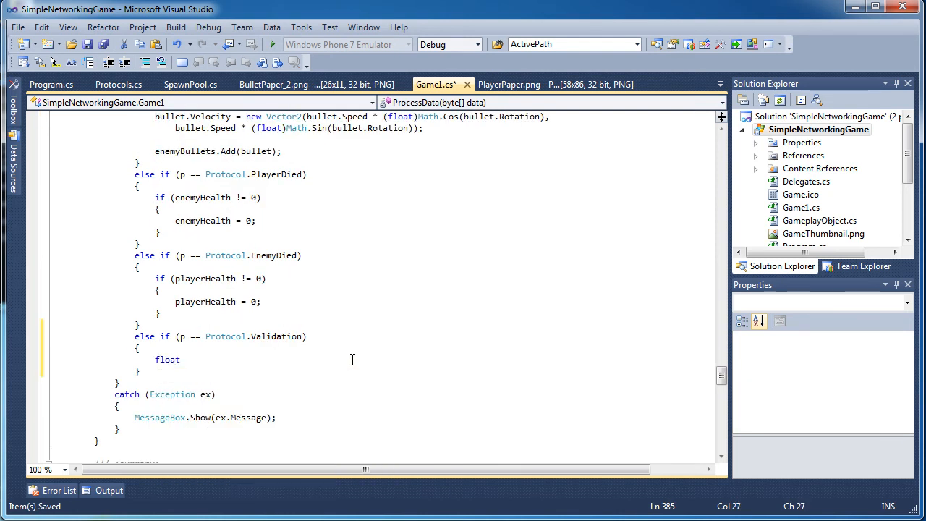
pyautogui.write('px =')
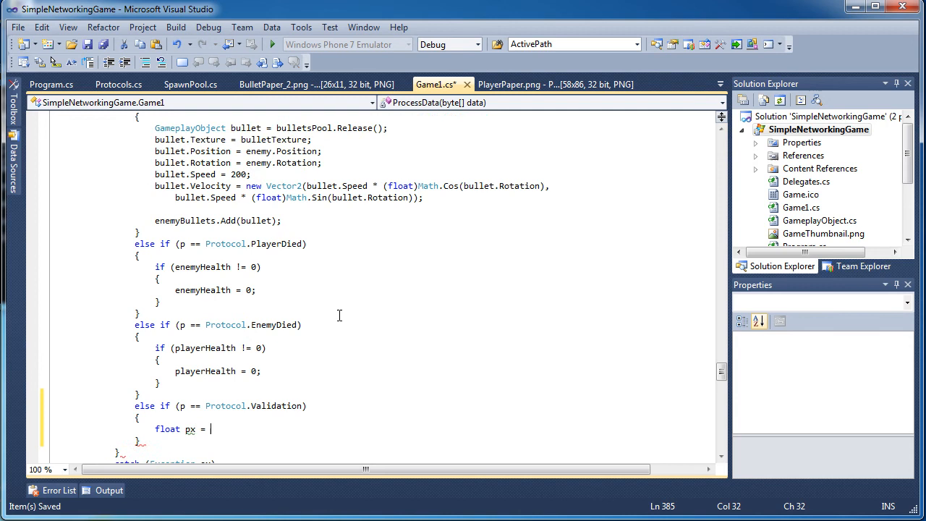
pyautogui.write('reader.re')
pyautogui.write('float')
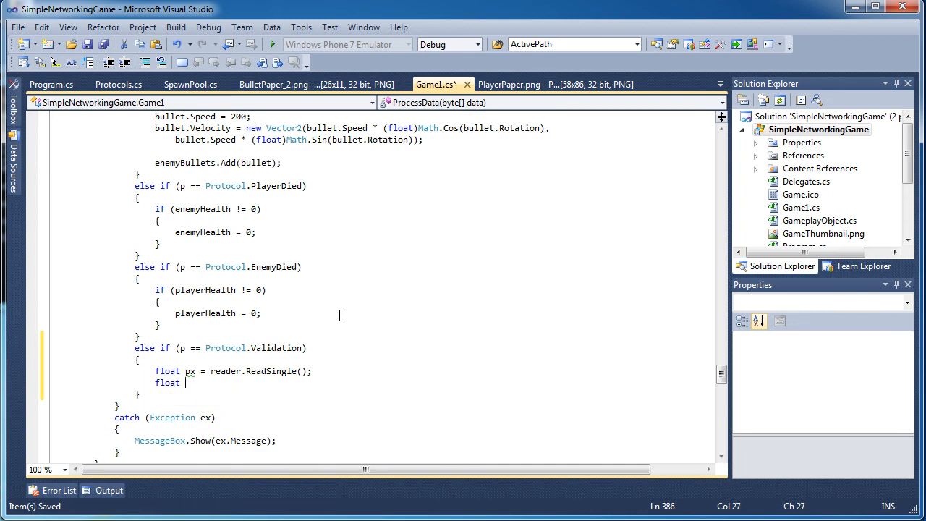
pyautogui.write('py =')
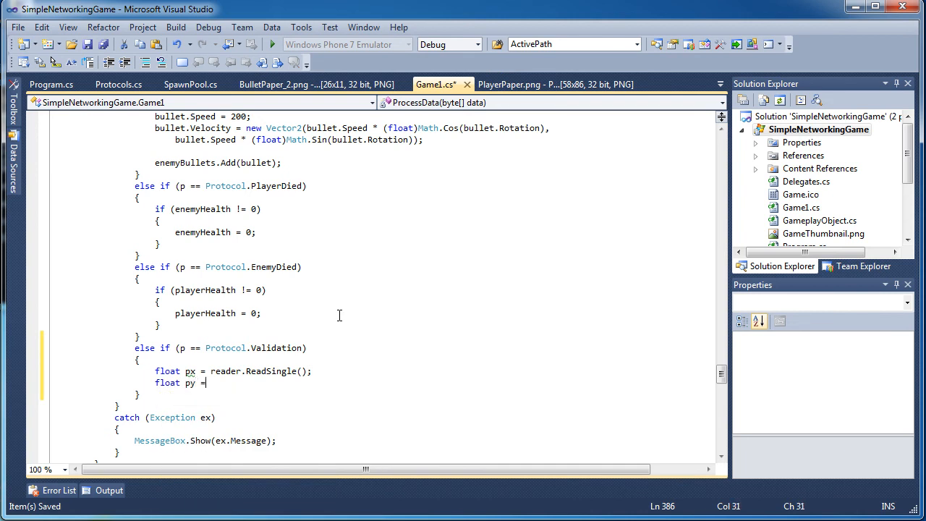
pyautogui.write('reader.ReadSingle();')
pyautogui.write('Vector2')
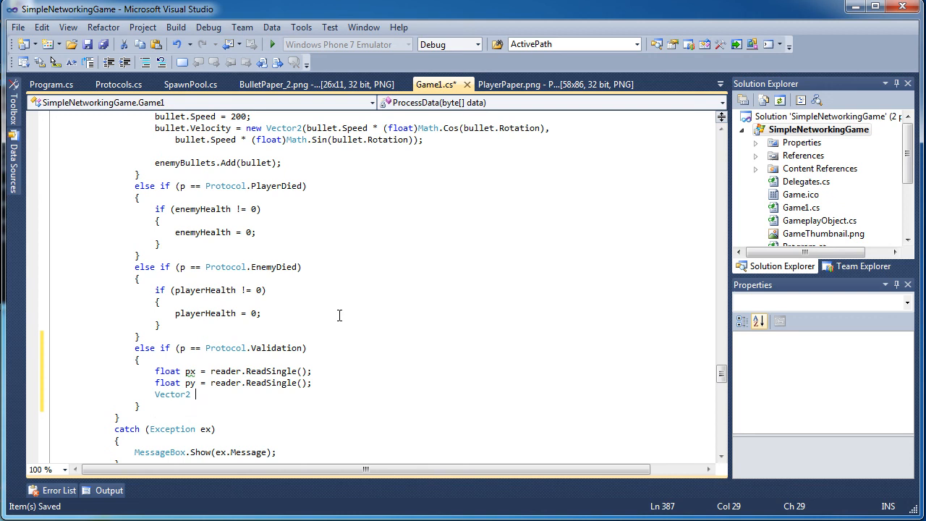
# Build newPosition from px and py and assign it to player.Position
pyautogui.write('newPosition')
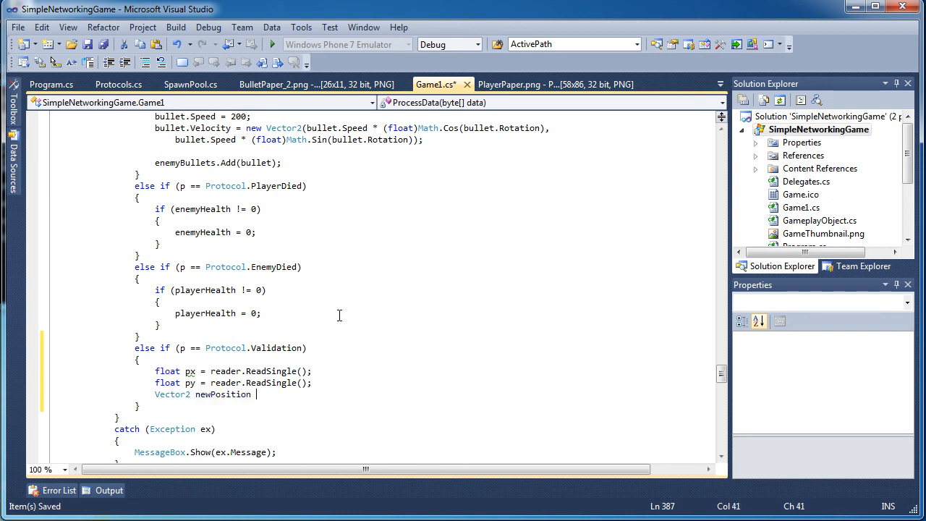
pyautogui.write('=')
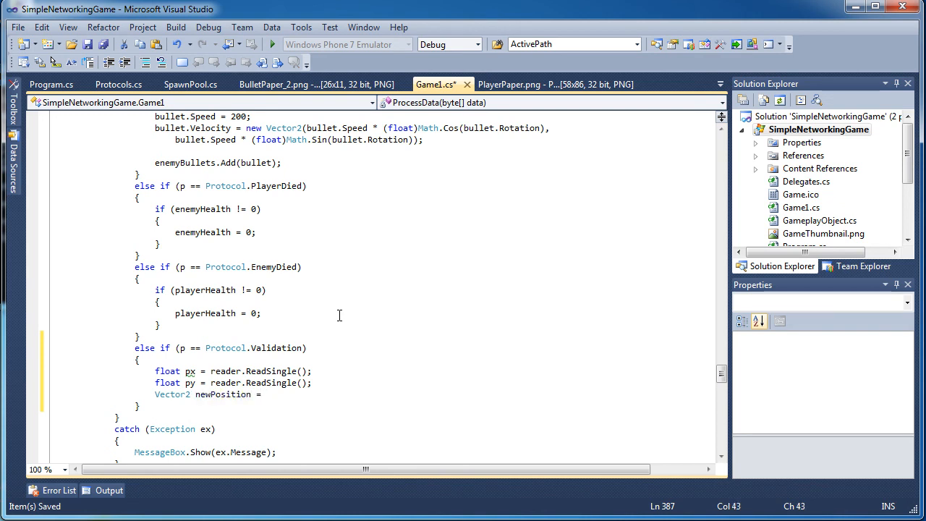
pyautogui.write('new Vector2(px')
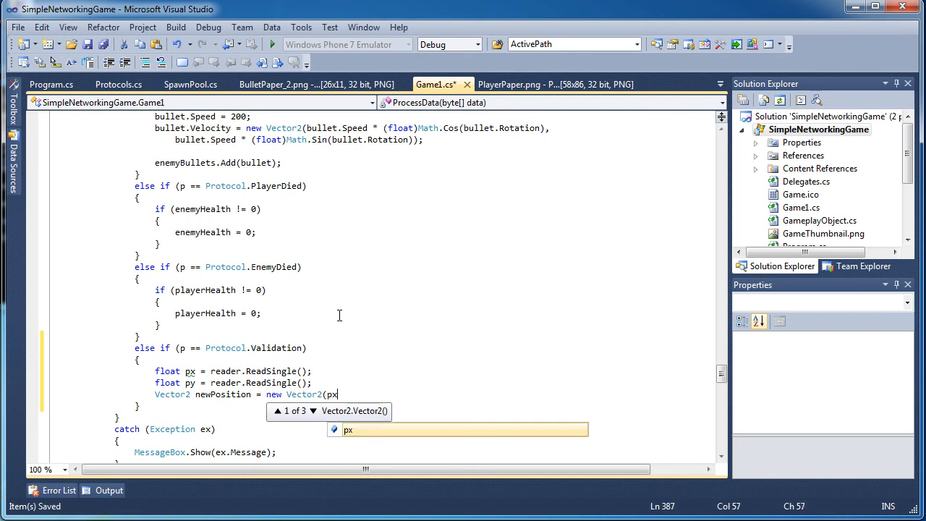
pyautogui.write(', py);')
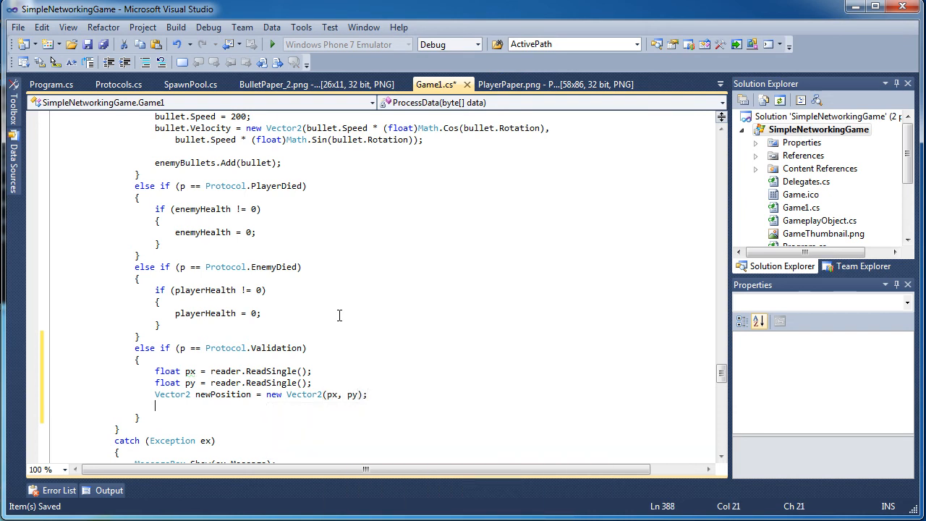
pyautogui.write('player.Position =')
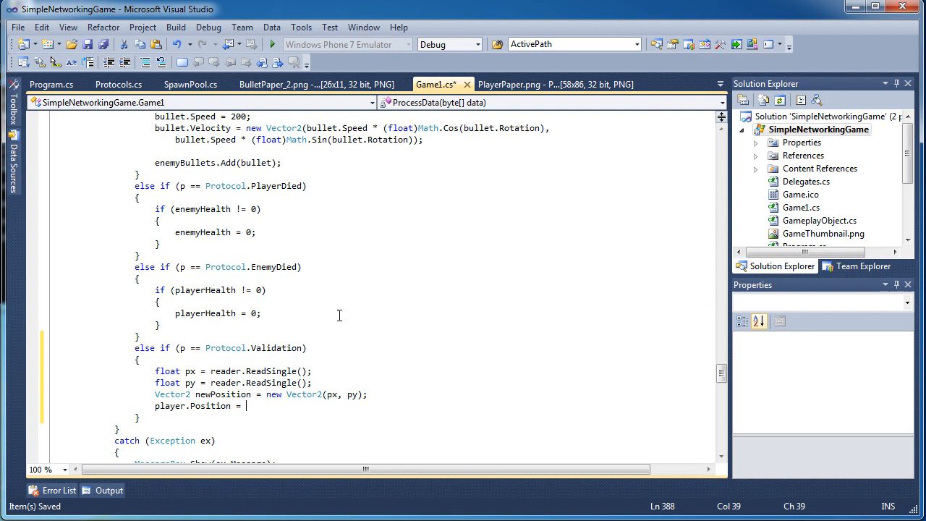
pyautogui.write('newPosition;')
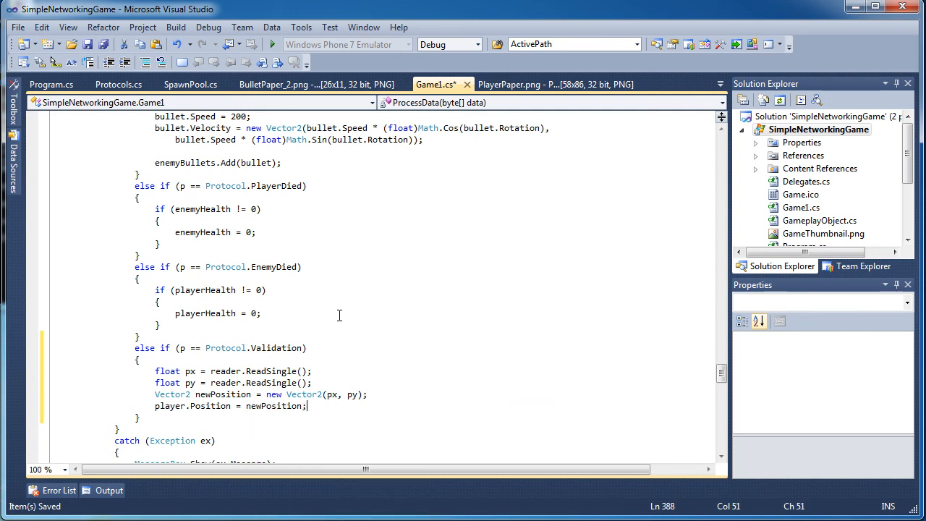
pyautogui.scroll(-3)
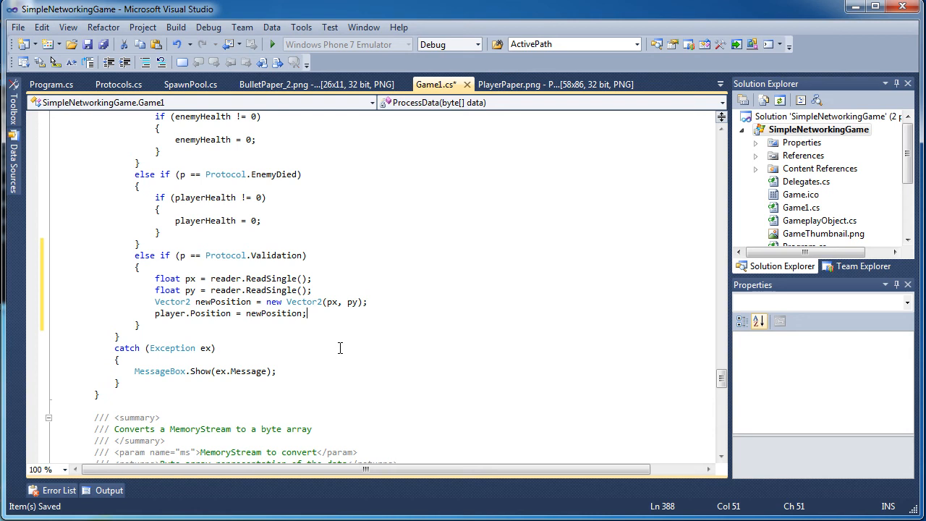
# Review ProcessData back up to the try block and bring up the Build commands
pyautogui.scroll(3)
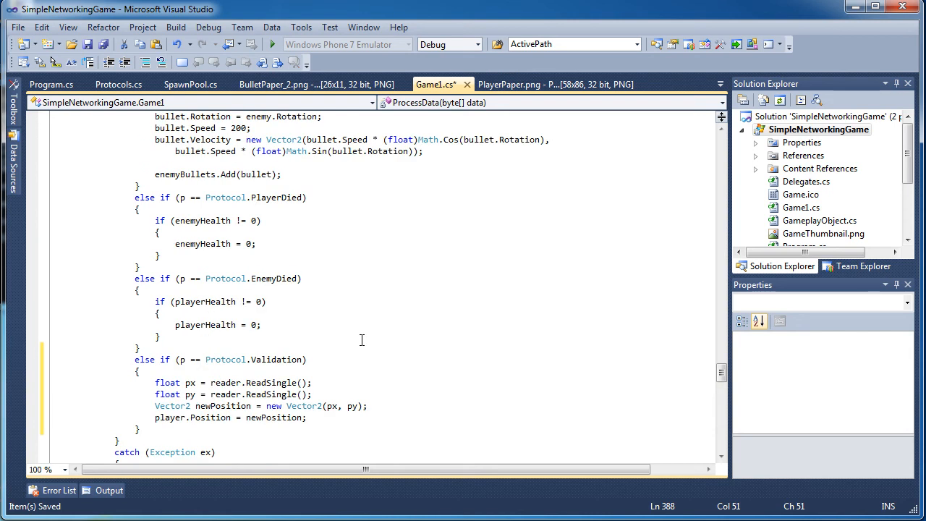
pyautogui.scroll(3)
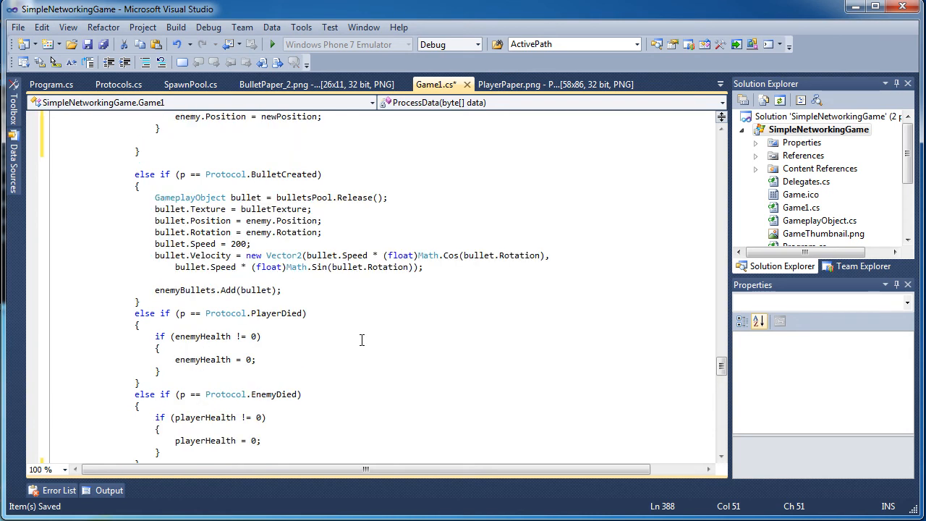
pyautogui.scroll(3)
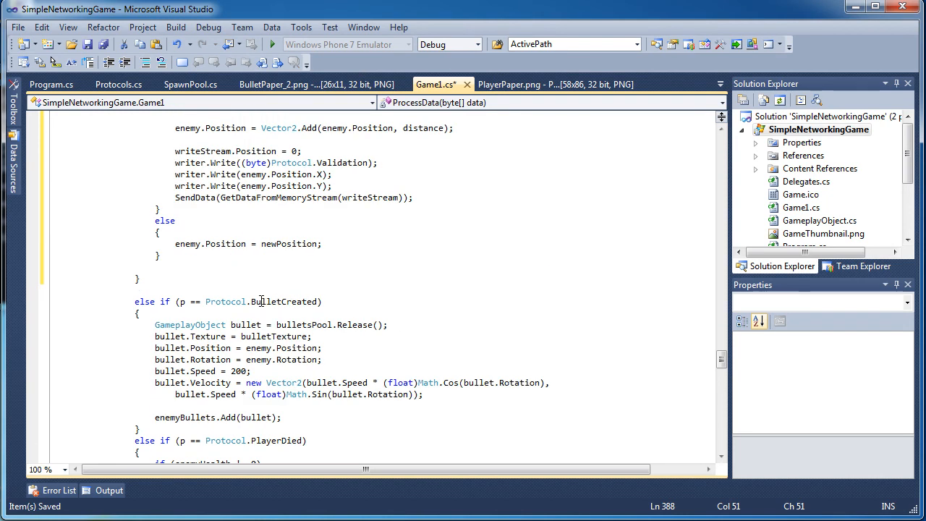
pyautogui.scroll(3)
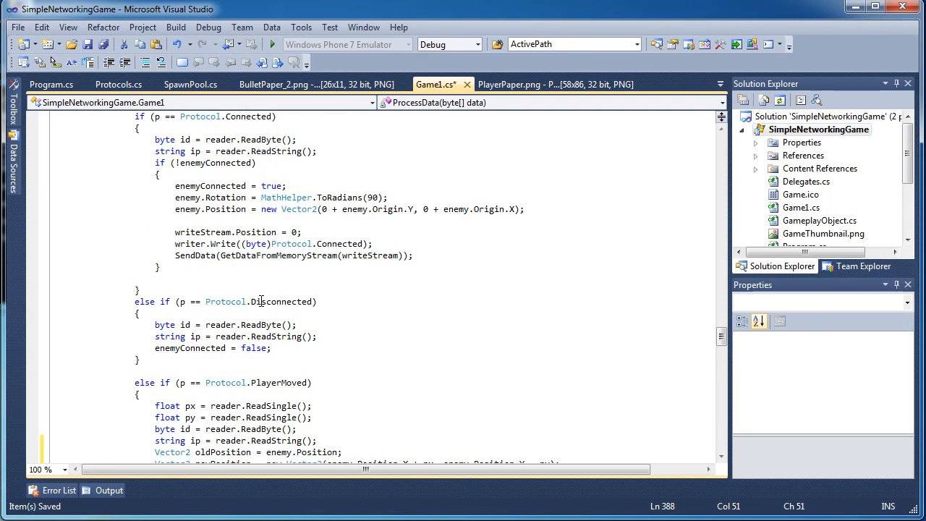
pyautogui.scroll(3)
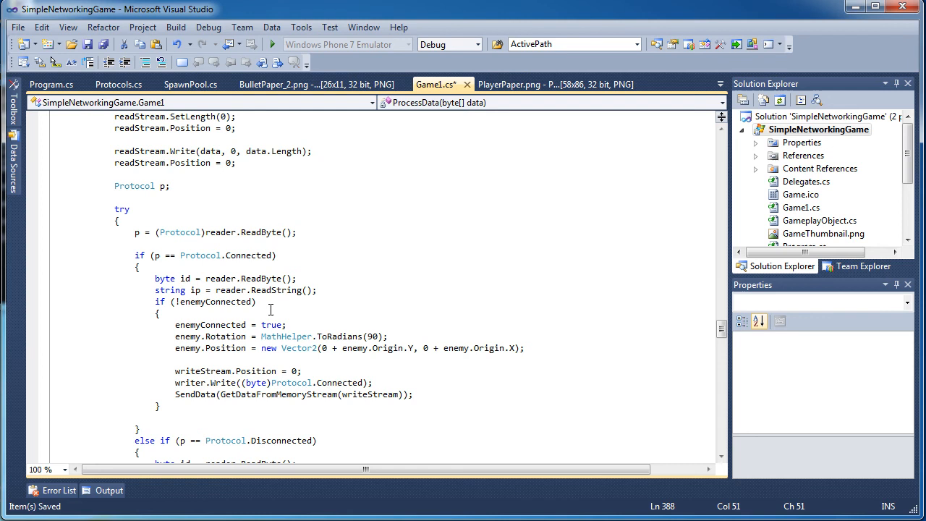
pyautogui.click(272, 44)
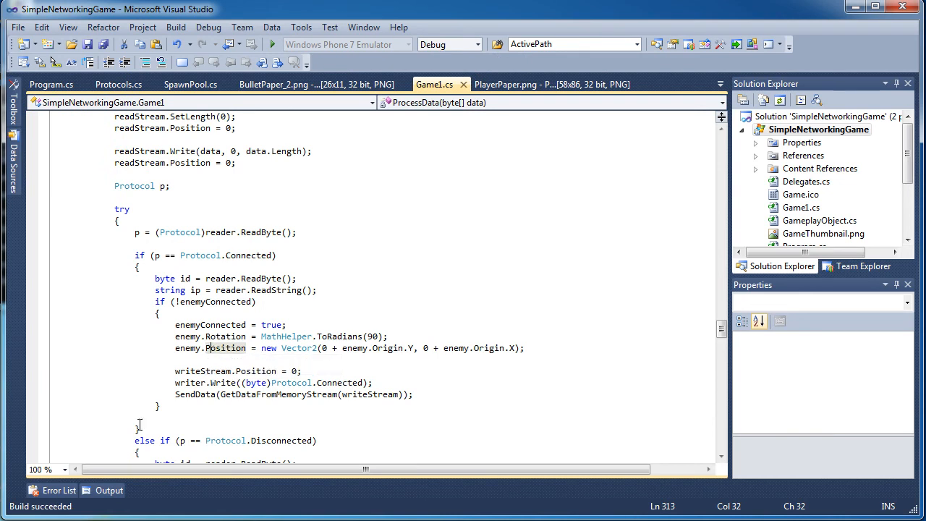
pyautogui.click(108, 490)
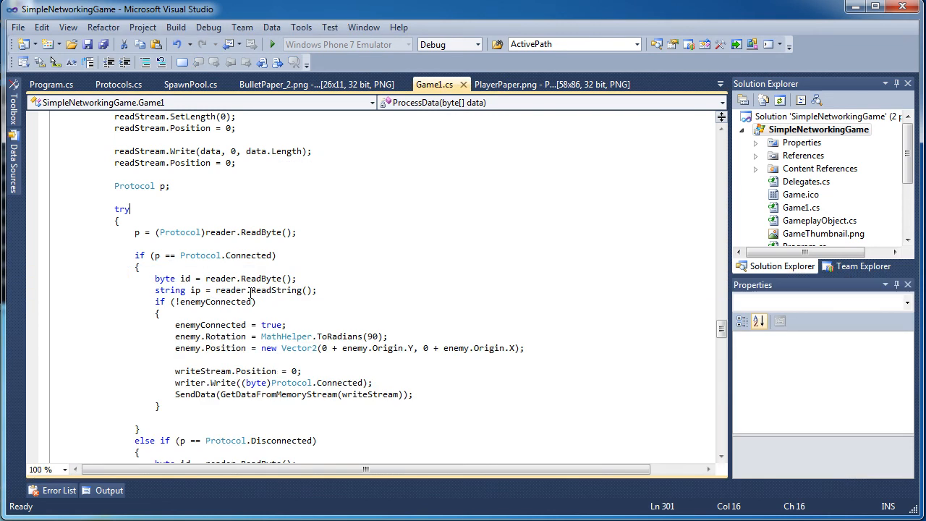
pyautogui.click(176, 26)
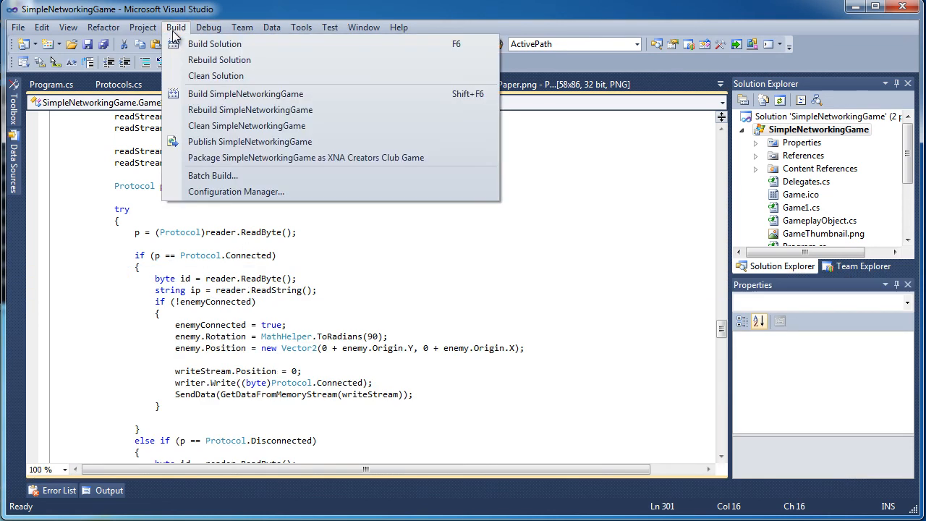
pyautogui.moveTo(214, 44)
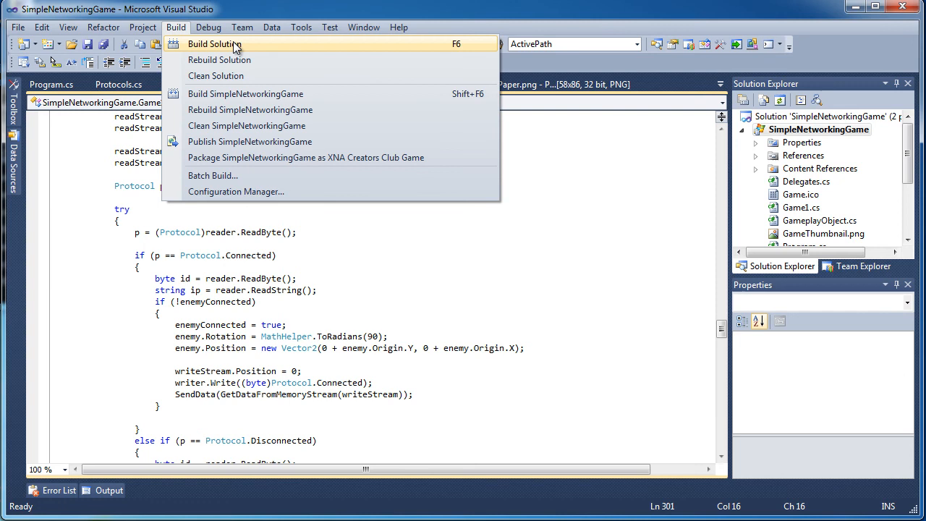
pyautogui.moveTo(239, 49)
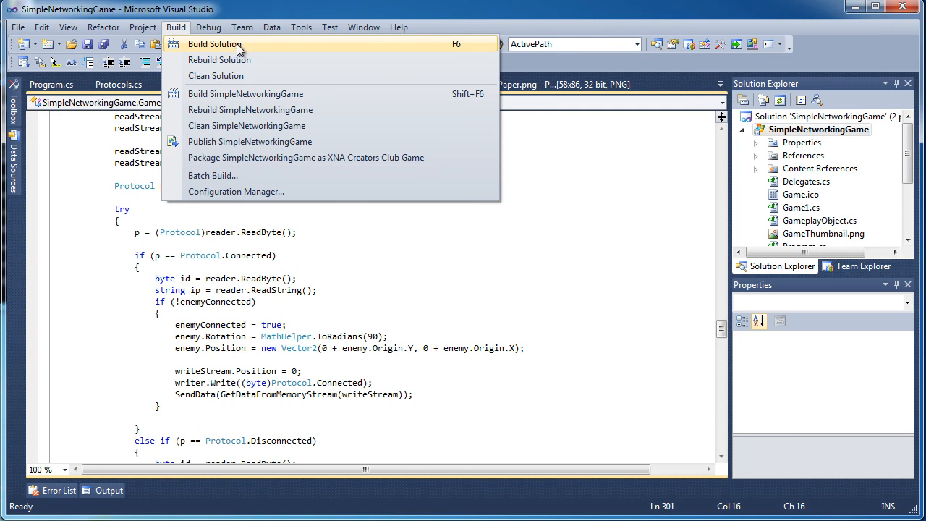
pyautogui.moveTo(228, 65)
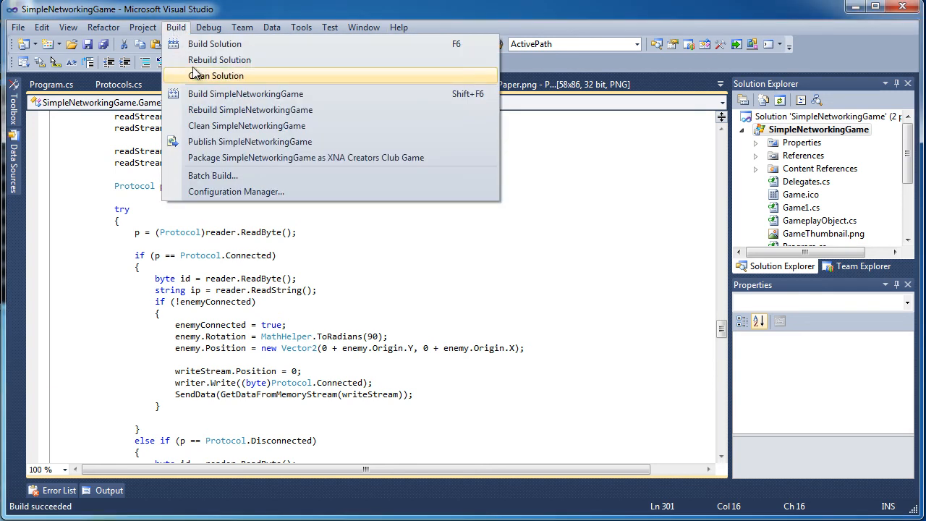
pyautogui.moveTo(469, 33)
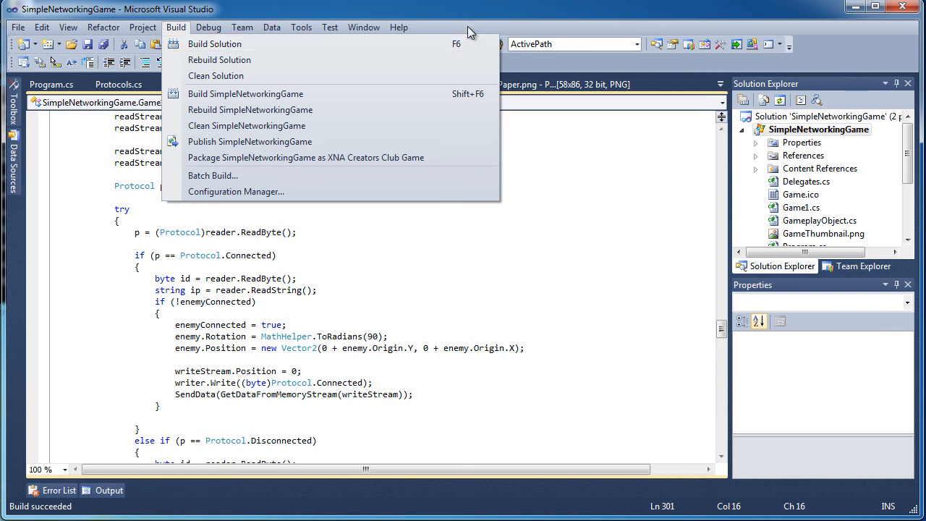
pyautogui.moveTo(282, 44)
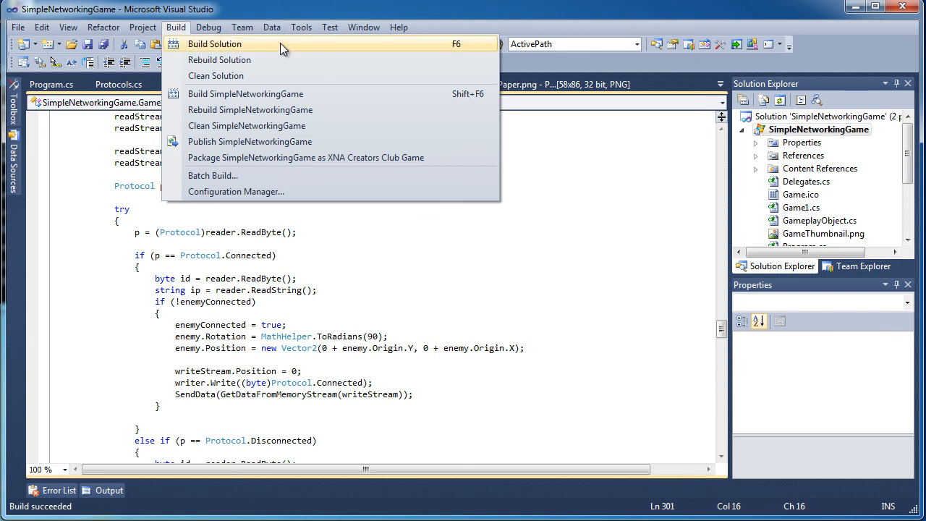
# Build the entire SimpleNetworkingGame solution from the Build menu
pyautogui.click(214, 44)
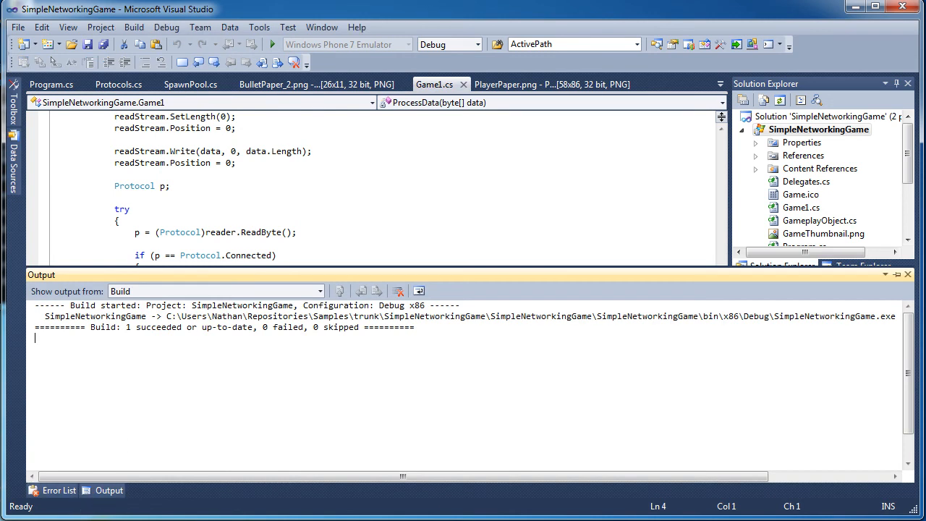
# Dismiss the build output and collapse the content project's file list in Solution Explorer
pyautogui.click(68, 27)
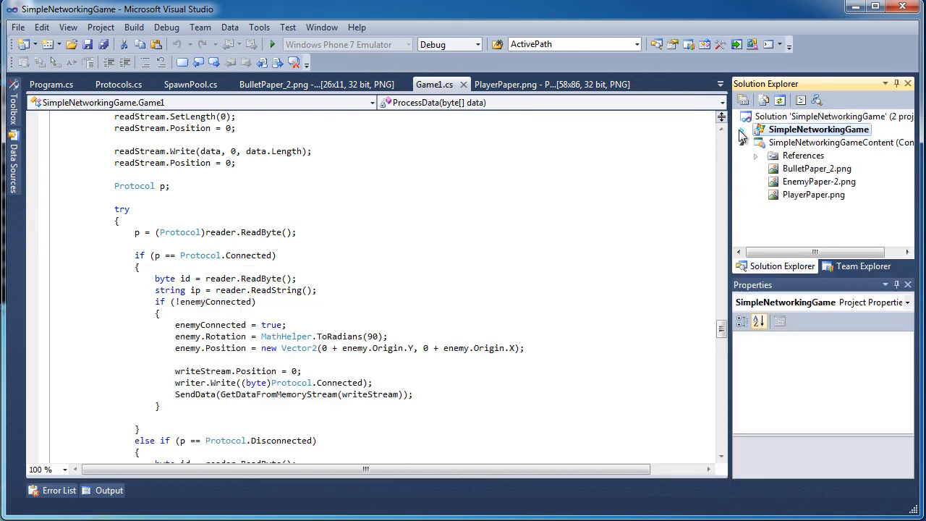
pyautogui.click(741, 130)
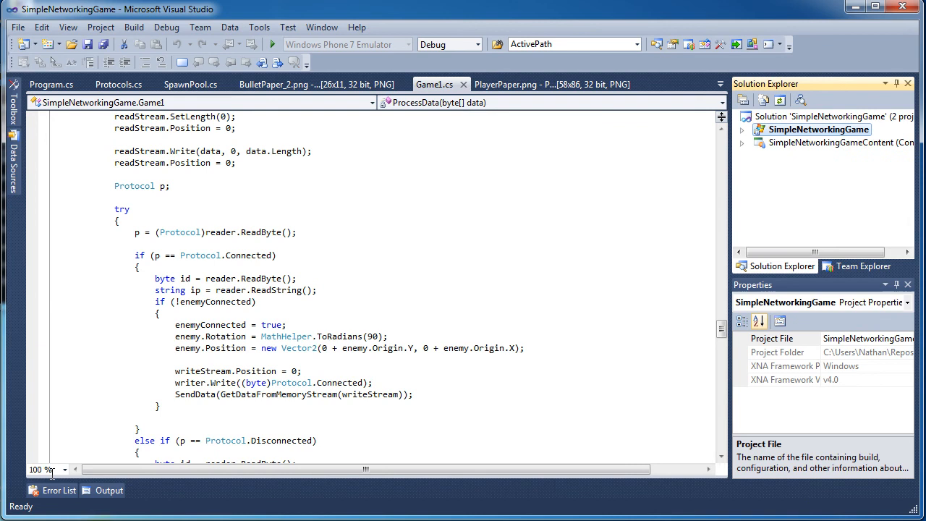
pyautogui.moveTo(832, 142)
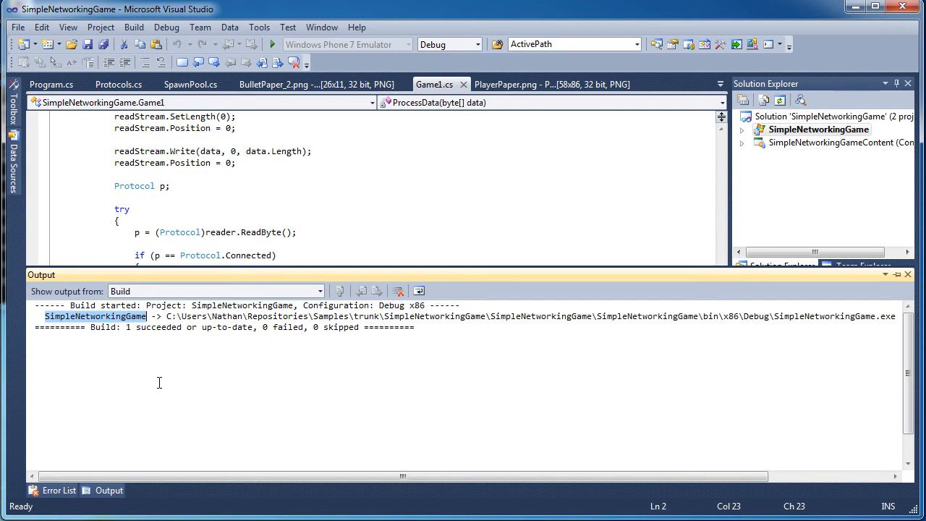
pyautogui.moveTo(110, 359)
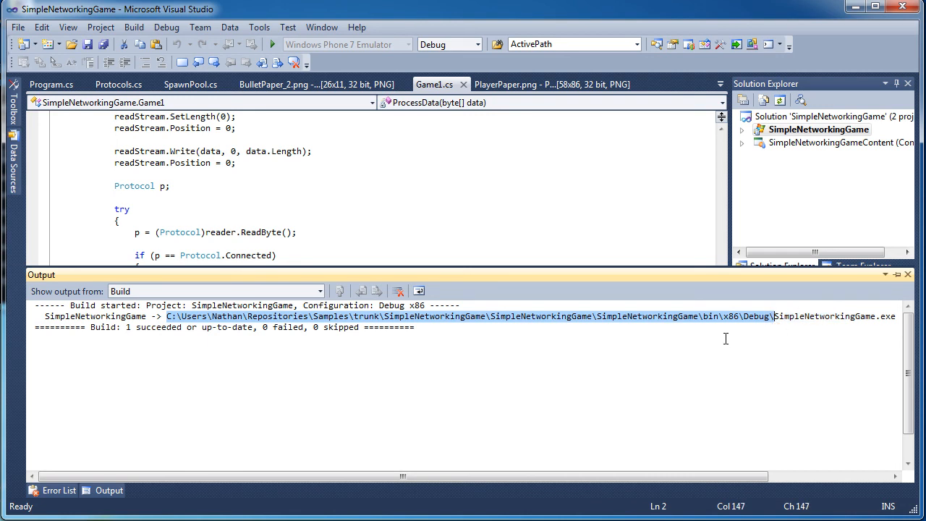
pyautogui.moveTo(772, 323)
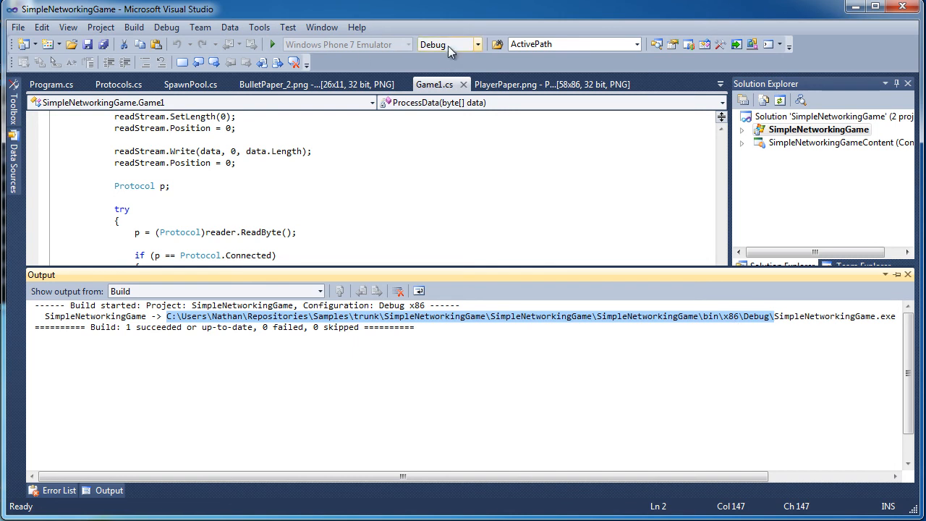
pyautogui.moveTo(776, 326)
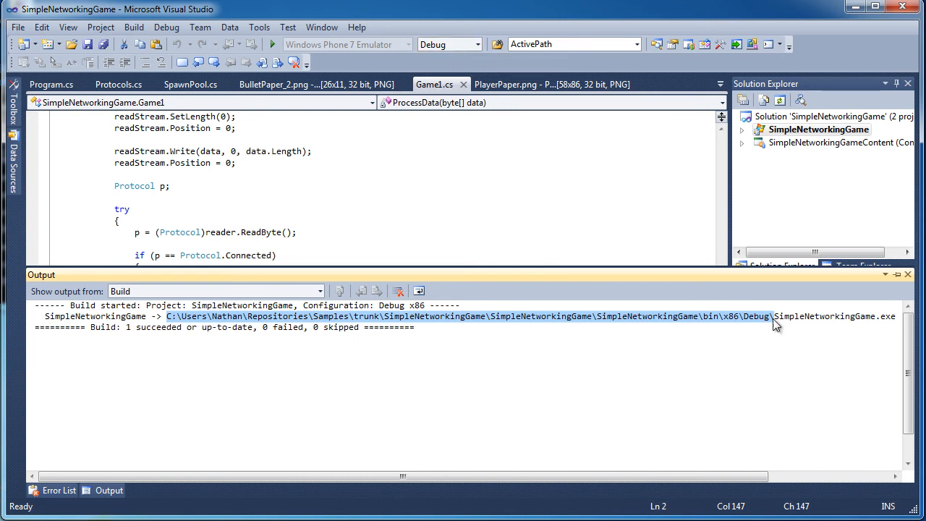
pyautogui.moveTo(776, 326)
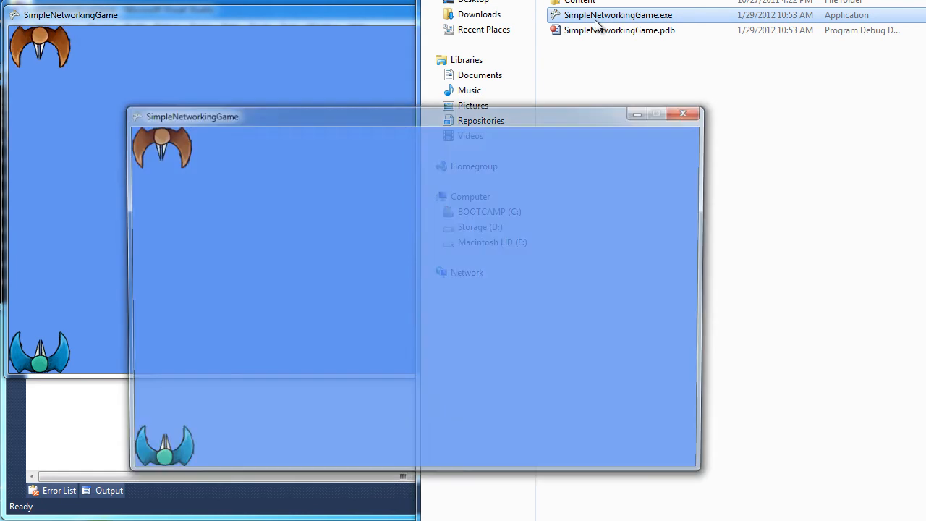
# Place the second SimpleNetworkingGame window beside the first, then close the game instance
pyautogui.moveTo(192, 116); pyautogui.dragTo(543, 185)
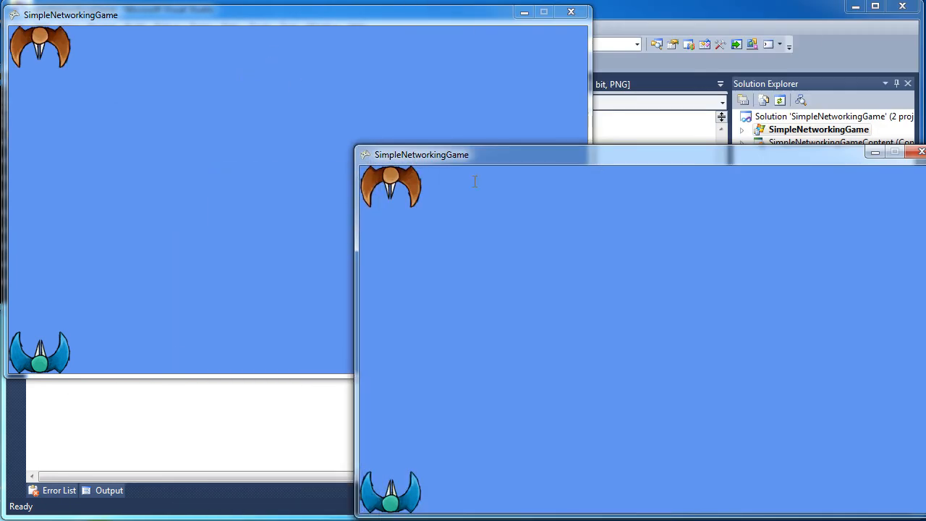
pyautogui.moveTo(421, 154); pyautogui.dragTo(669, 26)
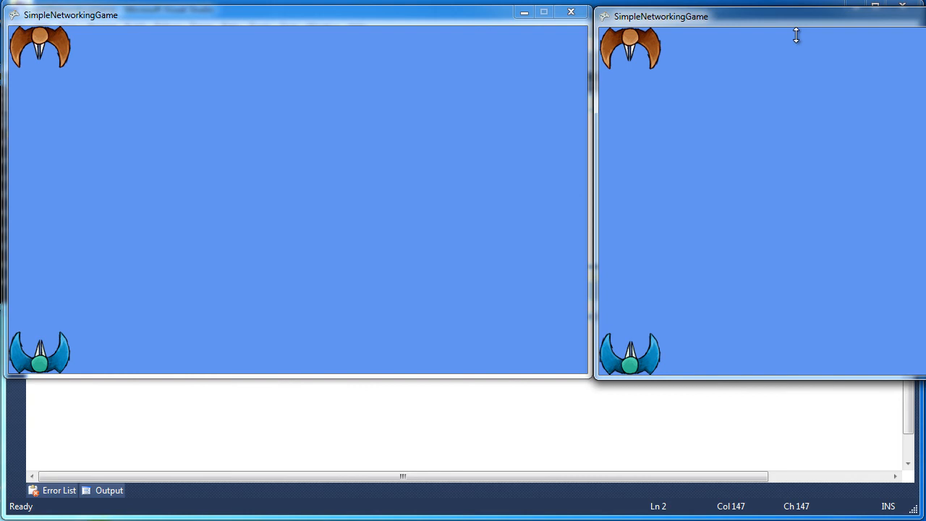
pyautogui.moveTo(746, 171)
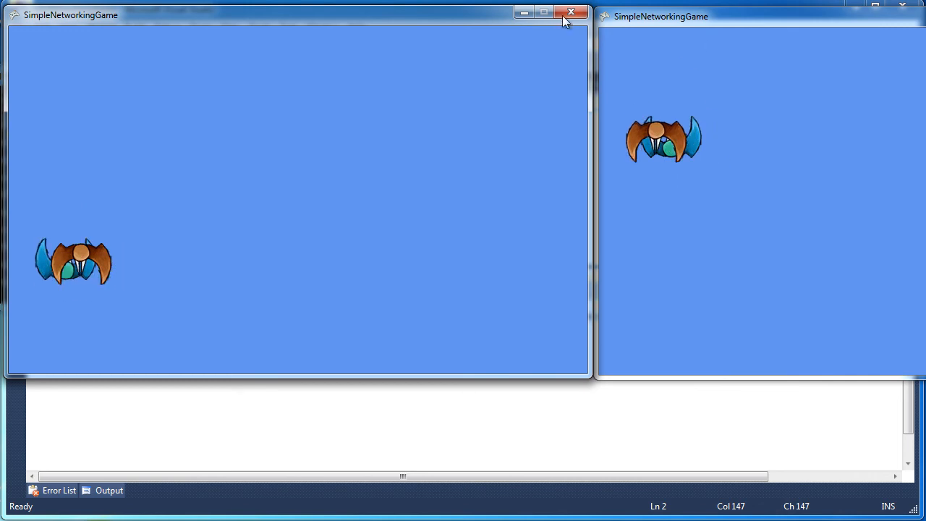
pyautogui.click(571, 13)
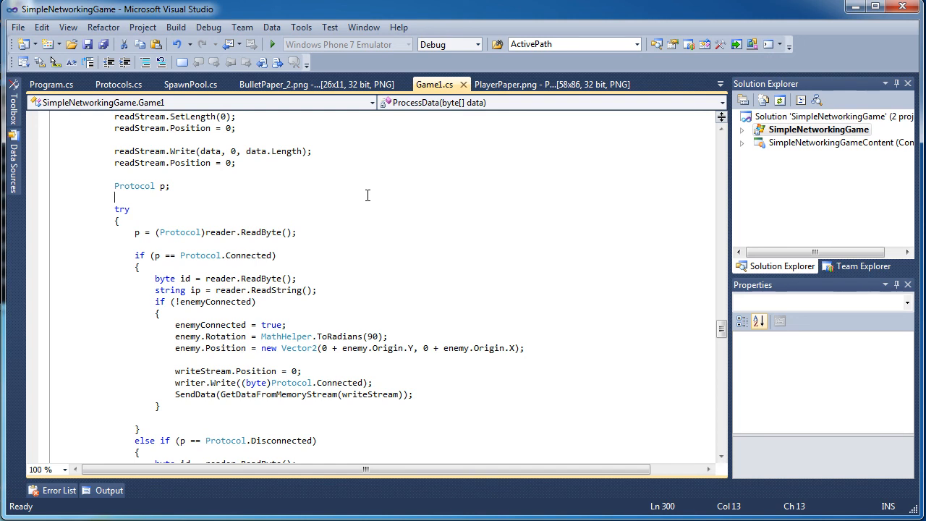
pyautogui.moveTo(477, 12)
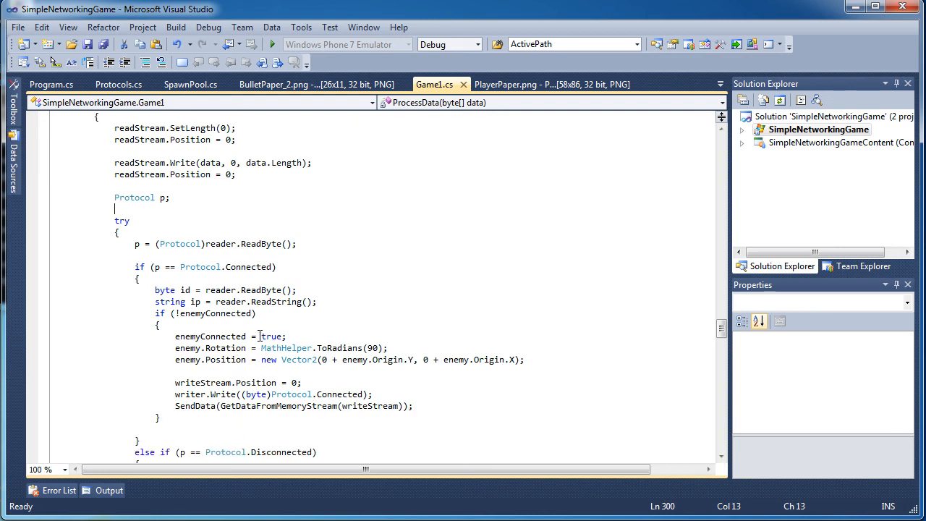
pyautogui.doubleClick(169, 301)
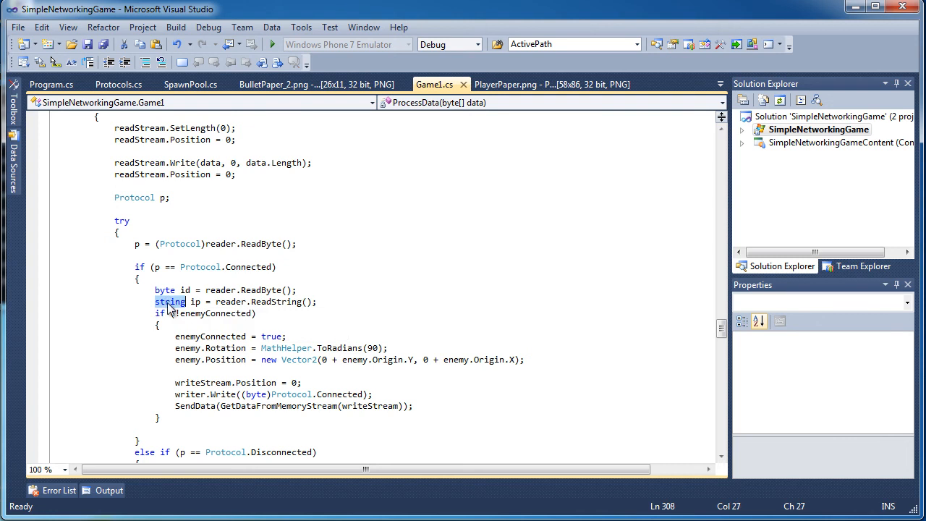
pyautogui.scroll(-3)
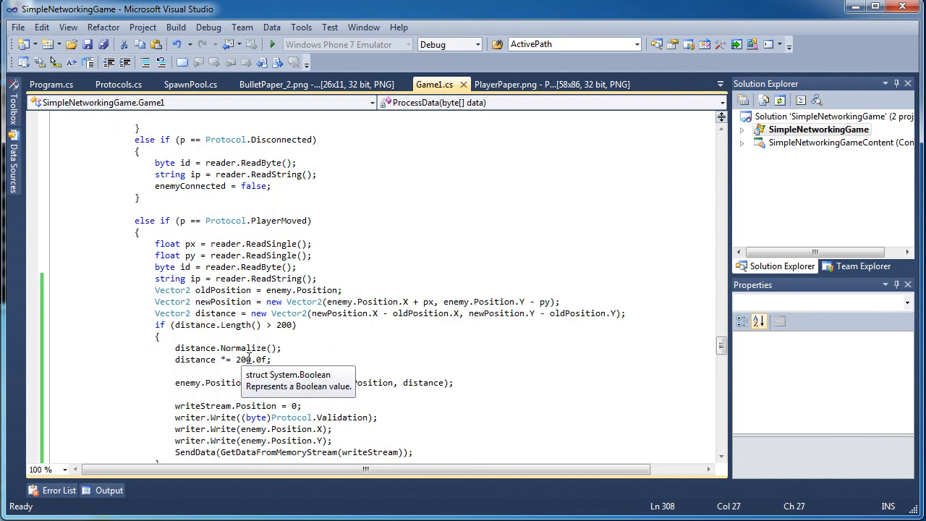
pyautogui.scroll(-3)
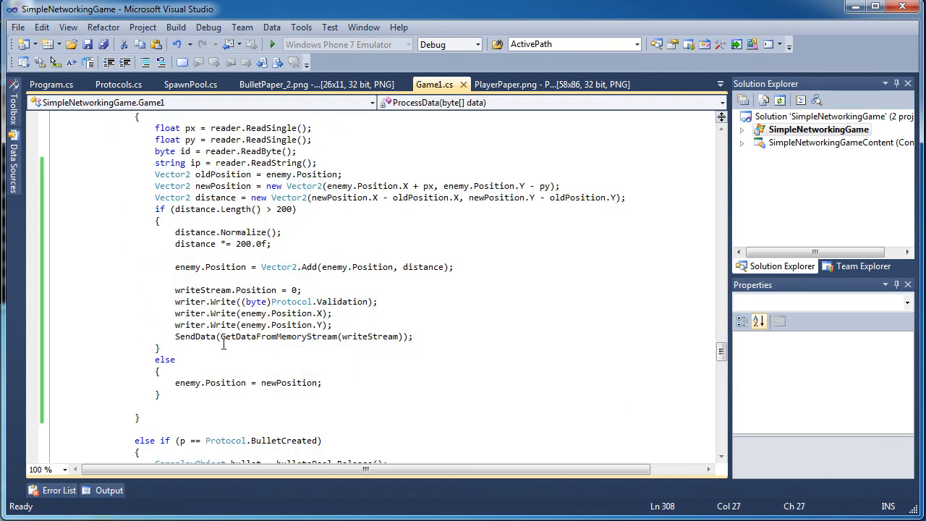
pyautogui.scroll(3)
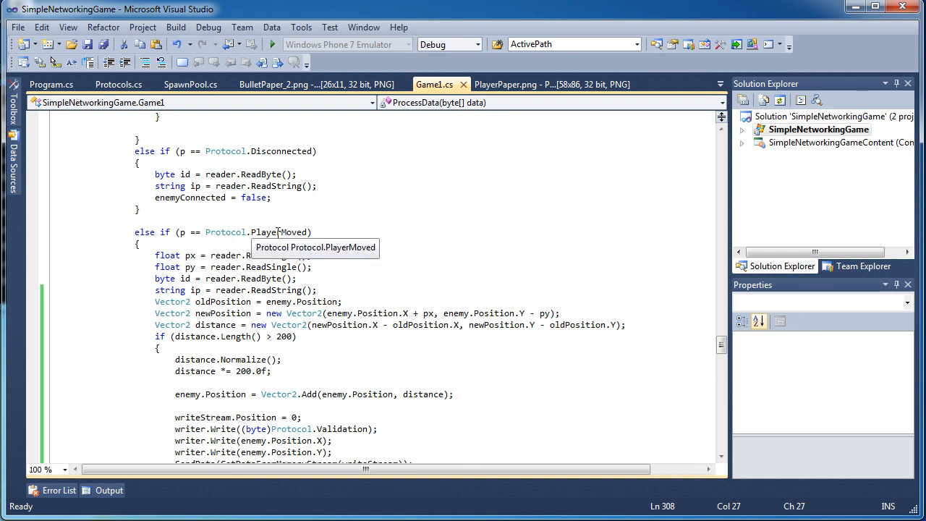
pyautogui.scroll(-3)
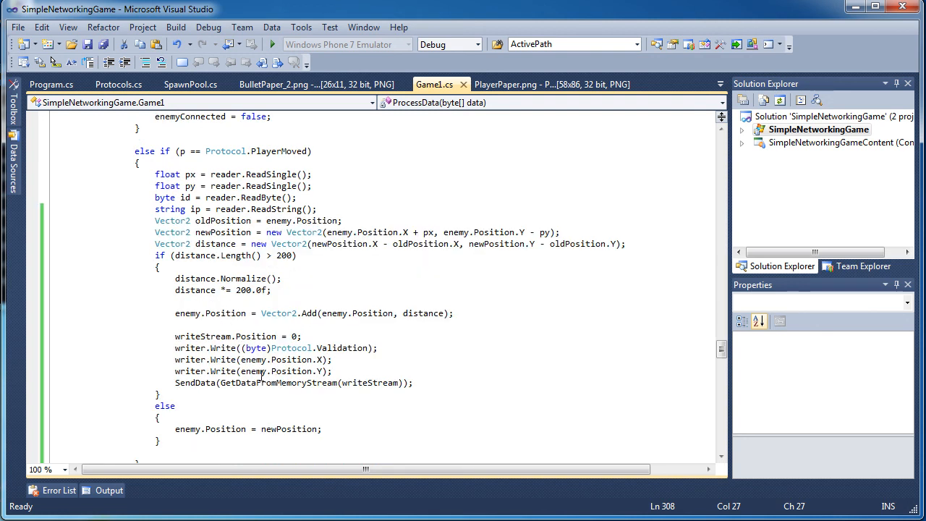
pyautogui.moveTo(345, 336)
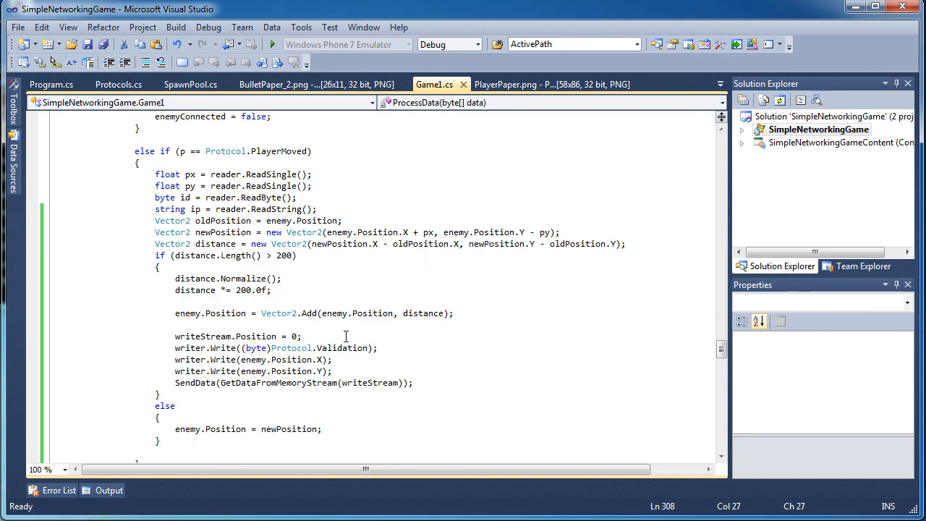
pyautogui.click(118, 84)
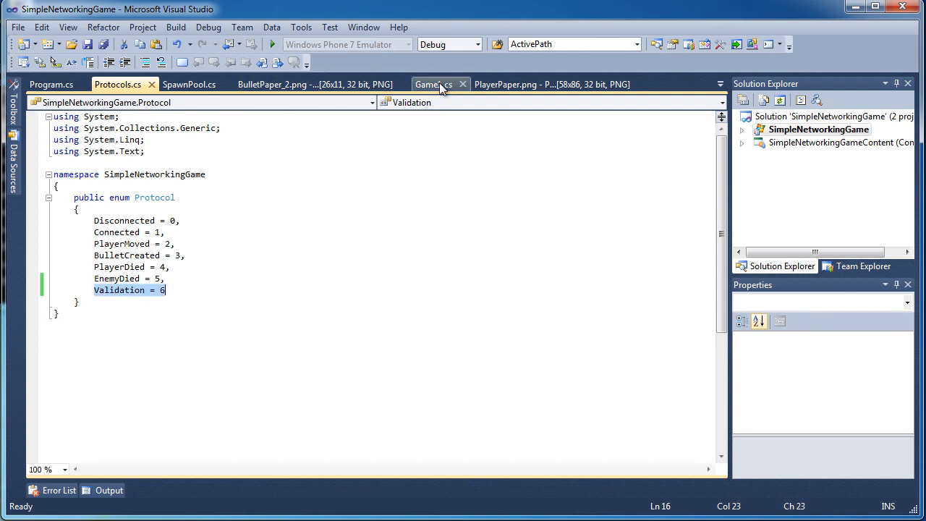
# Switch from Protocols.cs back to the Game1.cs code
pyautogui.click(433, 84)
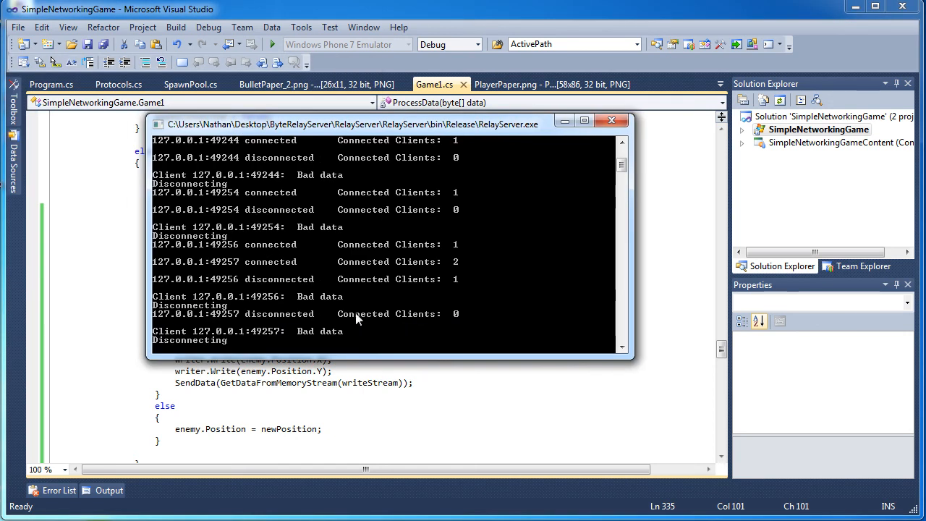
pyautogui.moveTo(447, 361)
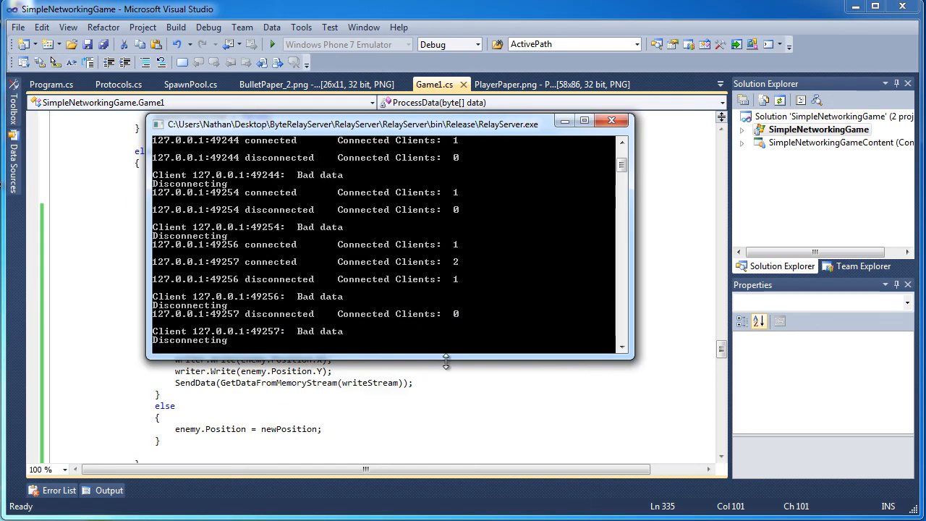
pyautogui.moveTo(310, 341)
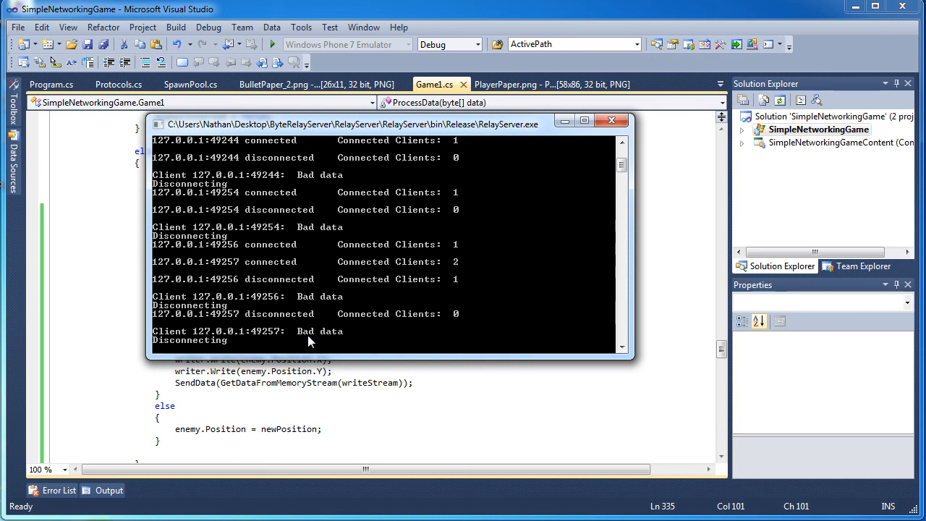
pyautogui.moveTo(324, 340)
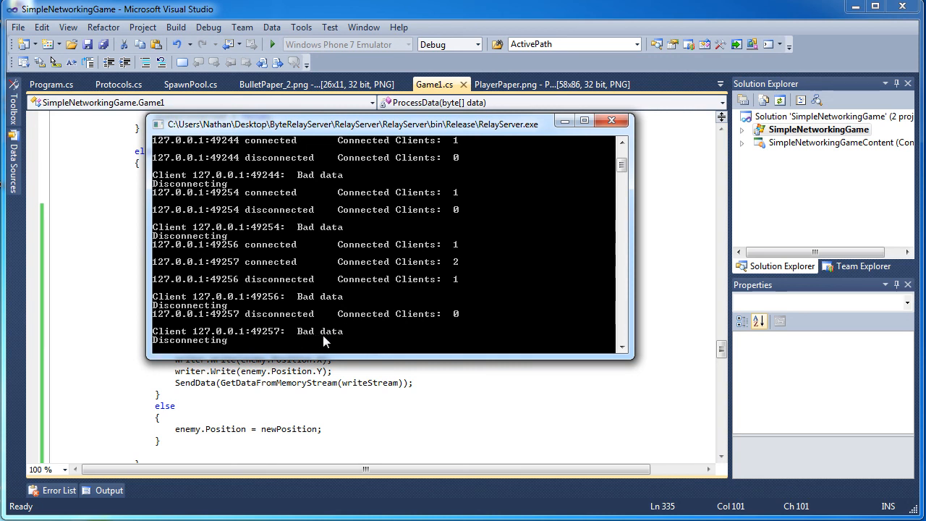
pyautogui.moveTo(318, 221)
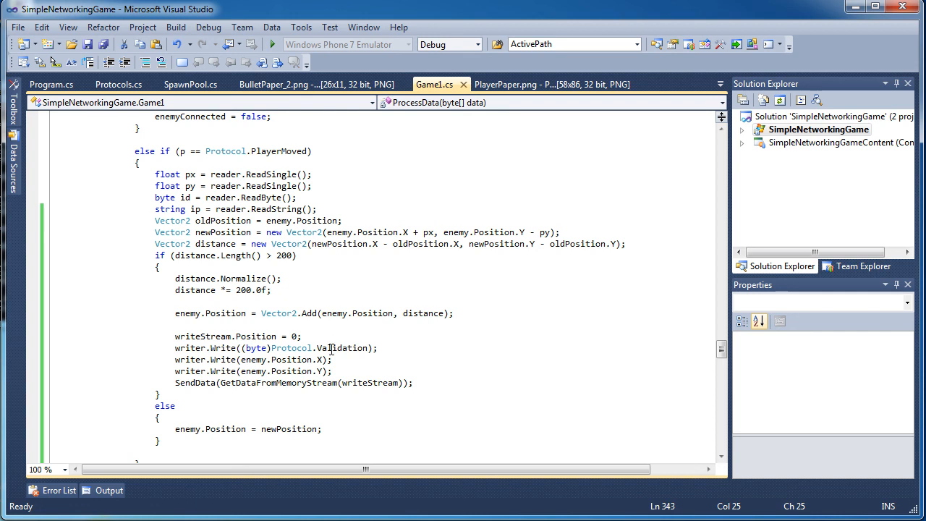
pyautogui.moveTo(344, 348)
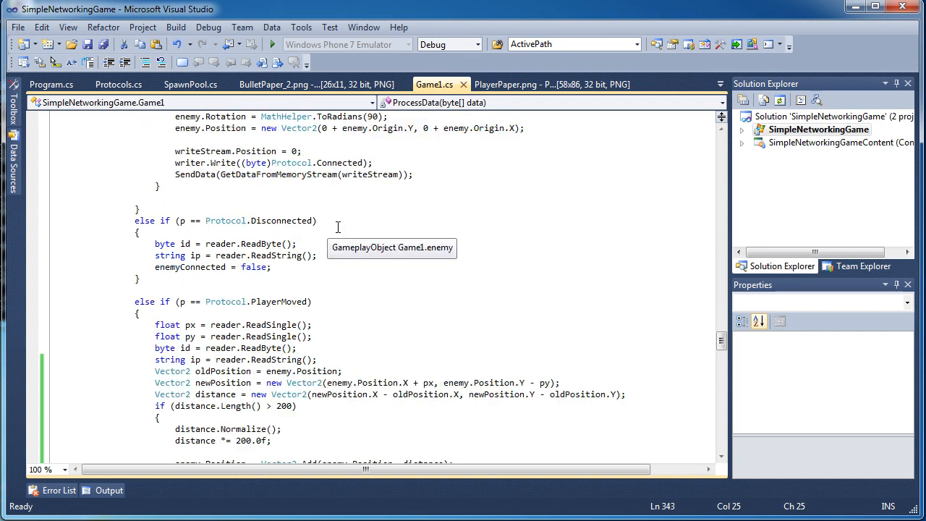
# Open Protocols.cs and retype 6 as the Validation enum value
pyautogui.click(118, 84)
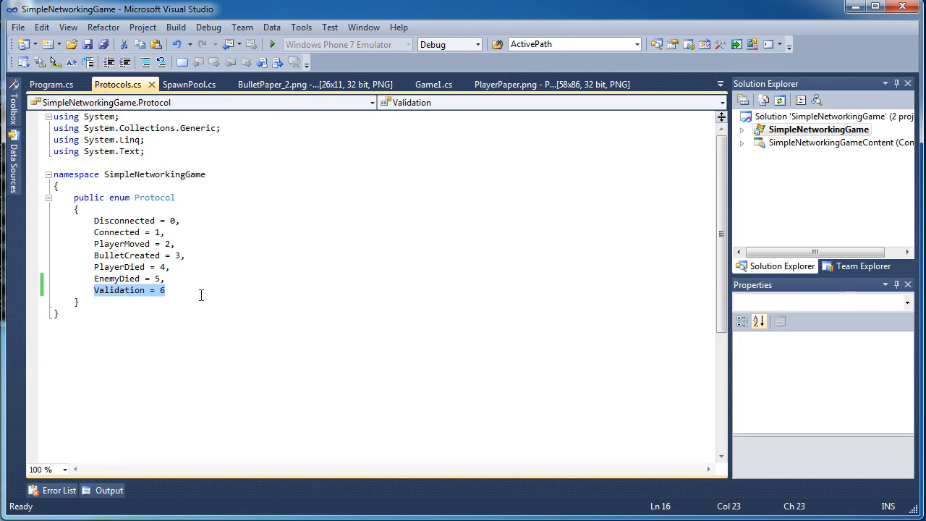
pyautogui.moveTo(157, 278)
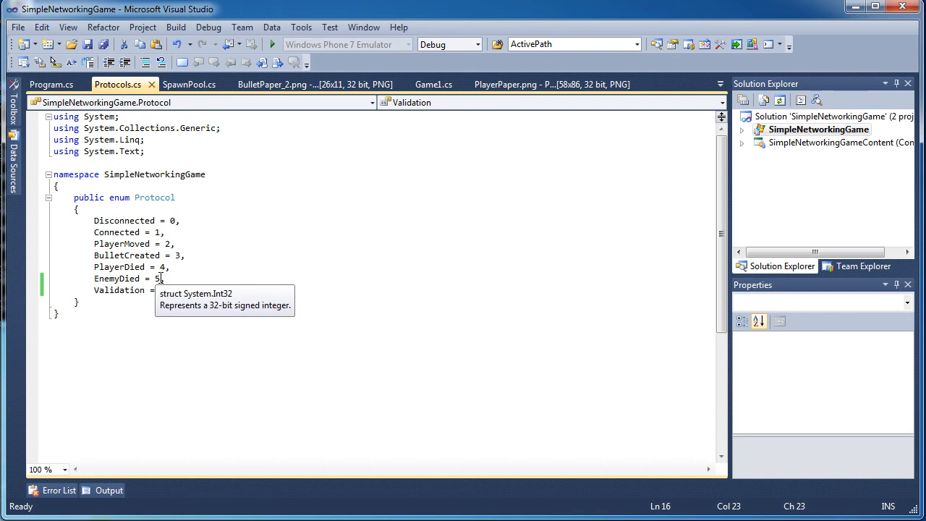
pyautogui.write('6')
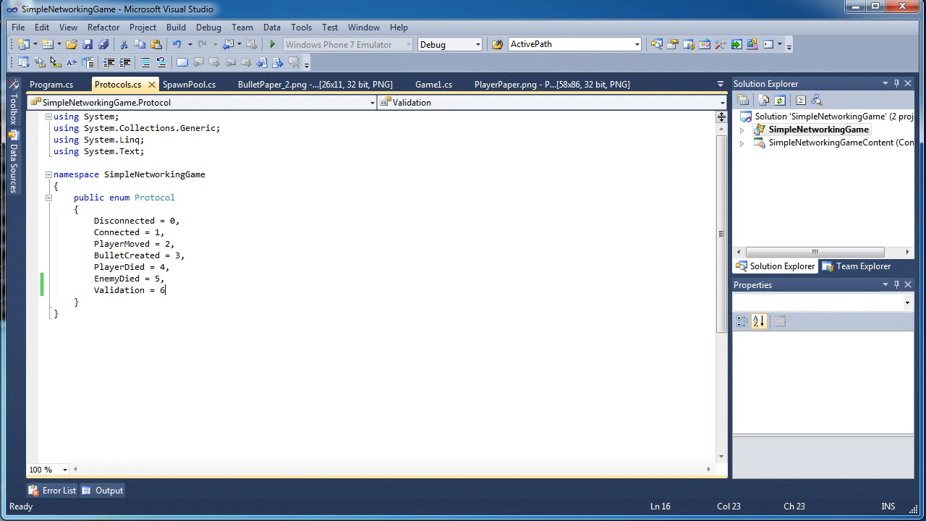